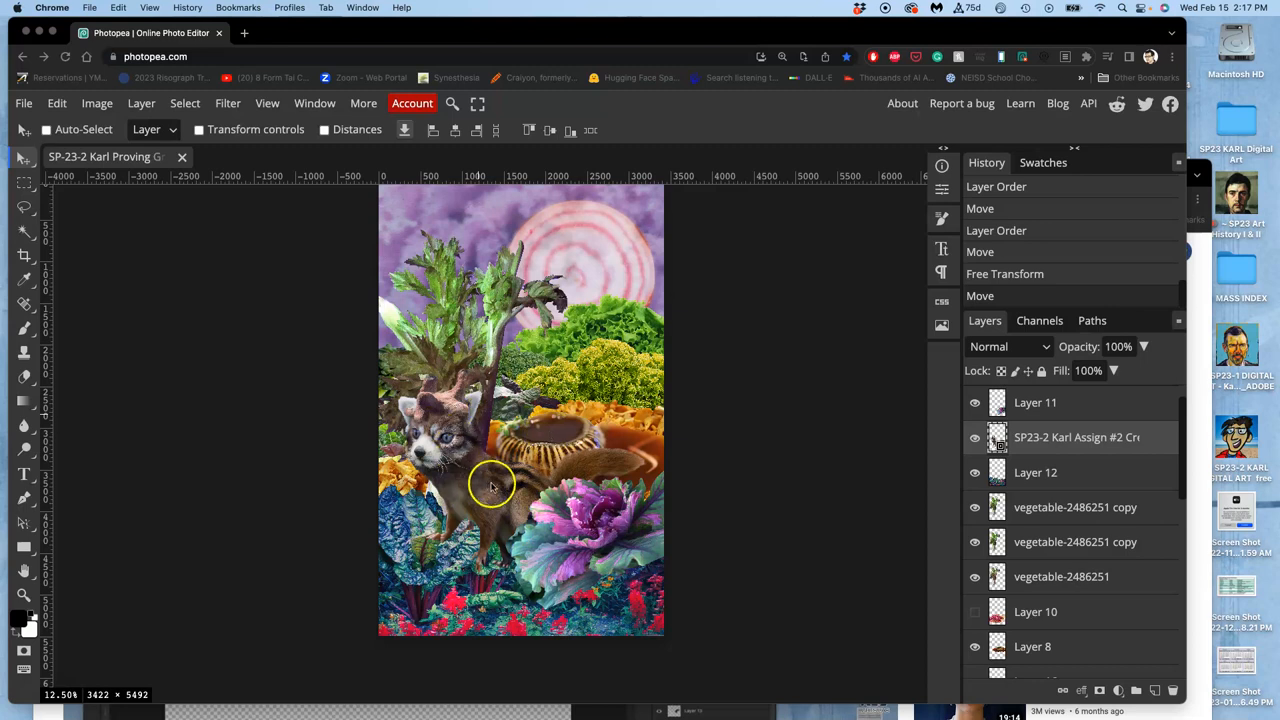
{"action": "mouse_move", "coordinate": [578, 408]}
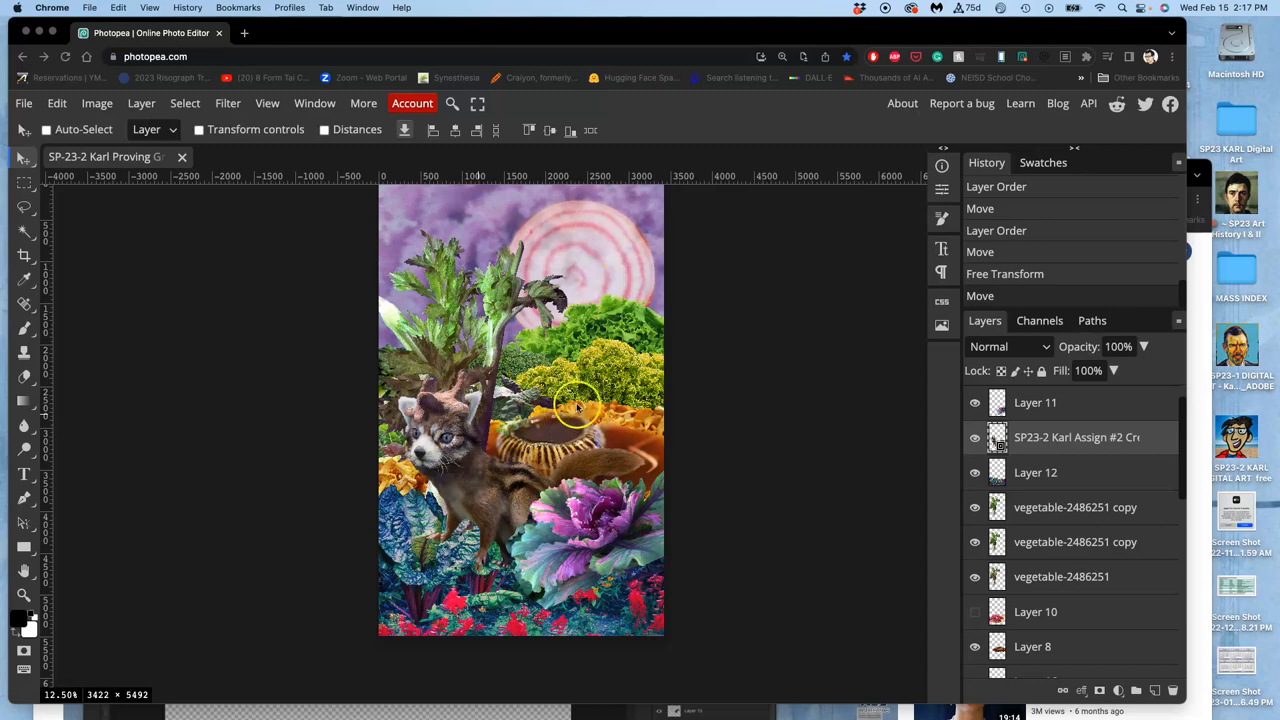
{"action": "mouse_move", "coordinate": [515, 335]}
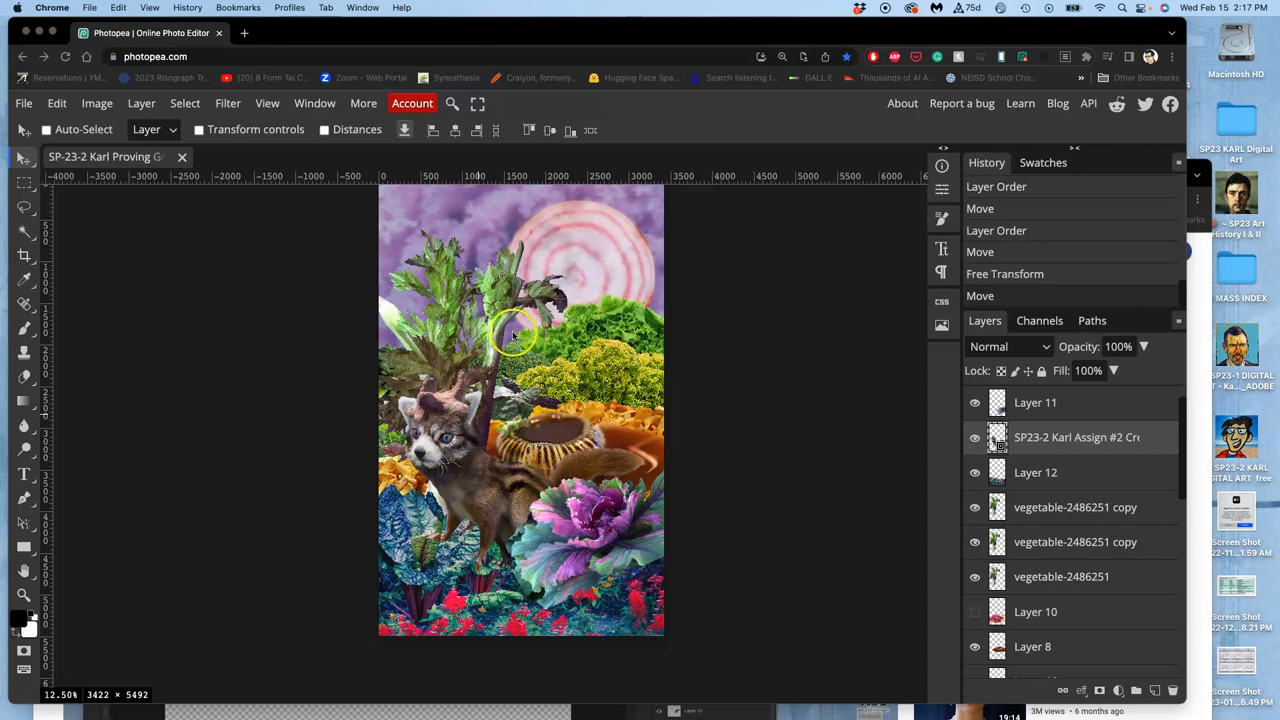
{"action": "mouse_move", "coordinate": [432, 176]}
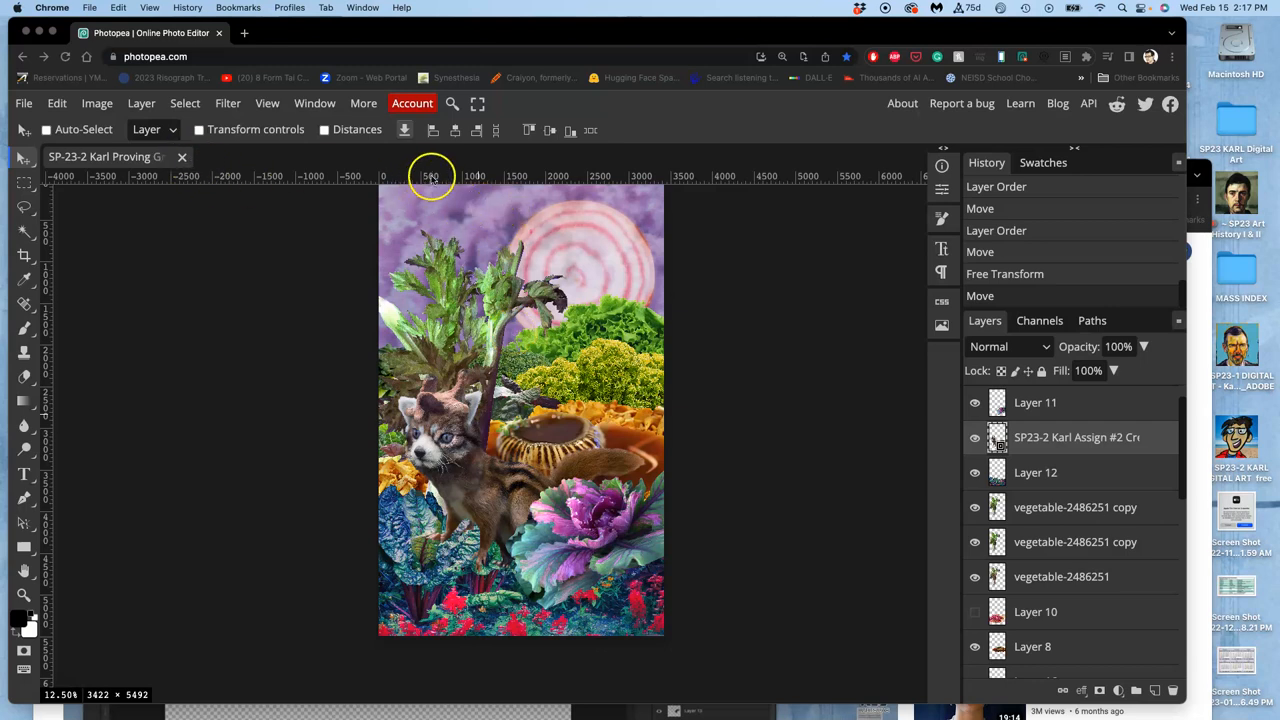
{"action": "mouse_move", "coordinate": [420, 180]}
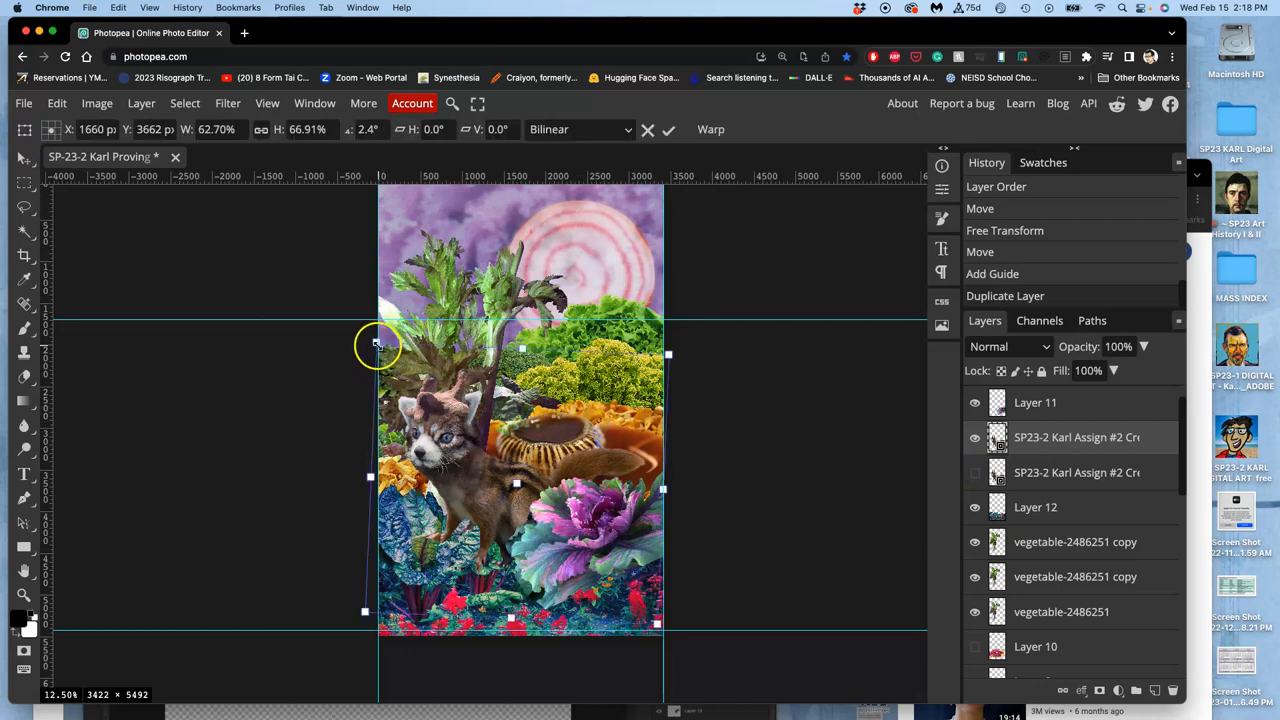
Scale the duplicated creature down and commit its placement on the cabbage leaves
{"action": "left_click_drag", "start_coordinate": [370, 337], "coordinate": [410, 360]}
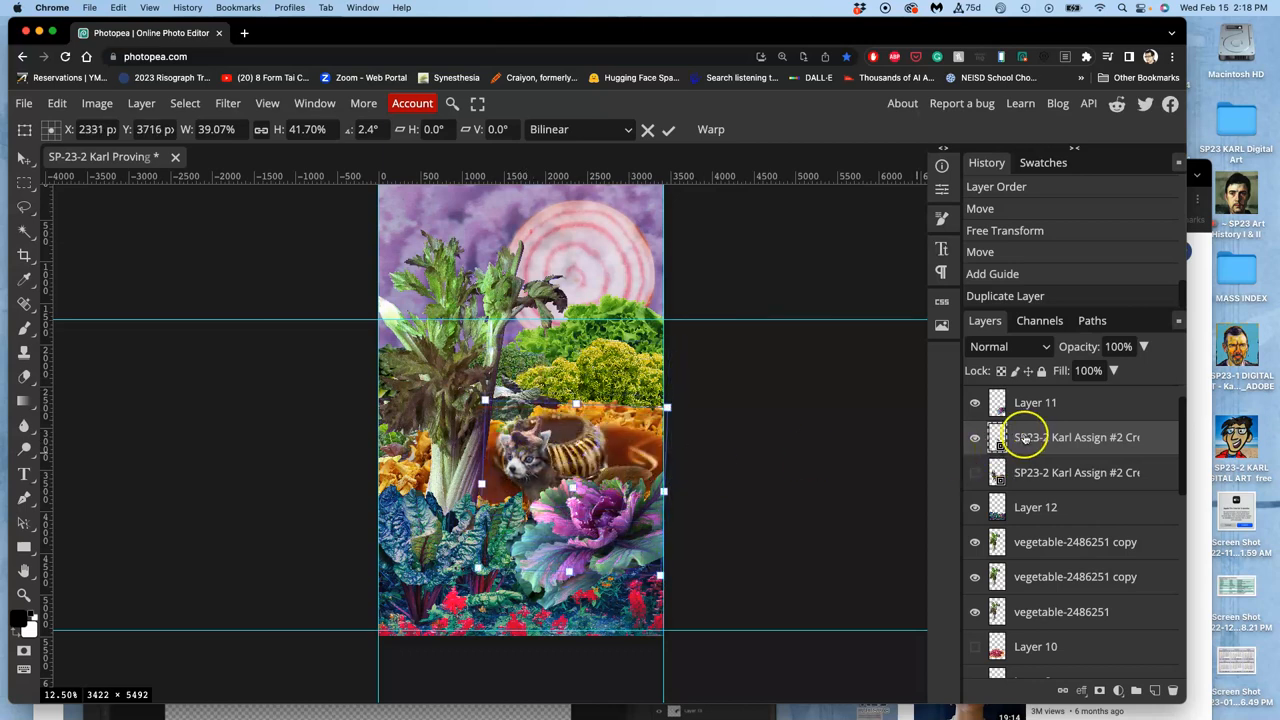
{"action": "left_click", "coordinate": [668, 129]}
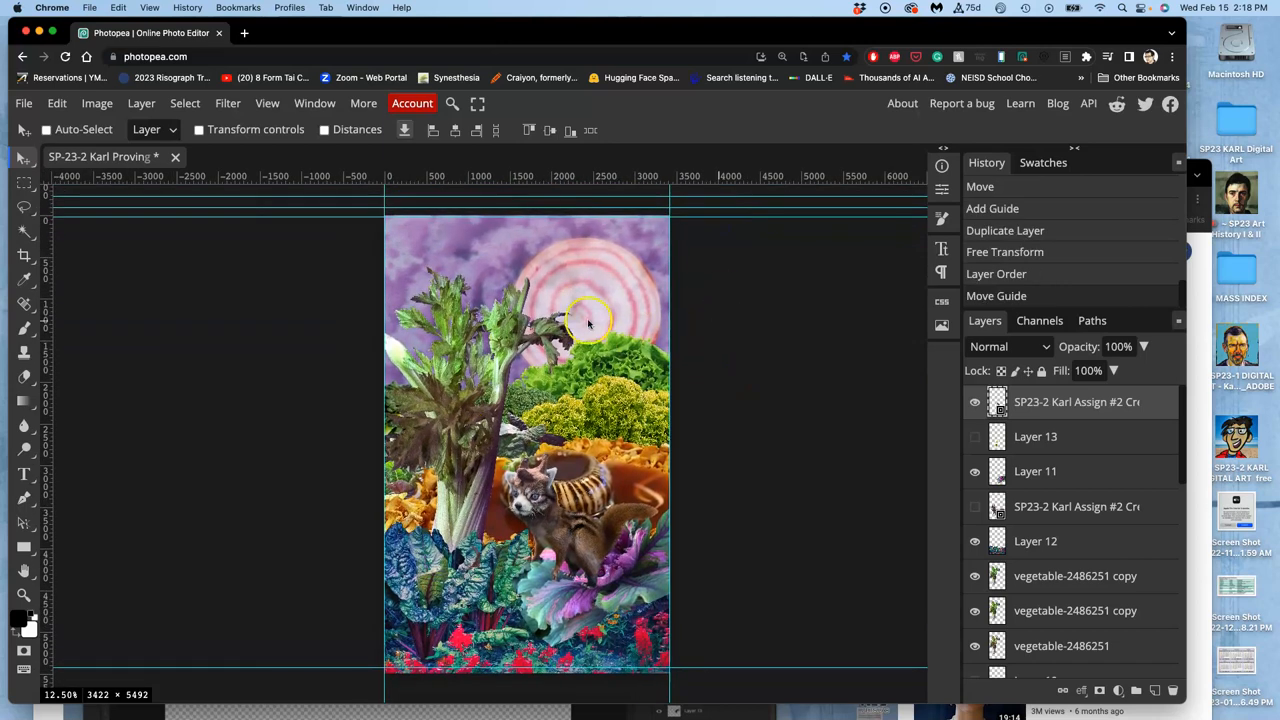
{"action": "mouse_move", "coordinate": [680, 160]}
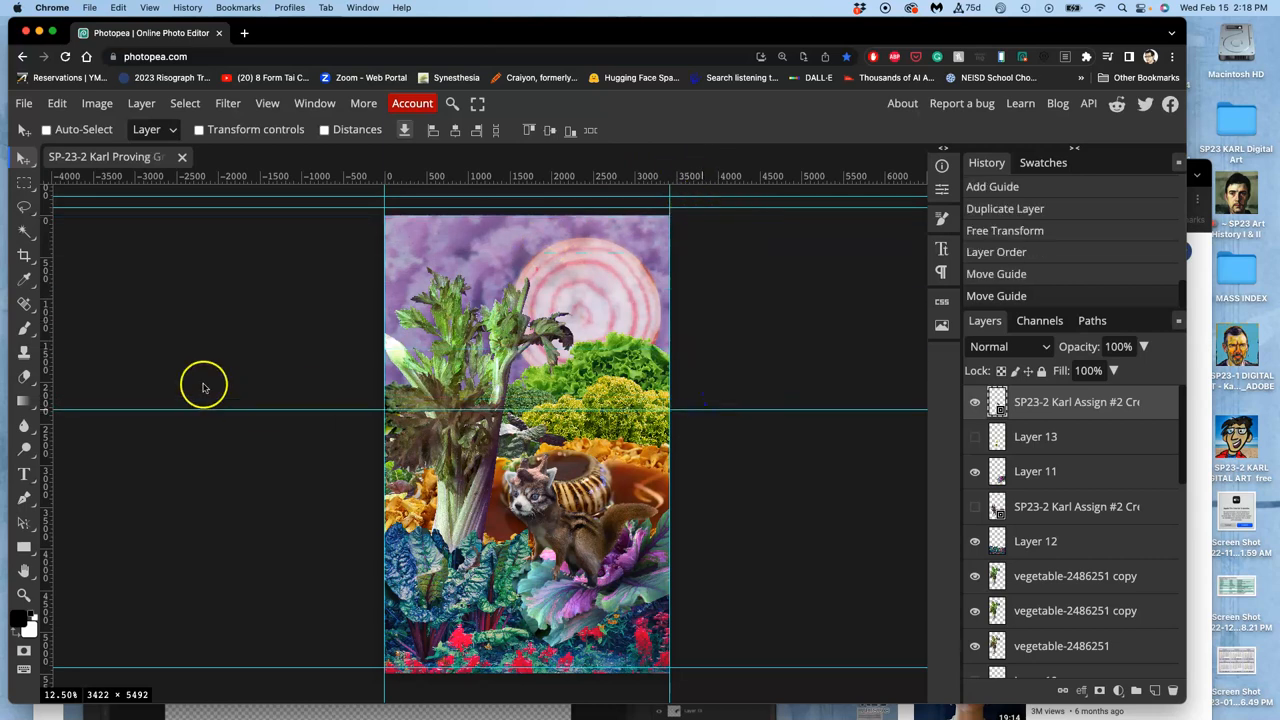
{"action": "mouse_move", "coordinate": [390, 465]}
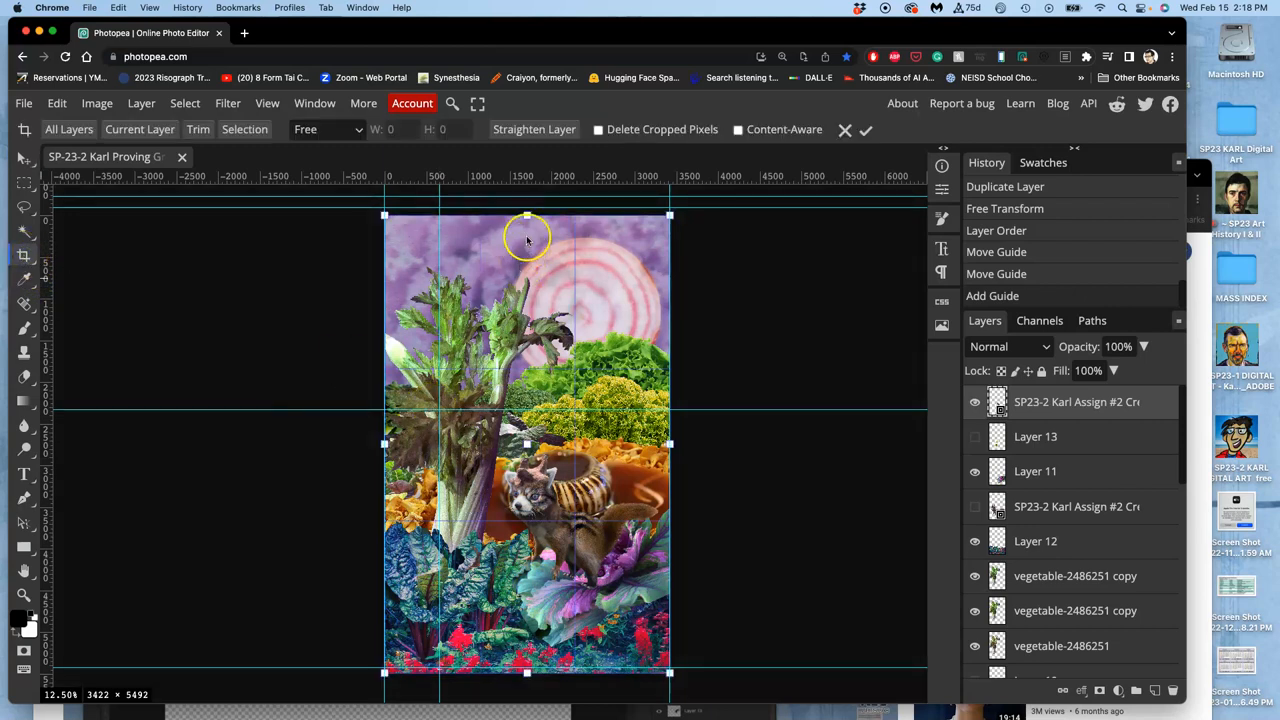
Pull the top and left crop edges in to the guides, framing the lower area around the creature
{"action": "left_click_drag", "start_coordinate": [527, 215], "coordinate": [527, 388]}
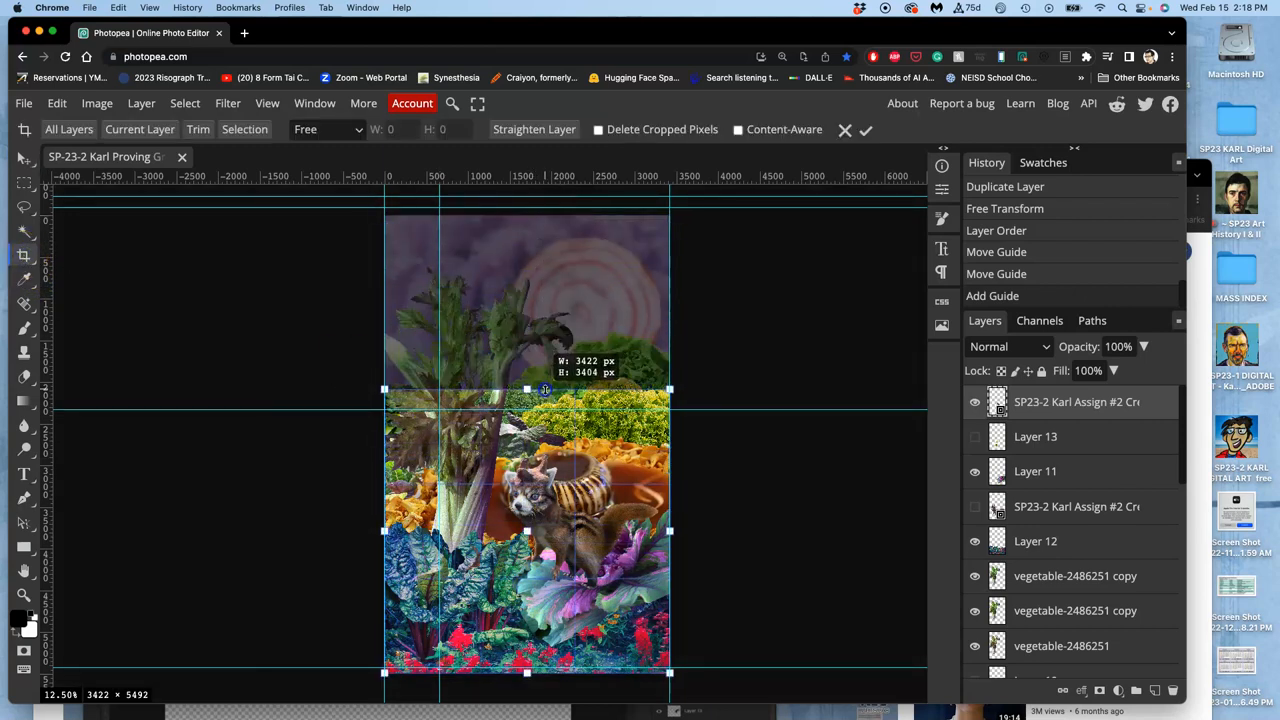
{"action": "left_click_drag", "start_coordinate": [527, 390], "coordinate": [527, 410]}
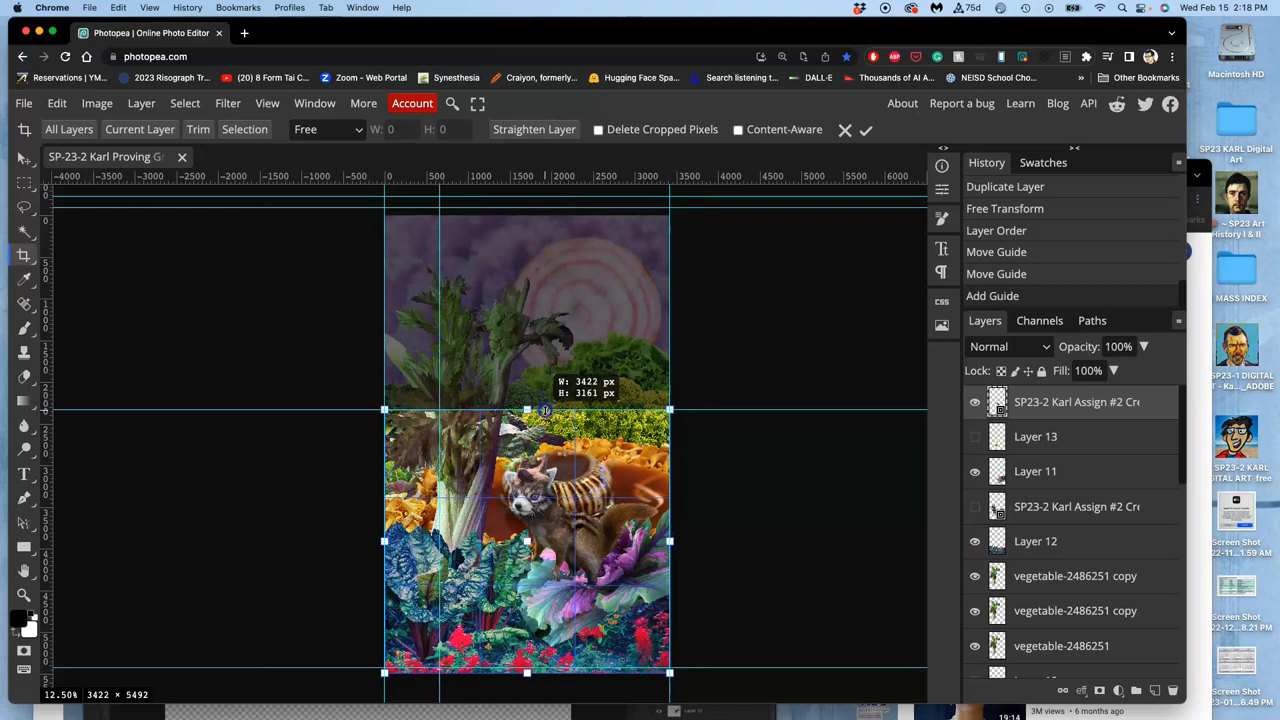
{"action": "left_click_drag", "start_coordinate": [385, 541], "coordinate": [410, 541]}
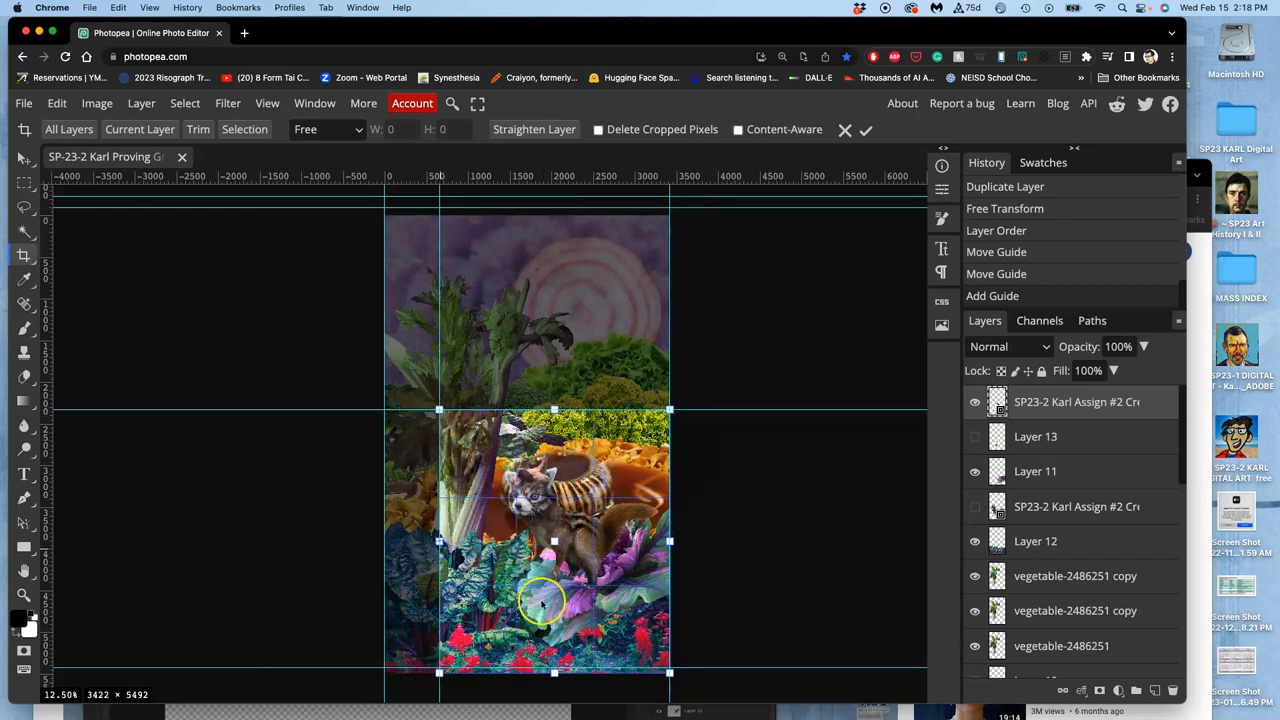
{"action": "left_click_drag", "start_coordinate": [555, 672], "coordinate": [555, 662]}
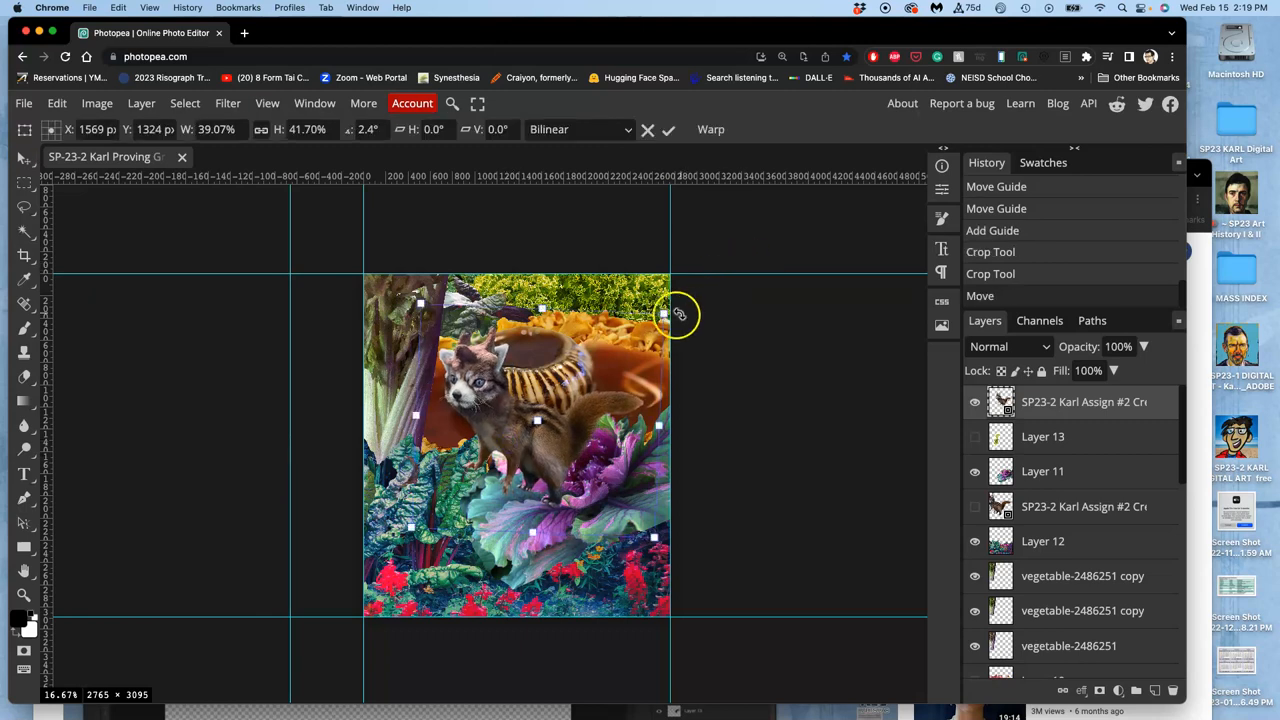
Enlarge the creature slightly, then toggle layer visibility to compare it with the original
{"action": "left_click_drag", "start_coordinate": [663, 315], "coordinate": [680, 302]}
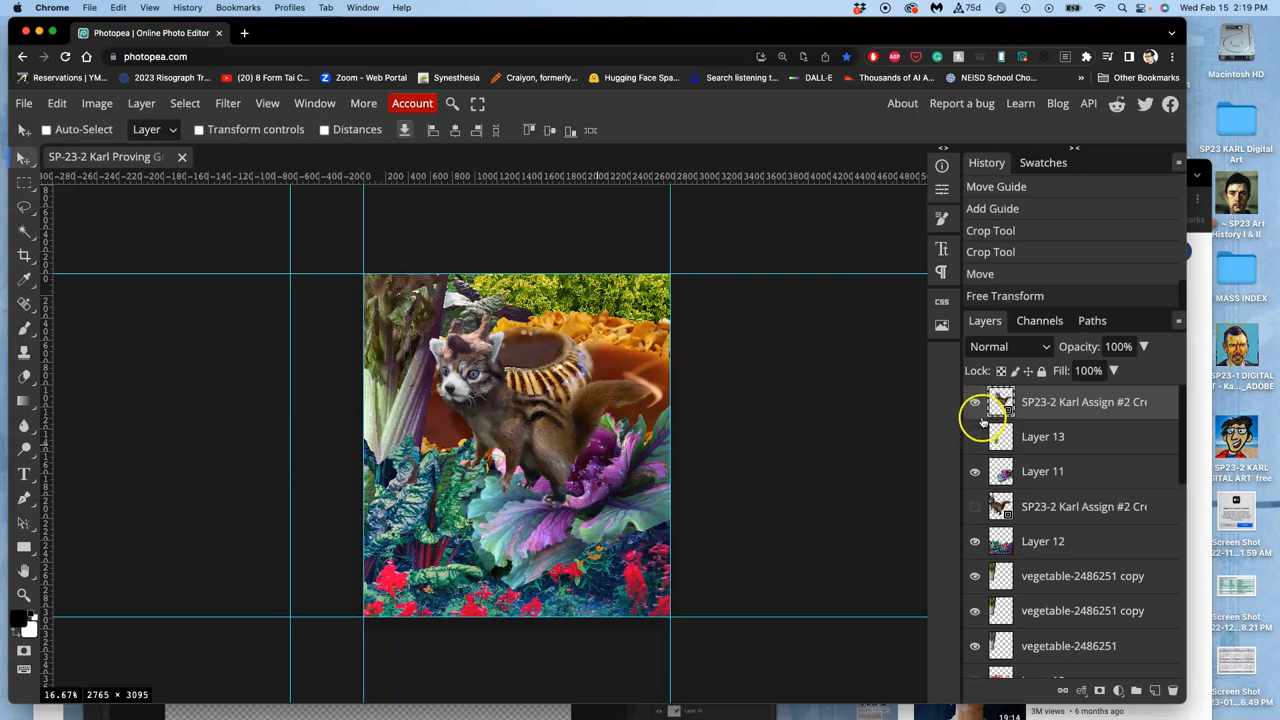
{"action": "left_click", "coordinate": [974, 436]}
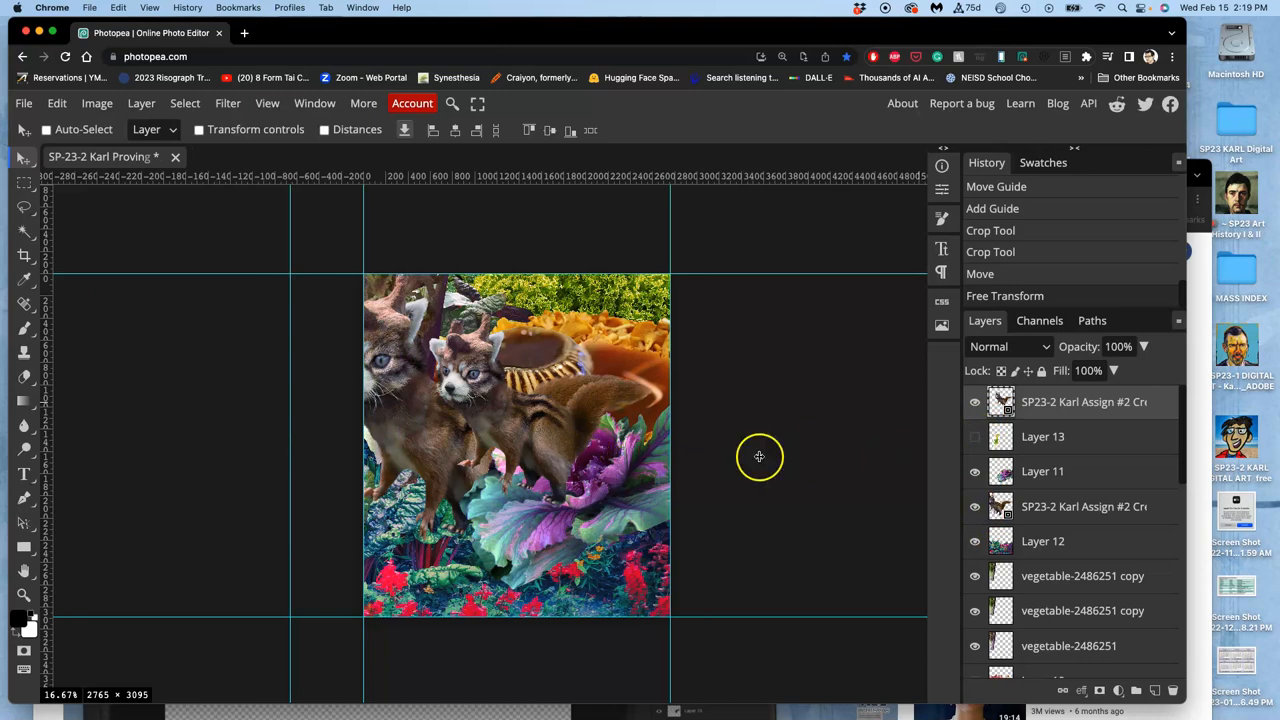
{"action": "left_click", "coordinate": [974, 401]}
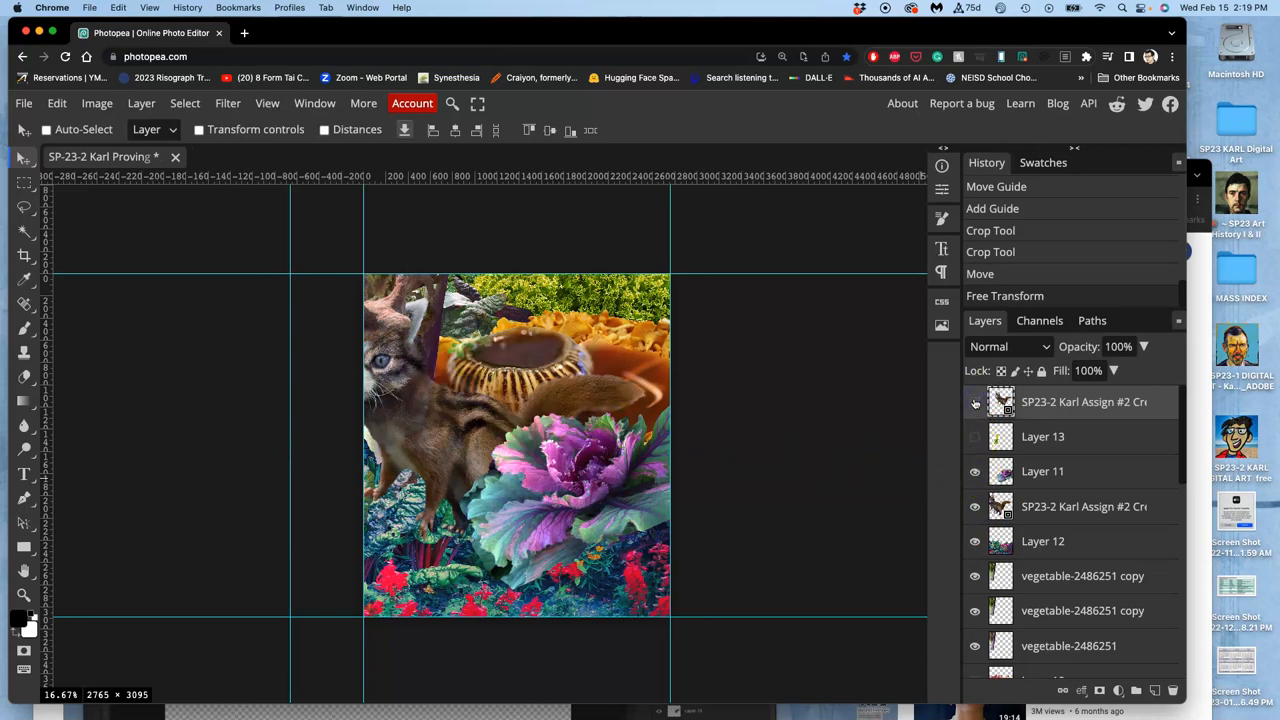
{"action": "left_click", "coordinate": [974, 401]}
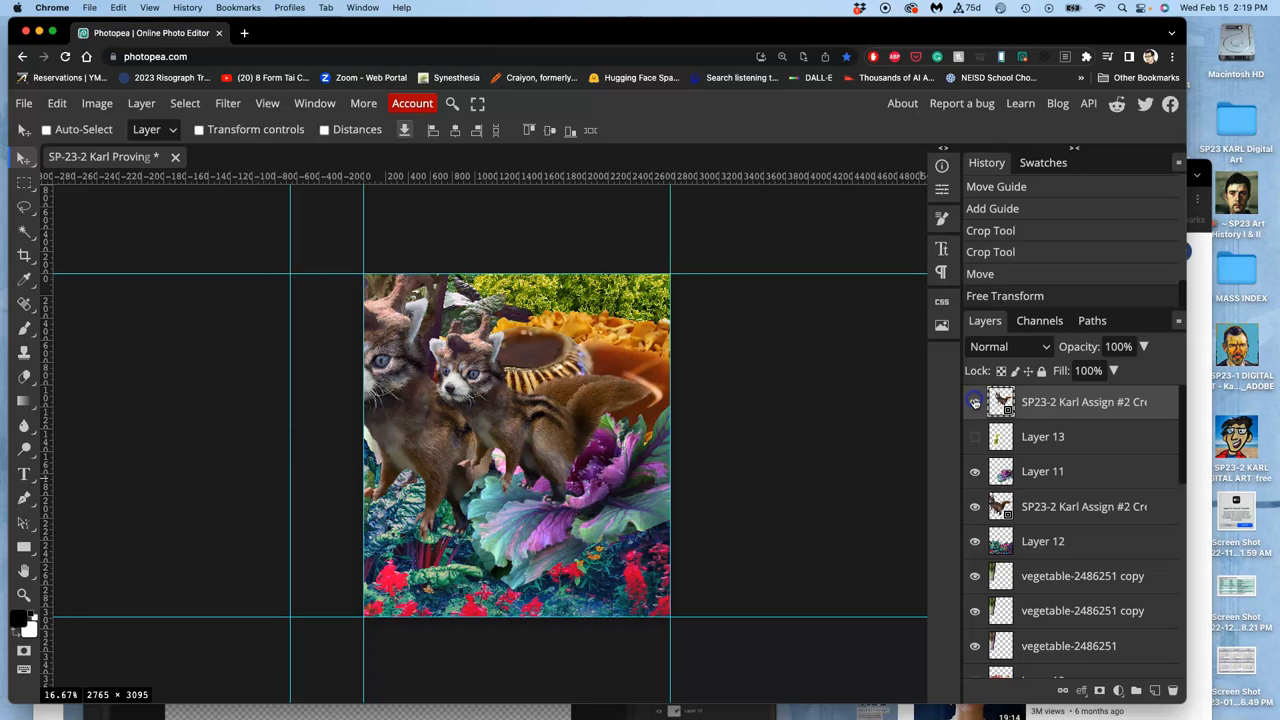
{"action": "left_click", "coordinate": [974, 401]}
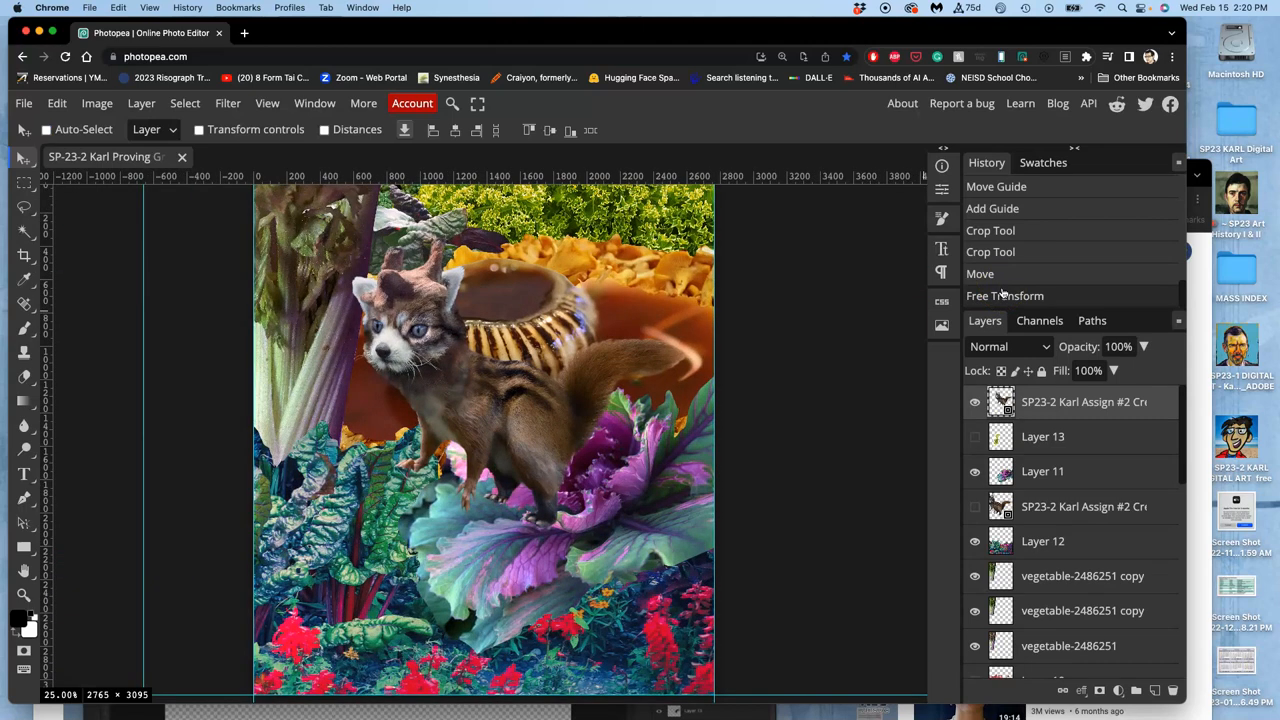
{"action": "mouse_move", "coordinate": [1049, 208]}
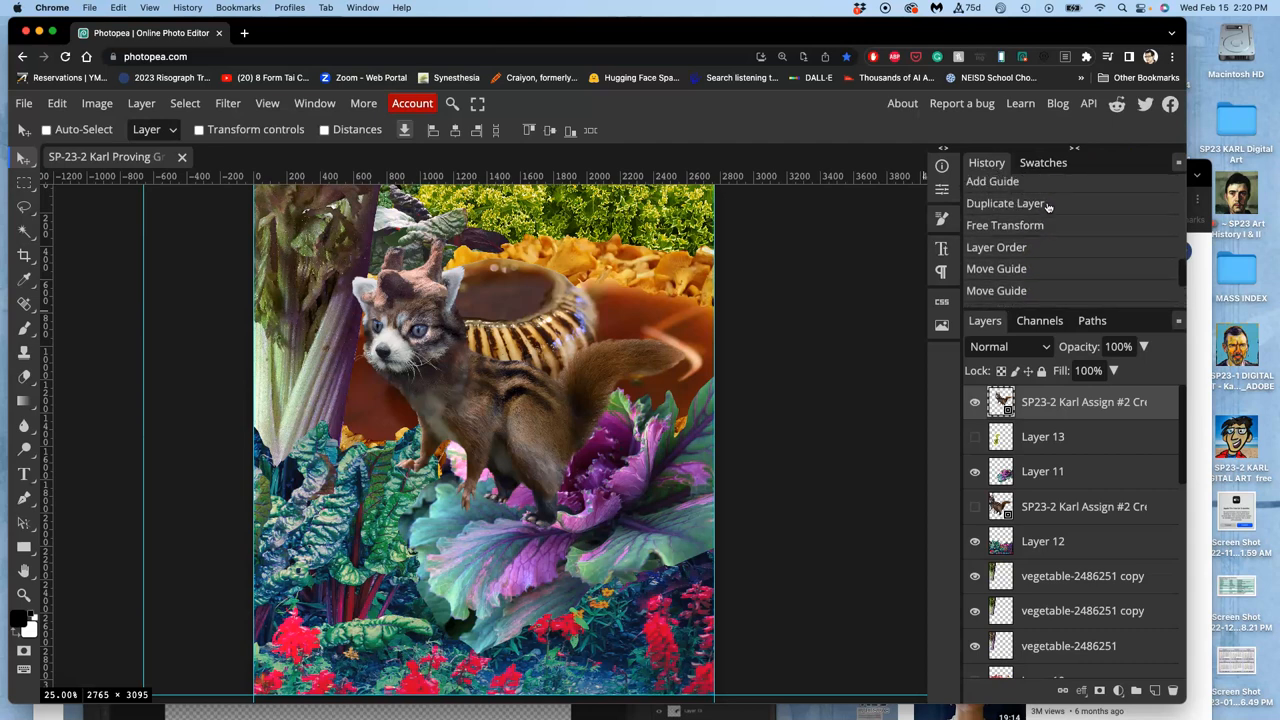
{"action": "mouse_move", "coordinate": [1005, 203]}
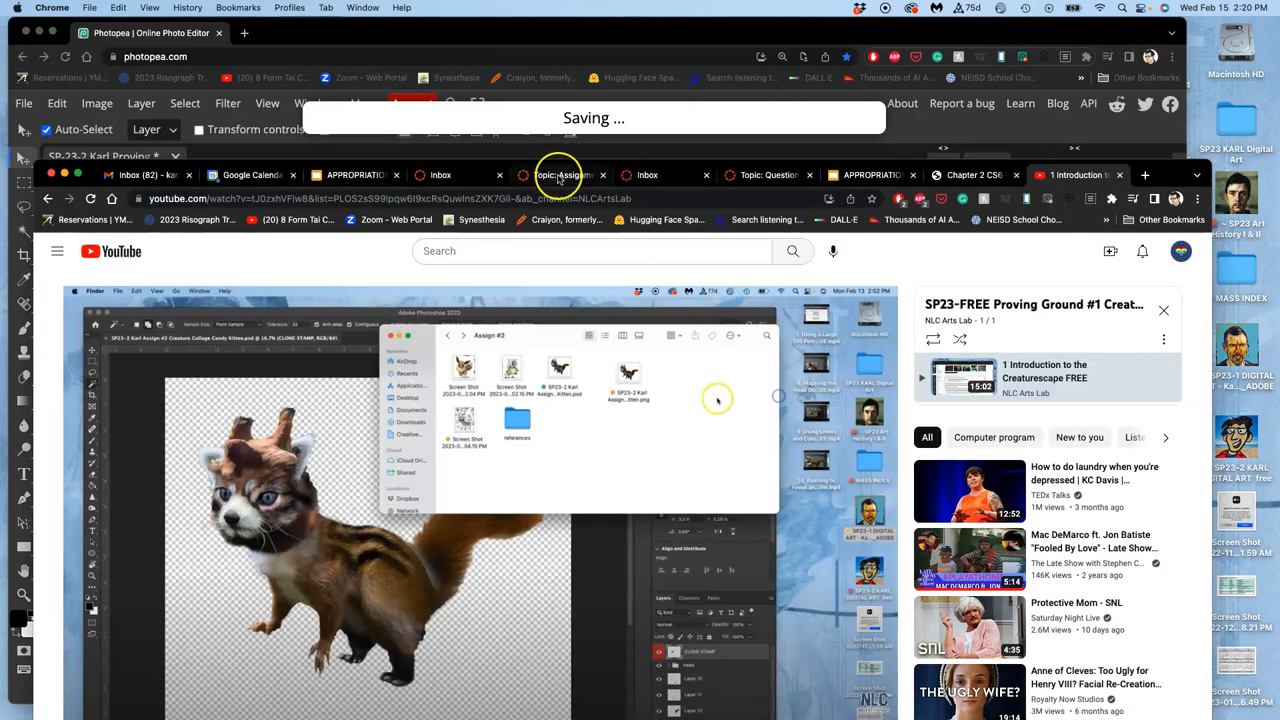
Navigate from the course home to the Unit 6 module overview page
{"action": "left_click", "coordinate": [441, 175]}
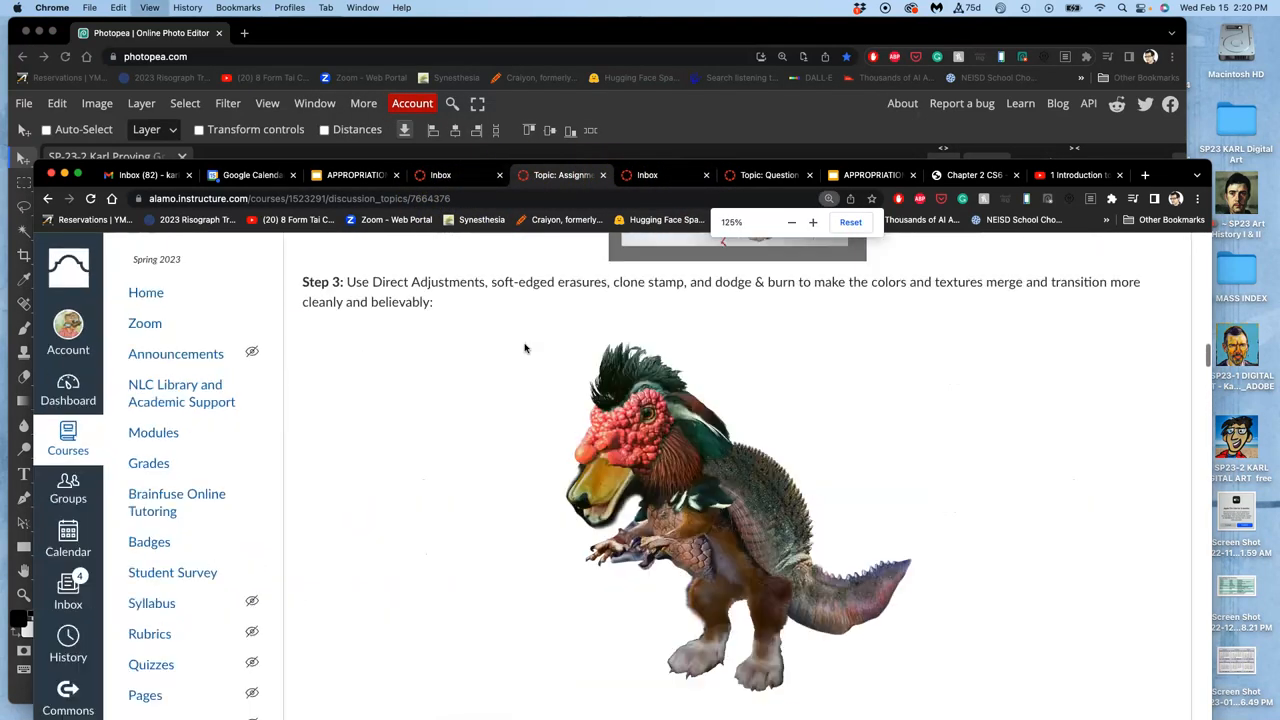
{"action": "left_click", "coordinate": [146, 292]}
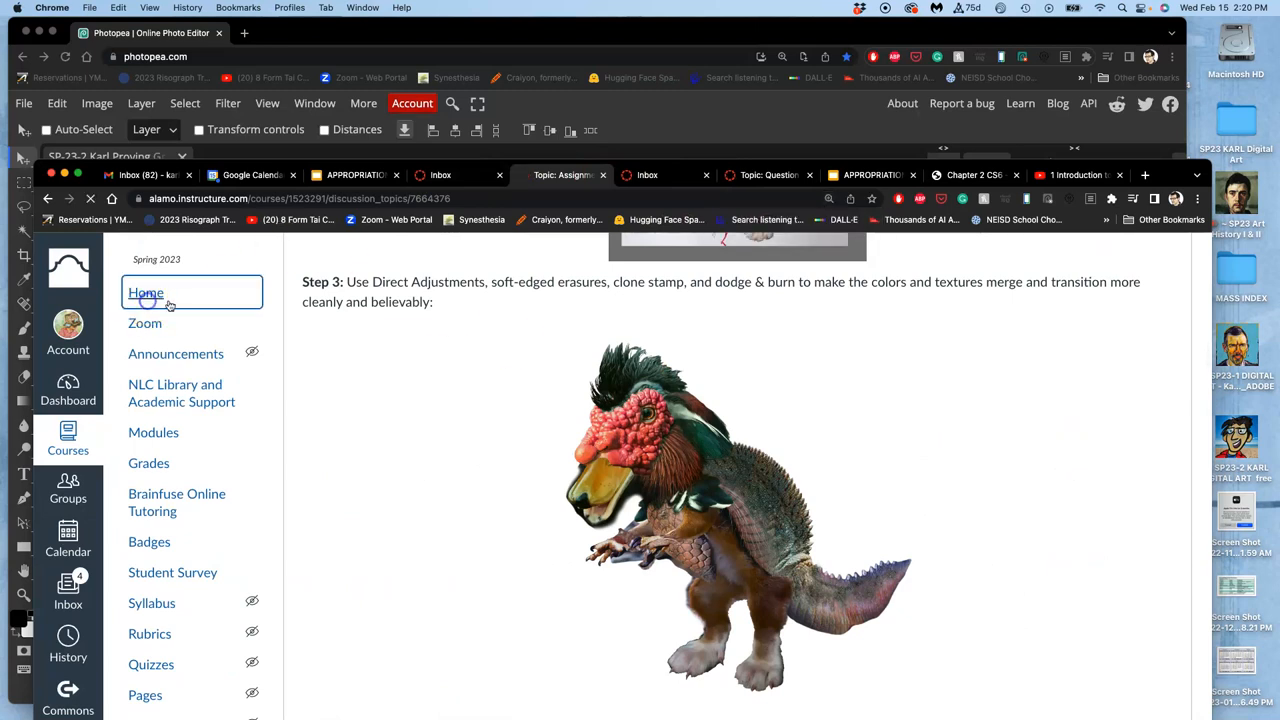
{"action": "left_click", "coordinate": [145, 293]}
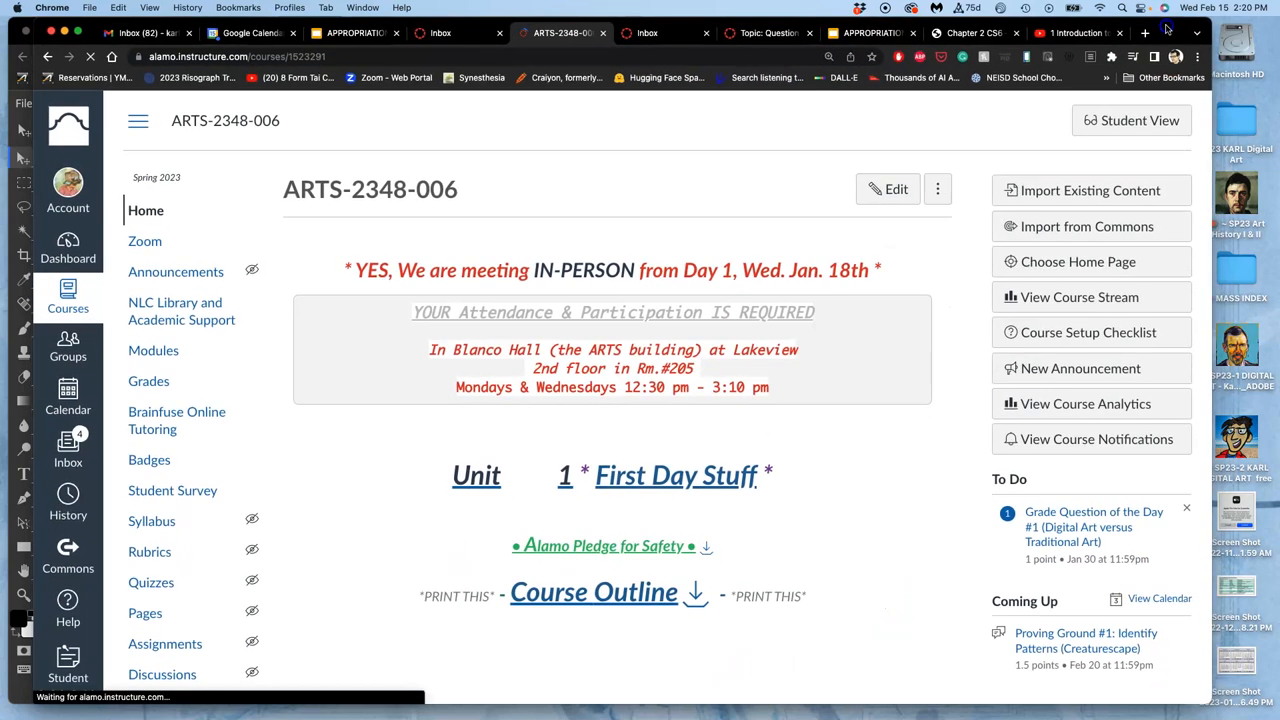
{"action": "scroll", "scroll_direction": "down", "scroll_amount": 3}
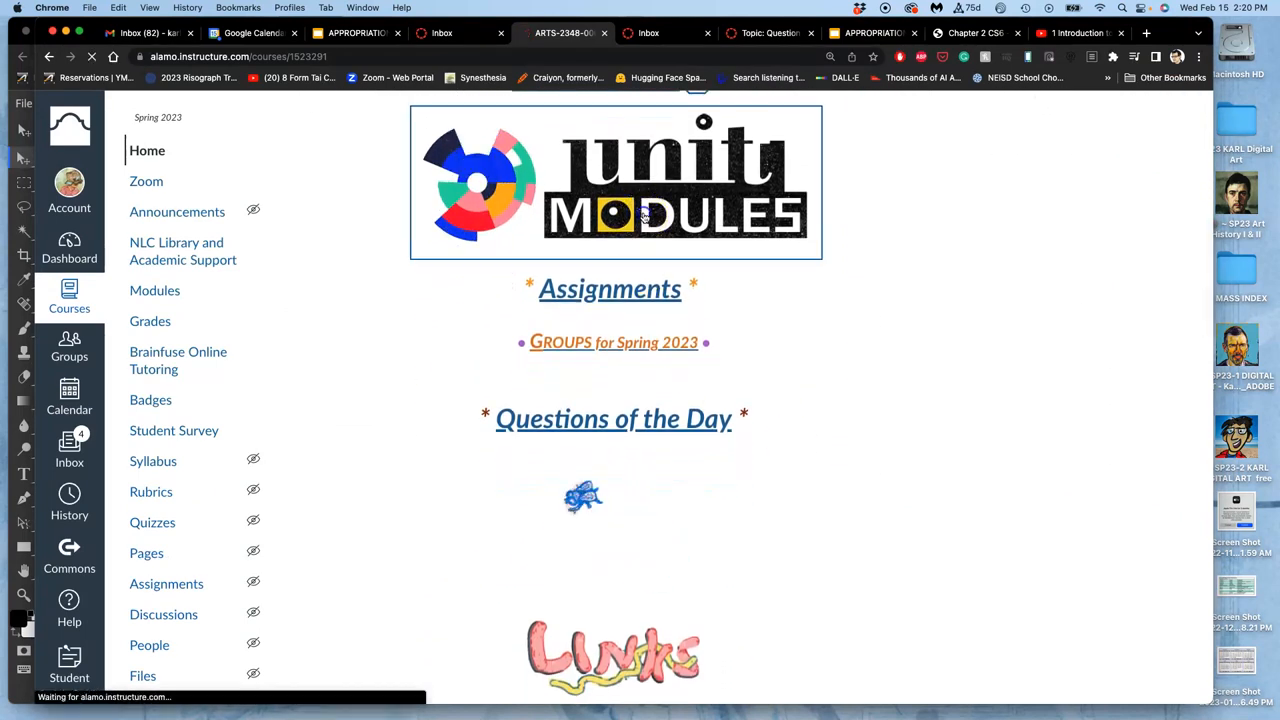
{"action": "left_click", "coordinate": [613, 182]}
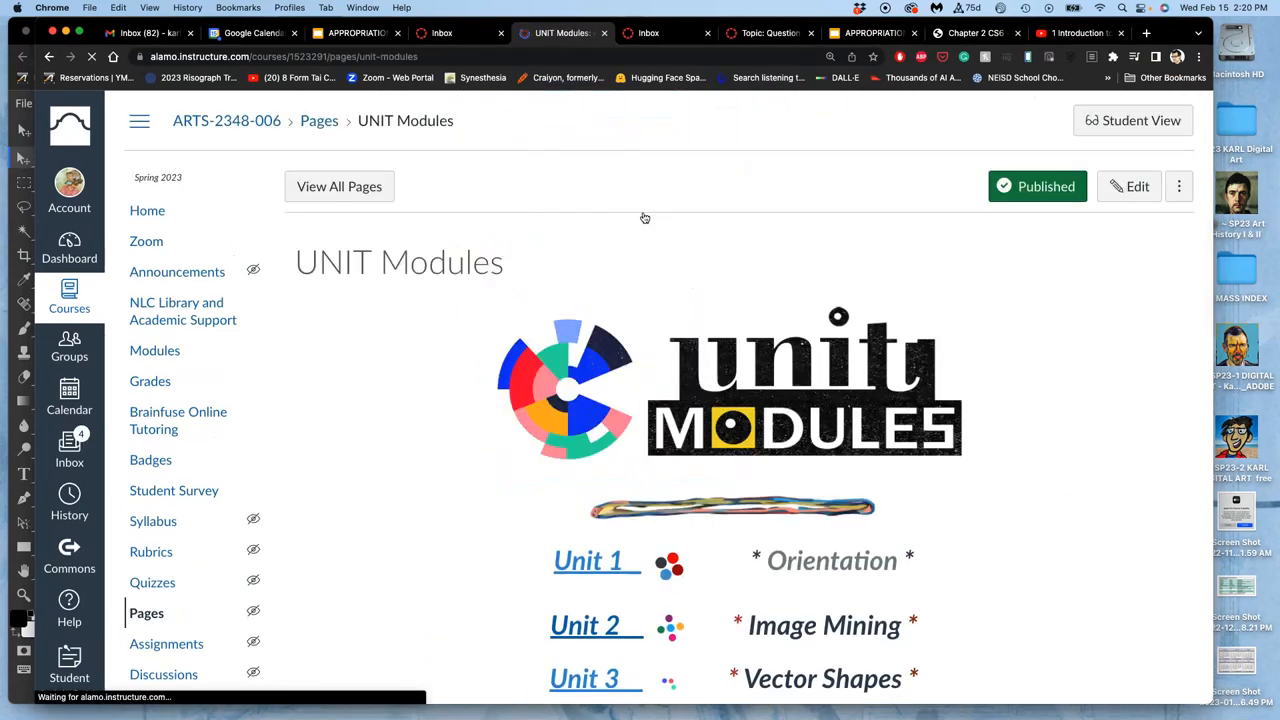
{"action": "scroll", "scroll_direction": "down", "scroll_amount": 3}
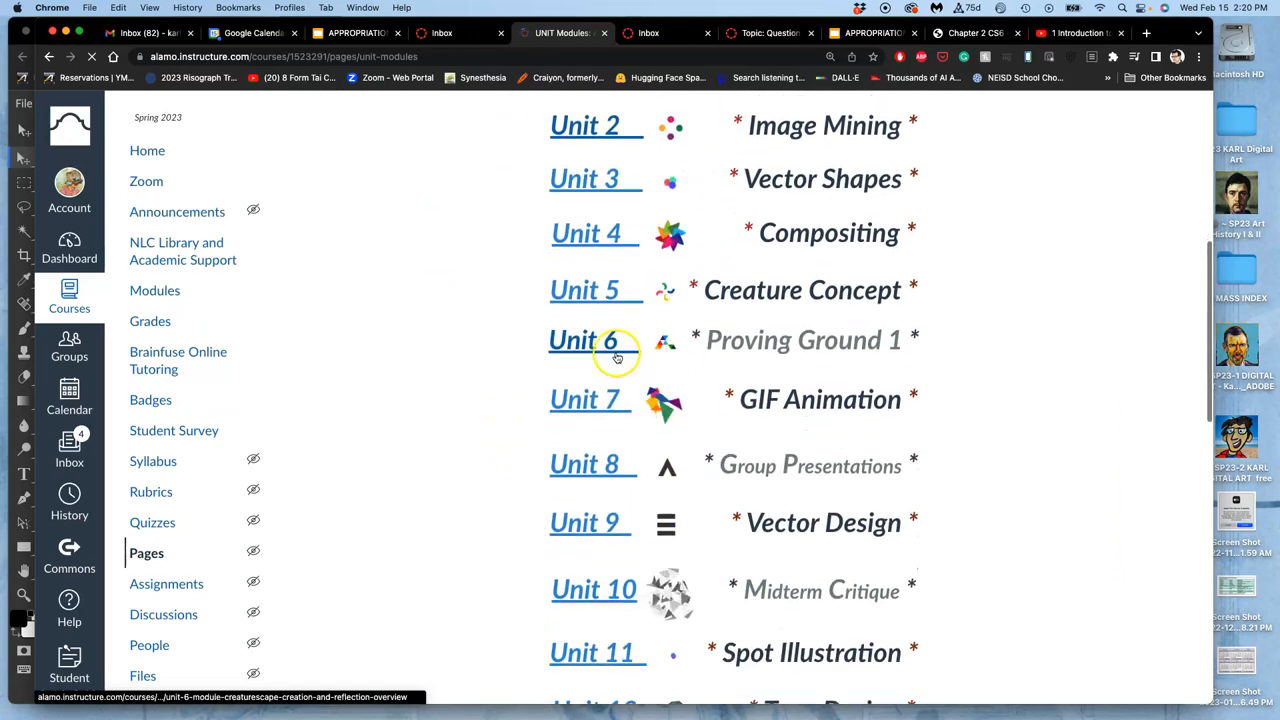
{"action": "left_click", "coordinate": [573, 340]}
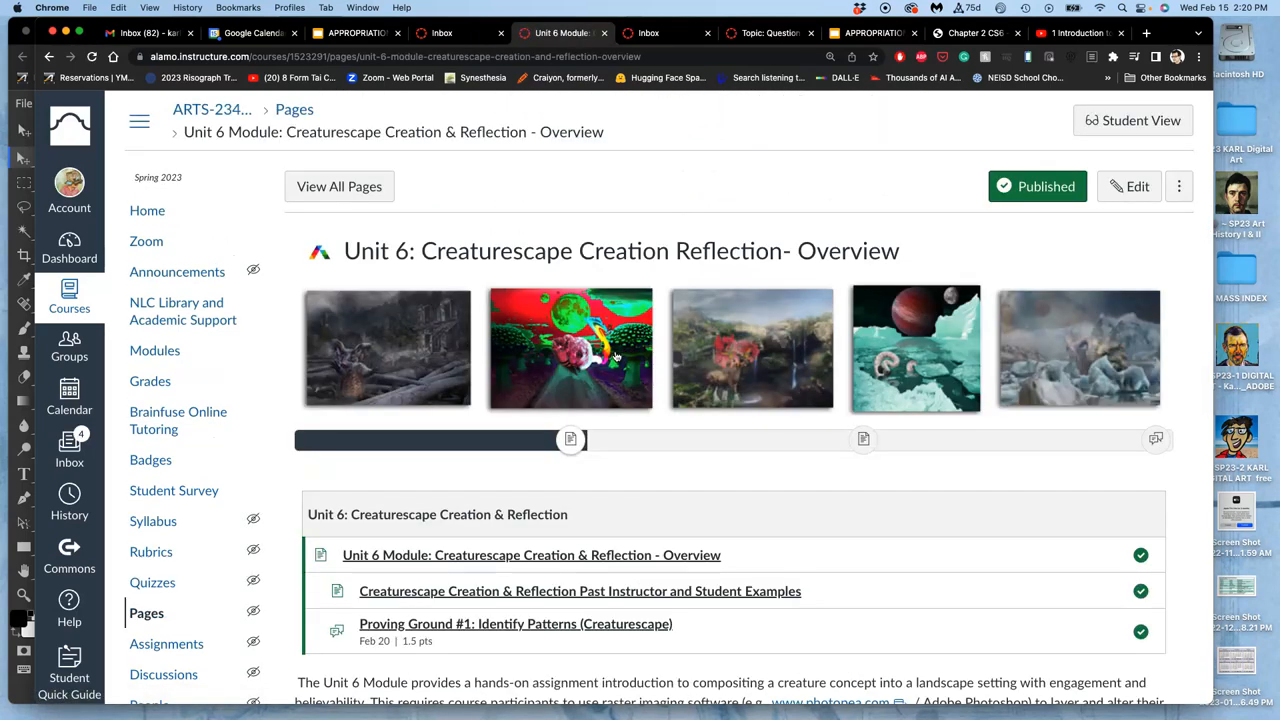
Go to the Past Instructor and Student Examples page and scroll through the Creaturescape examples
{"action": "scroll", "scroll_direction": "down", "scroll_amount": 3}
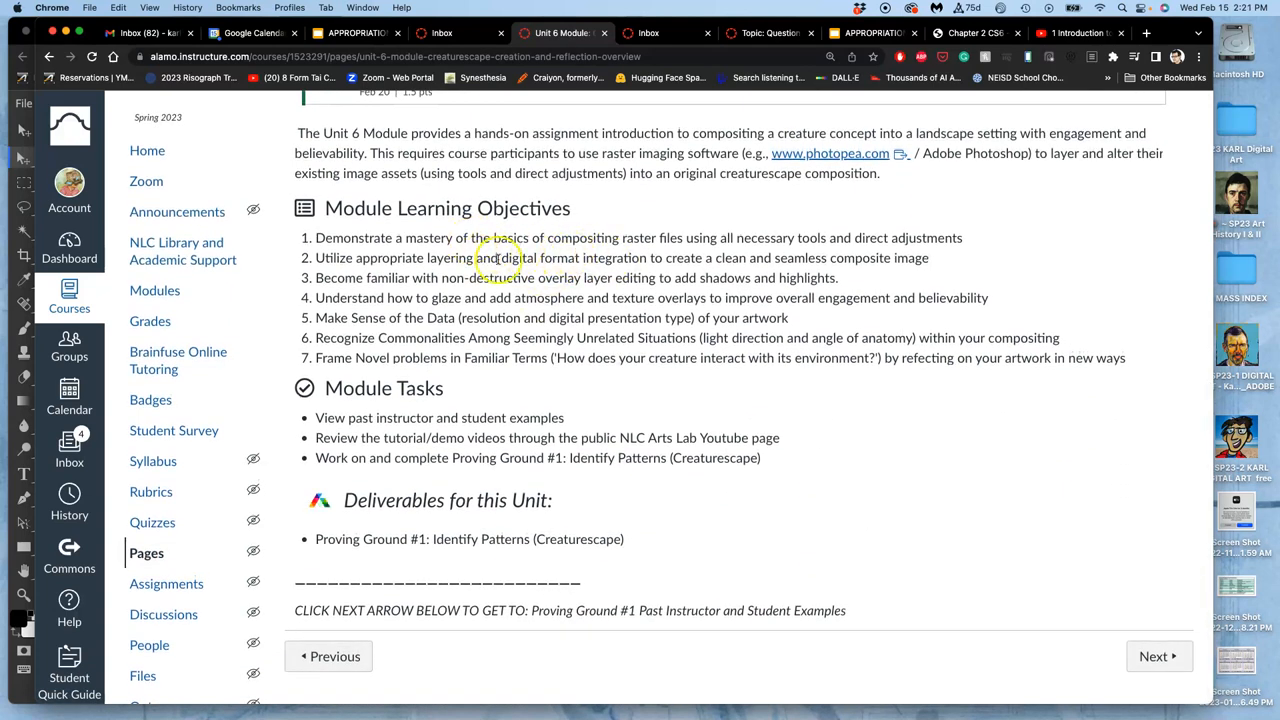
{"action": "left_click", "coordinate": [1158, 656]}
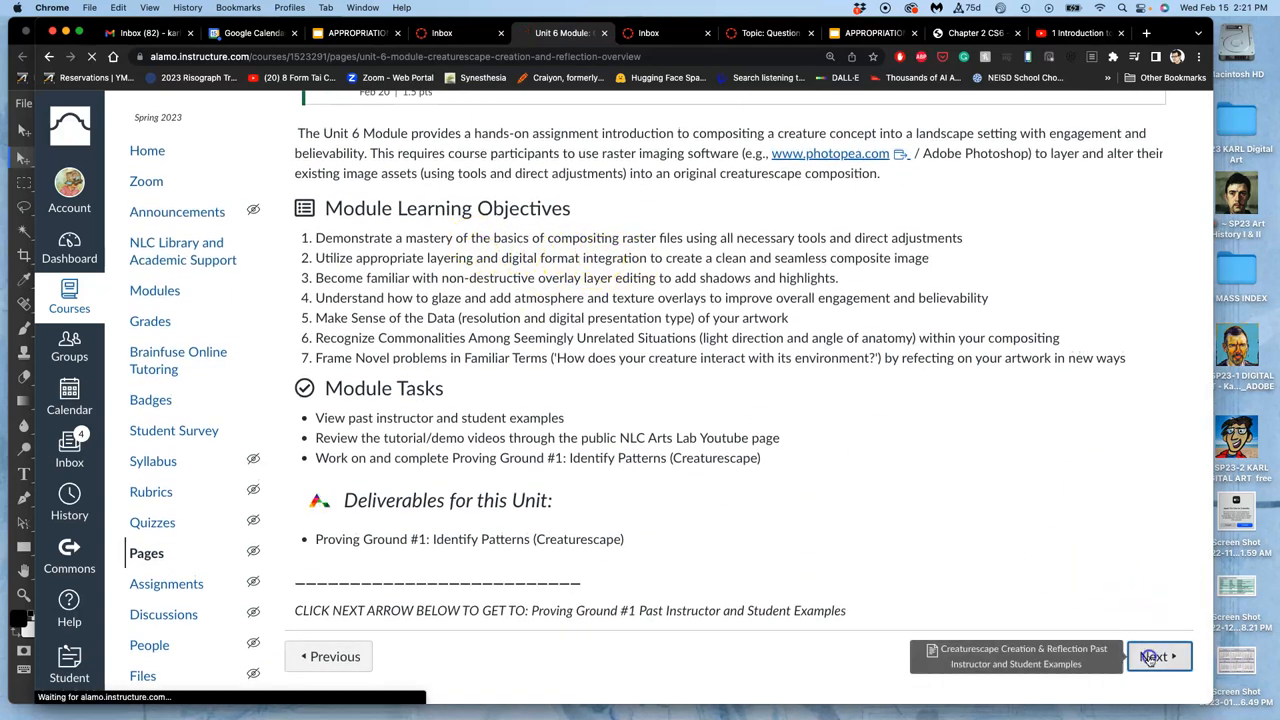
{"action": "left_click", "coordinate": [1158, 656]}
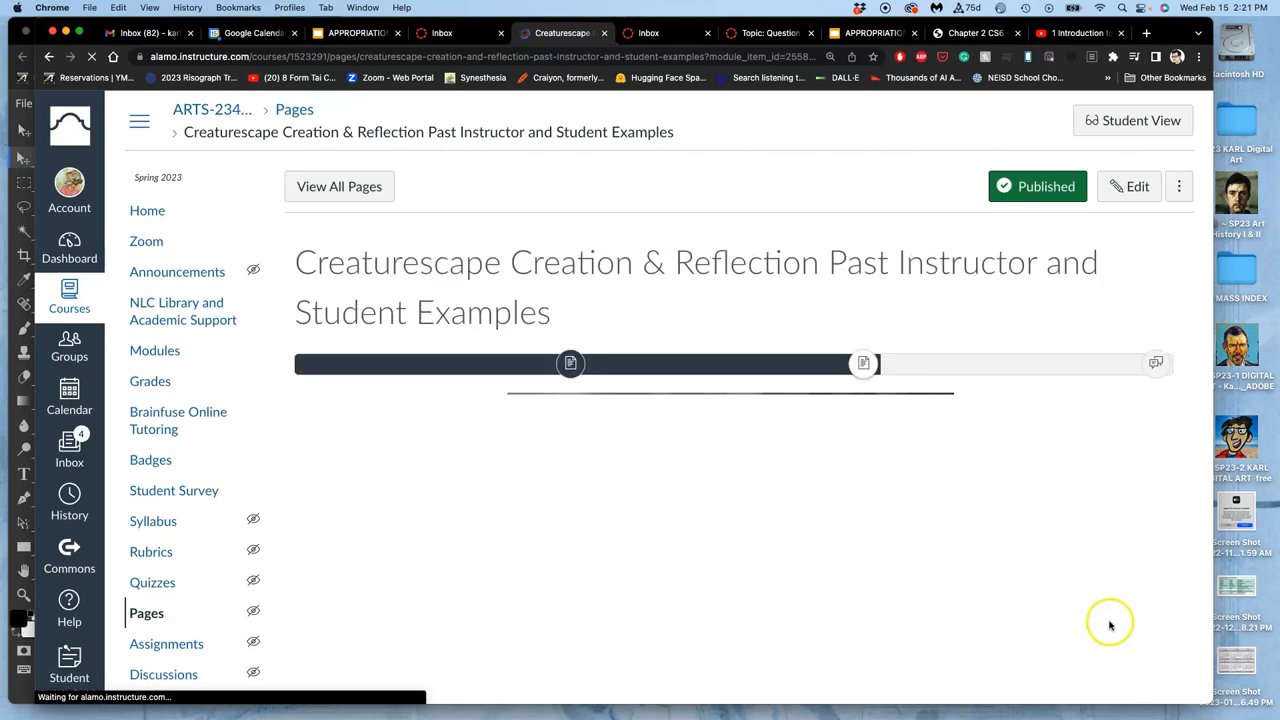
{"action": "scroll", "scroll_direction": "down", "scroll_amount": 3}
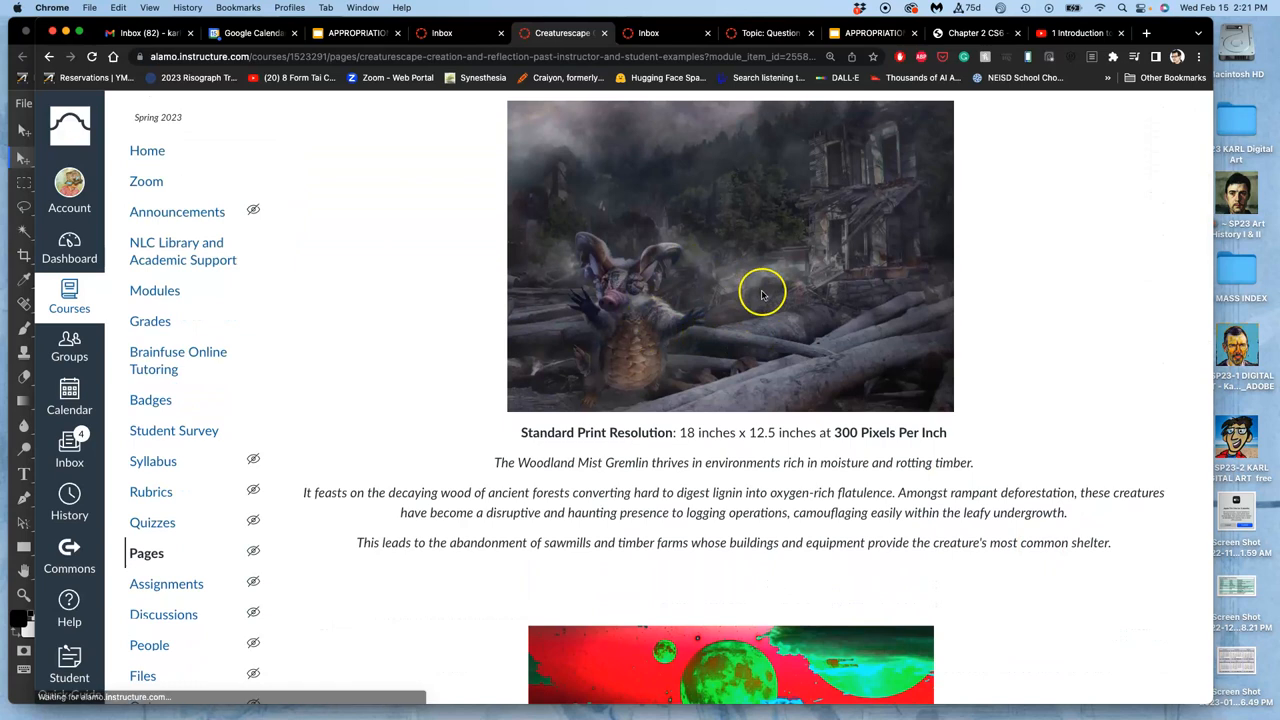
{"action": "mouse_move", "coordinate": [625, 373]}
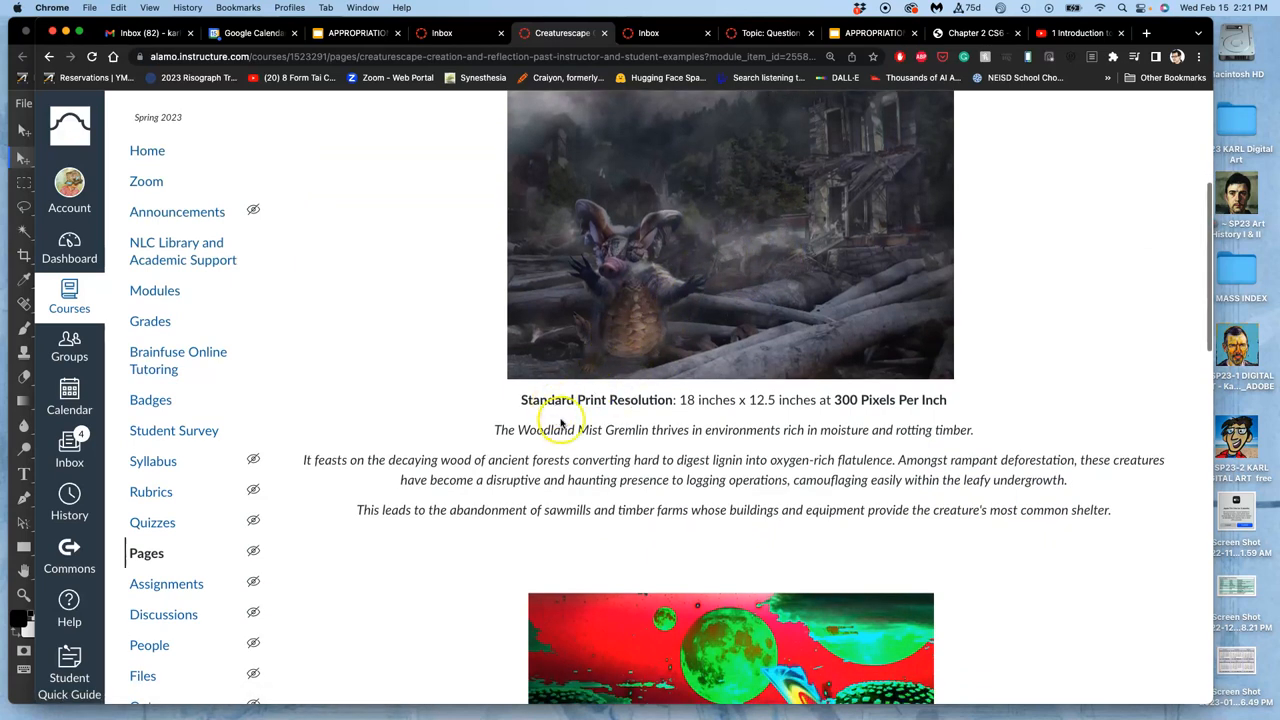
{"action": "mouse_move", "coordinate": [783, 392]}
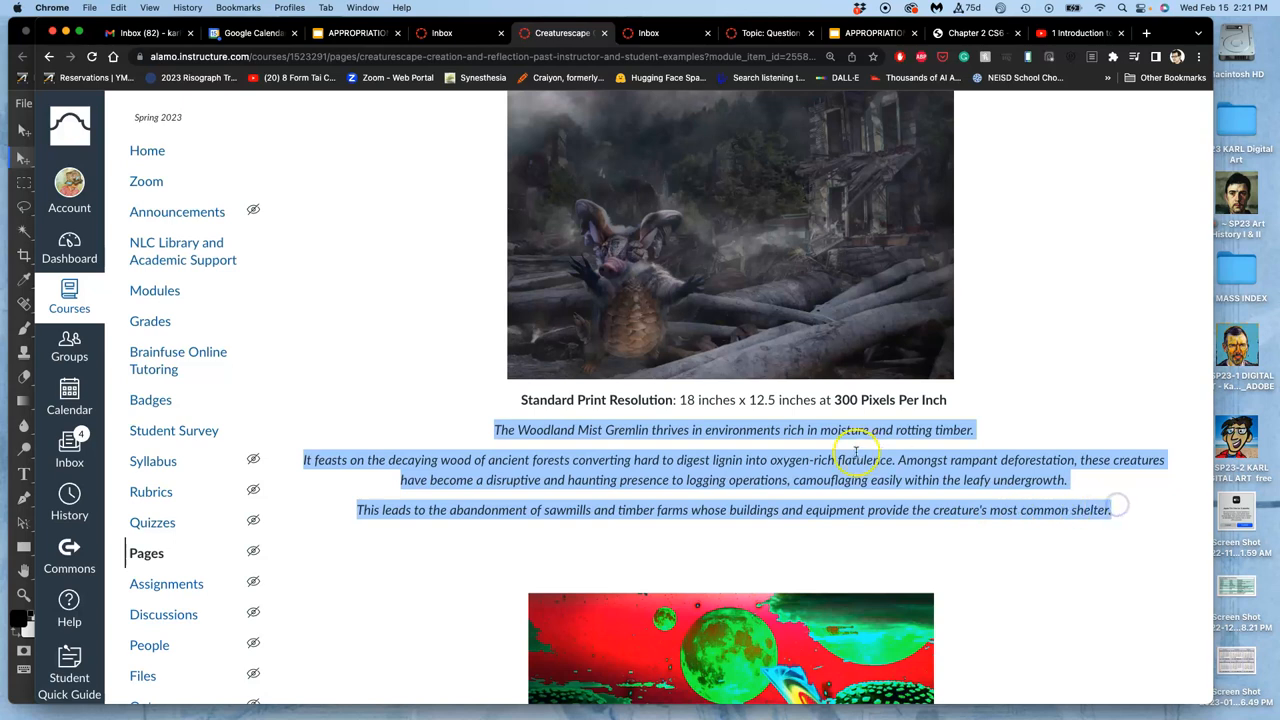
{"action": "scroll", "scroll_direction": "down", "scroll_amount": 3}
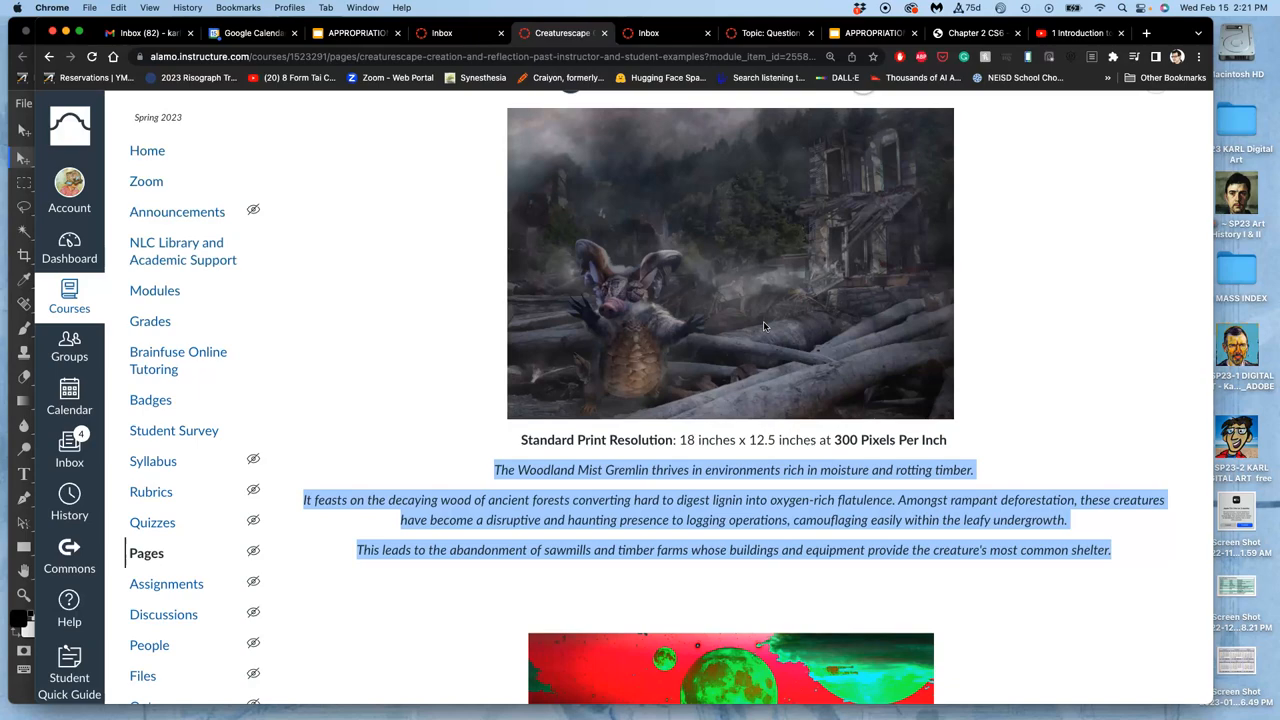
{"action": "mouse_move", "coordinate": [852, 327]}
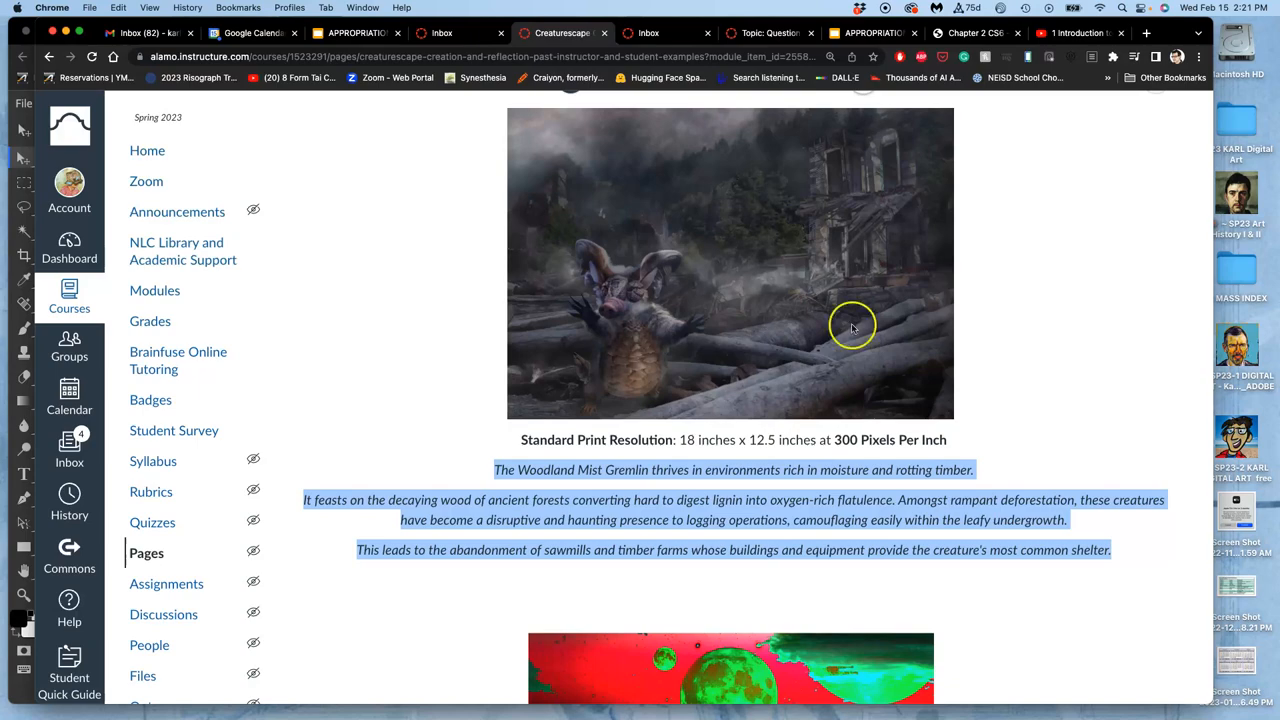
Move to the Proving Ground #1: Identify Patterns discussion and scroll toward its rubric
{"action": "scroll", "scroll_direction": "down", "scroll_amount": 3}
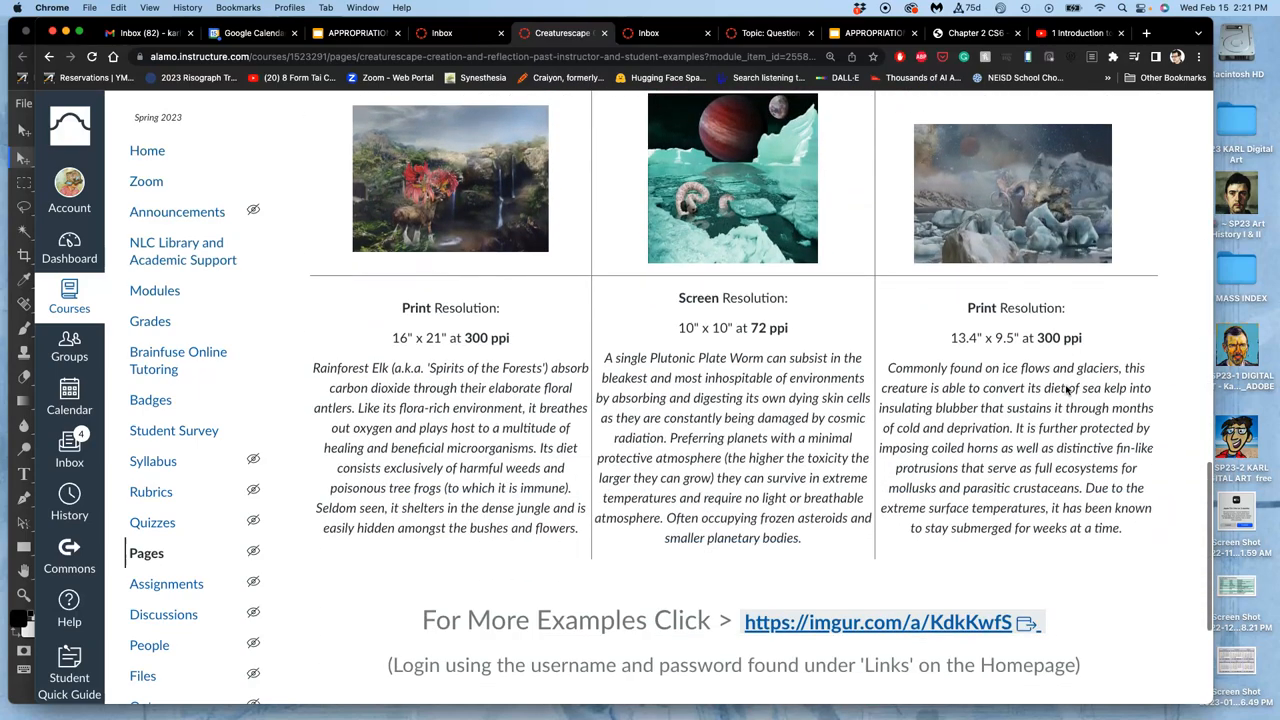
{"action": "scroll", "scroll_direction": "down", "scroll_amount": 3}
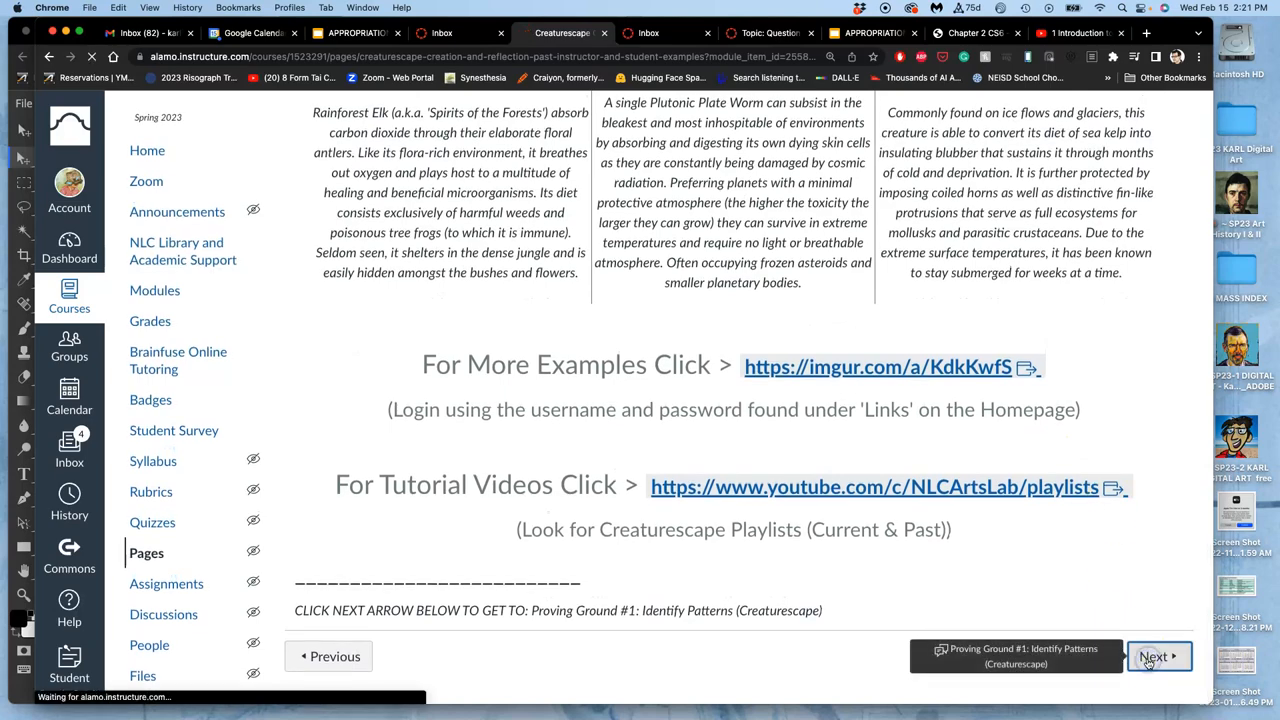
{"action": "left_click", "coordinate": [1159, 656]}
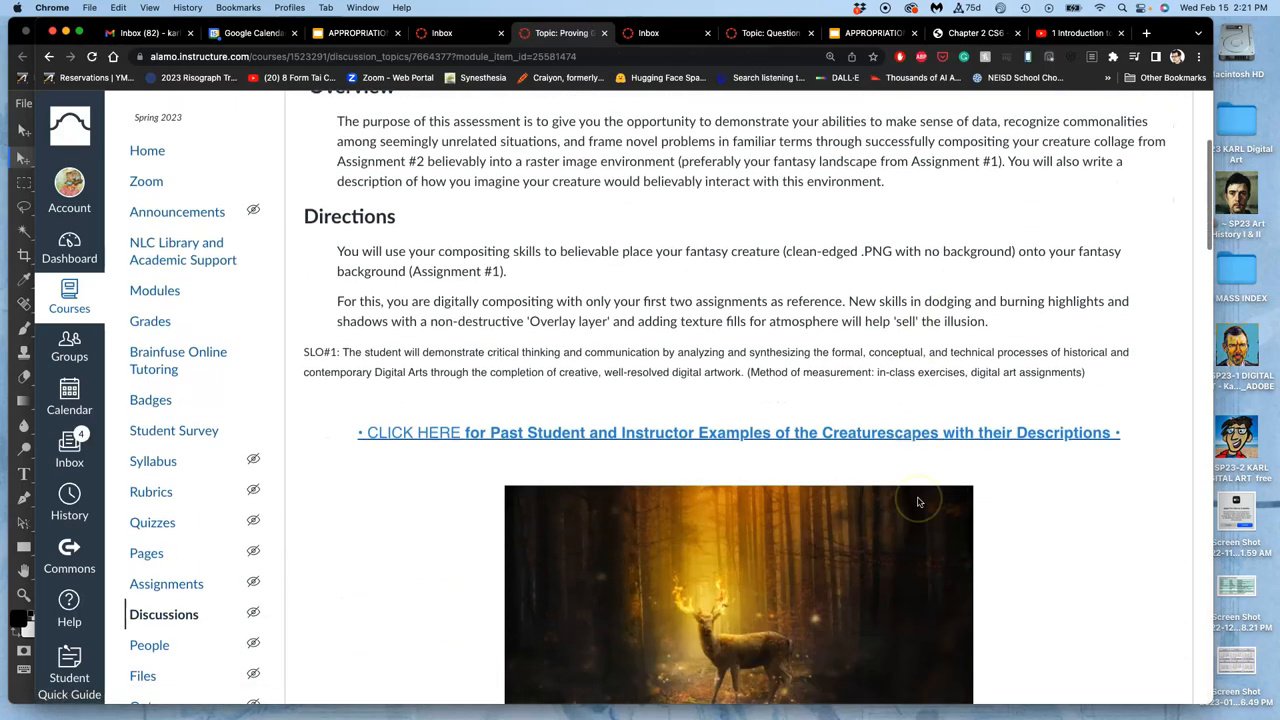
{"action": "scroll", "scroll_direction": "down", "scroll_amount": 3}
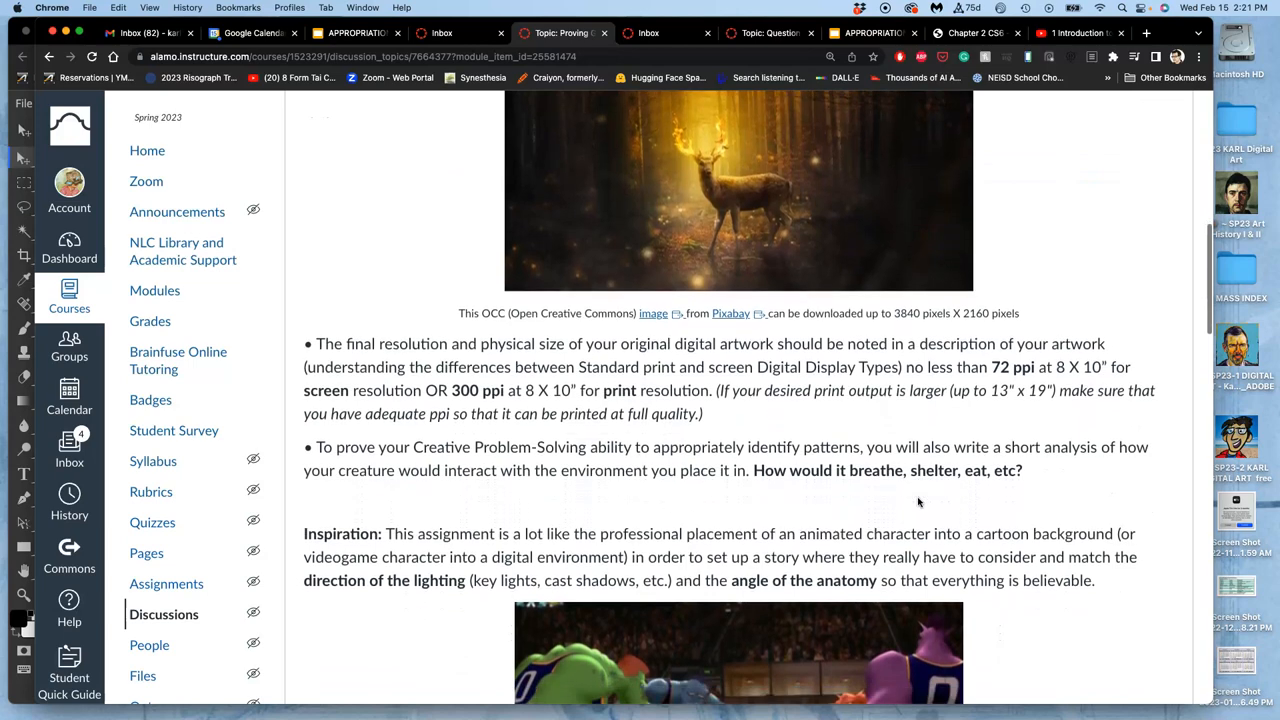
{"action": "scroll", "scroll_direction": "down", "scroll_amount": 3}
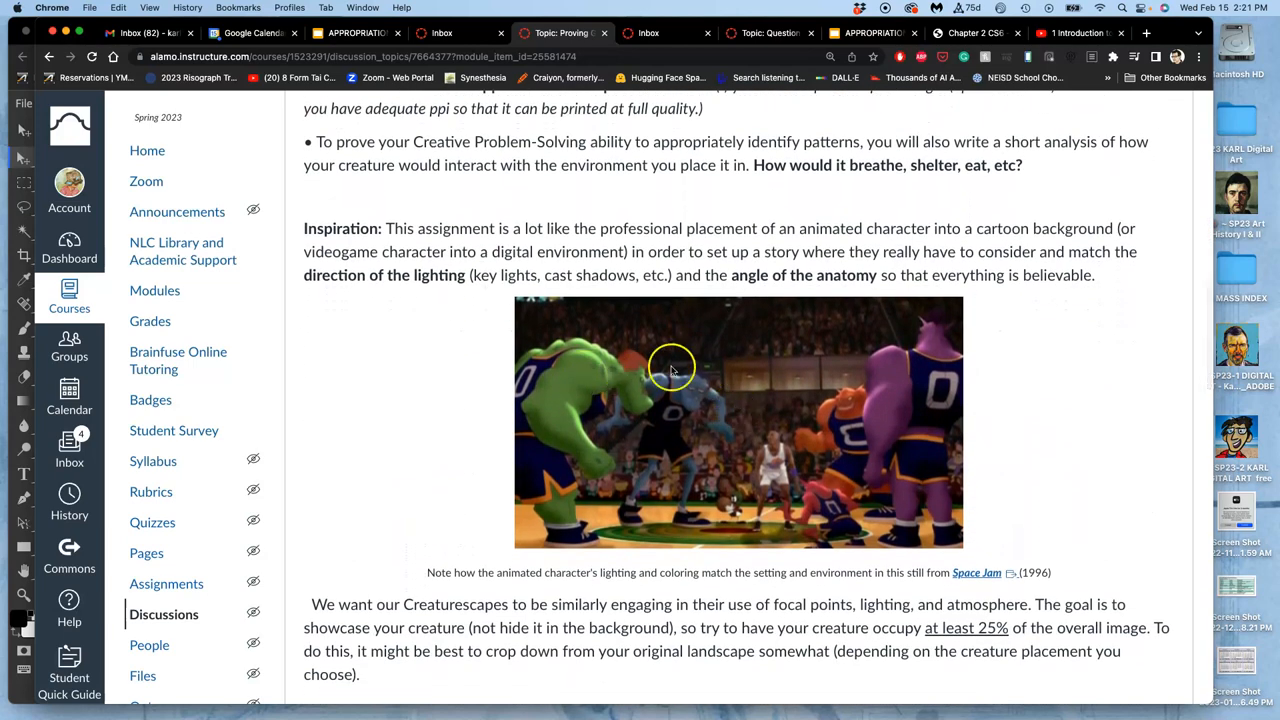
{"action": "mouse_move", "coordinate": [754, 420]}
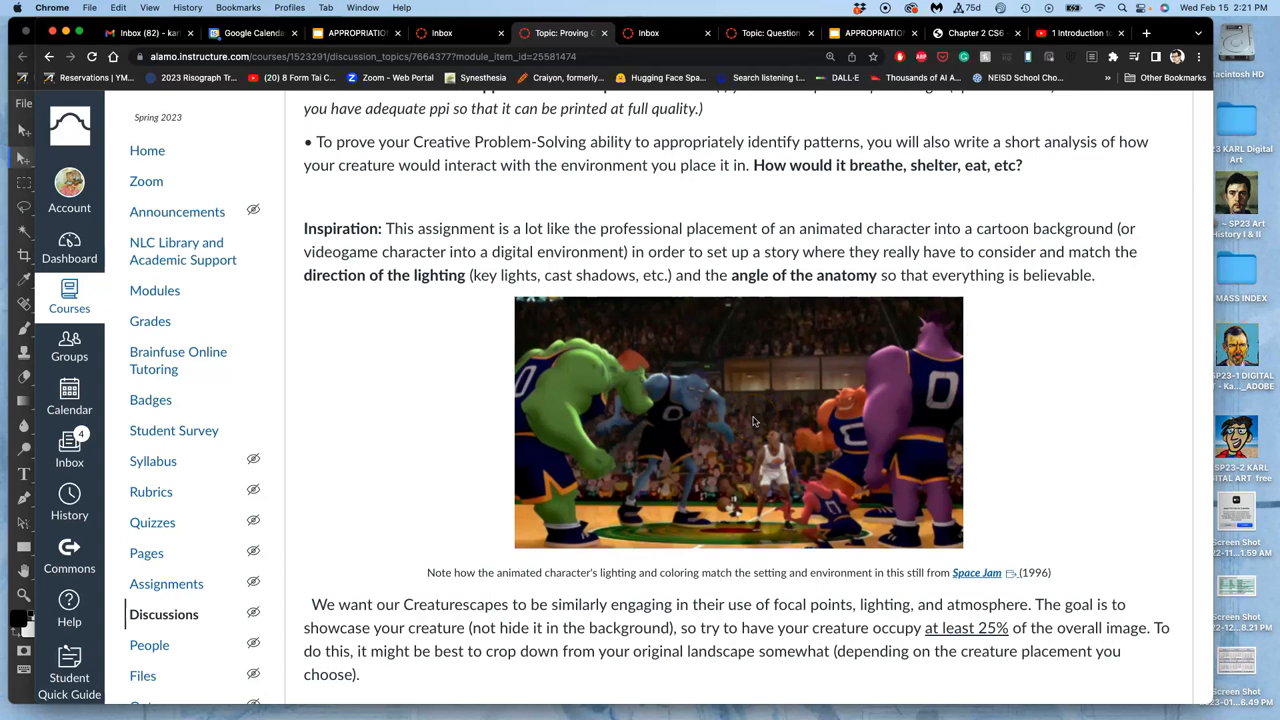
{"action": "mouse_move", "coordinate": [580, 393]}
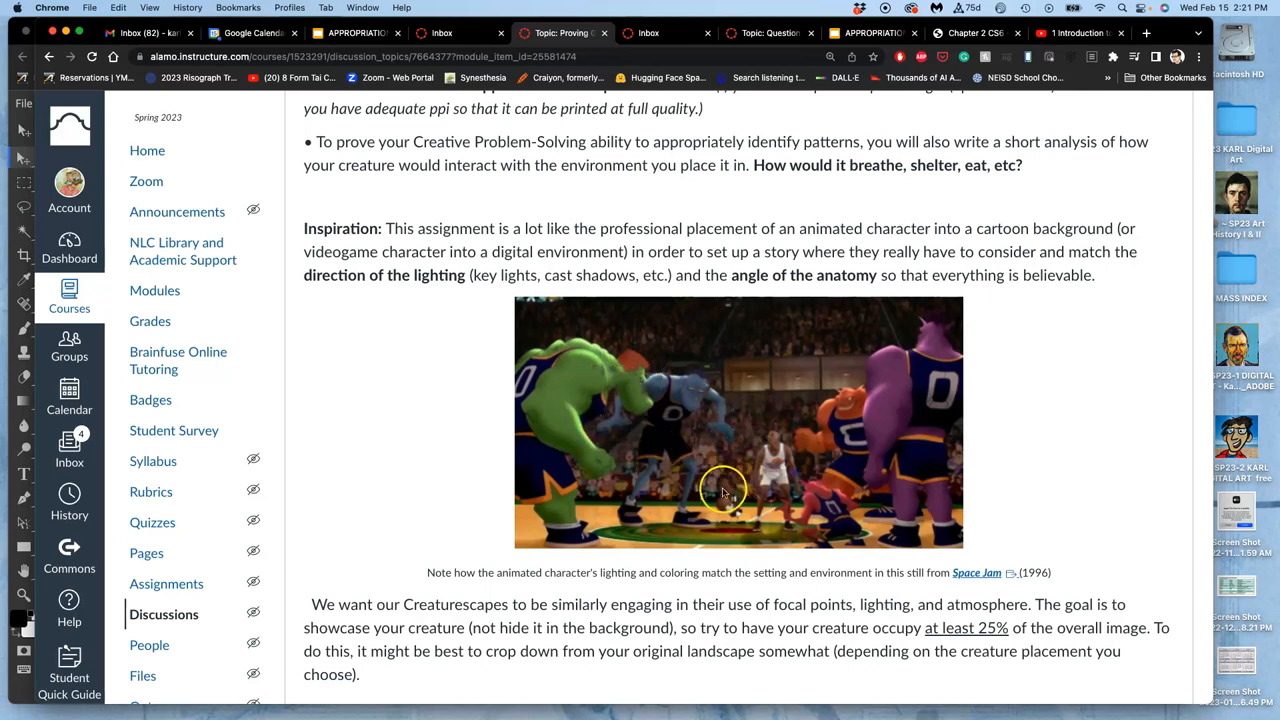
{"action": "mouse_move", "coordinate": [645, 350]}
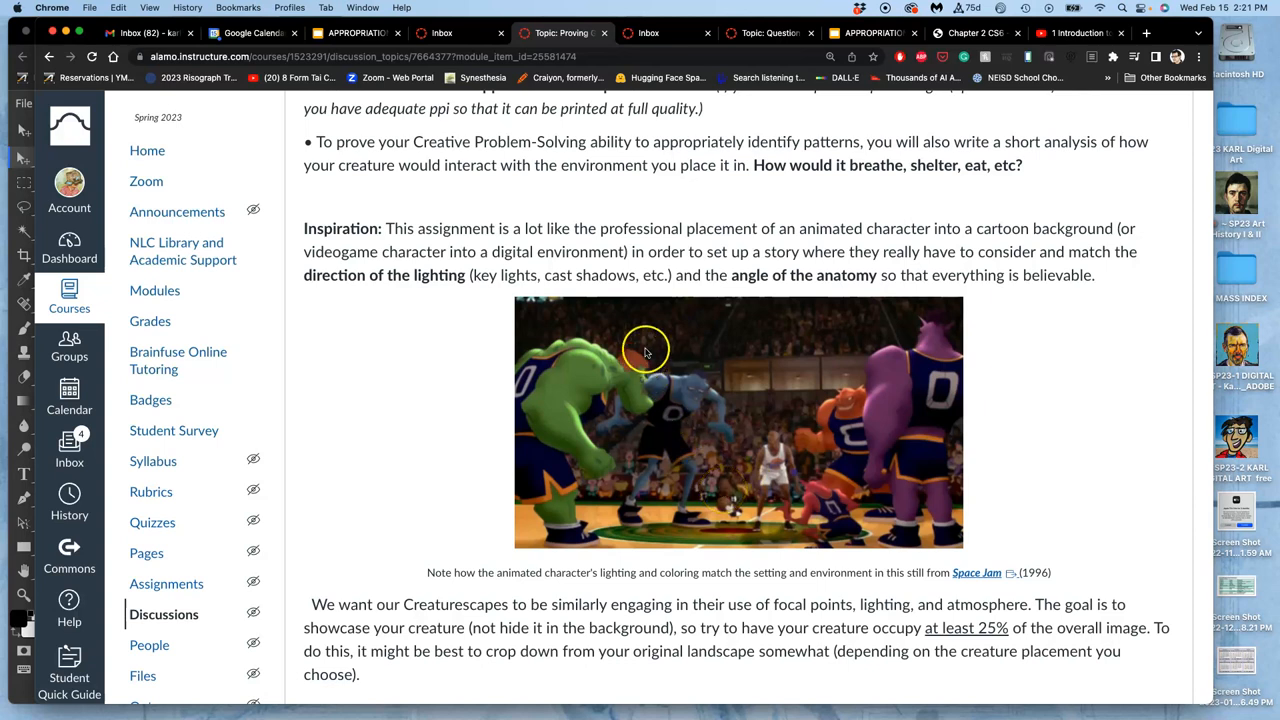
{"action": "mouse_move", "coordinate": [760, 453]}
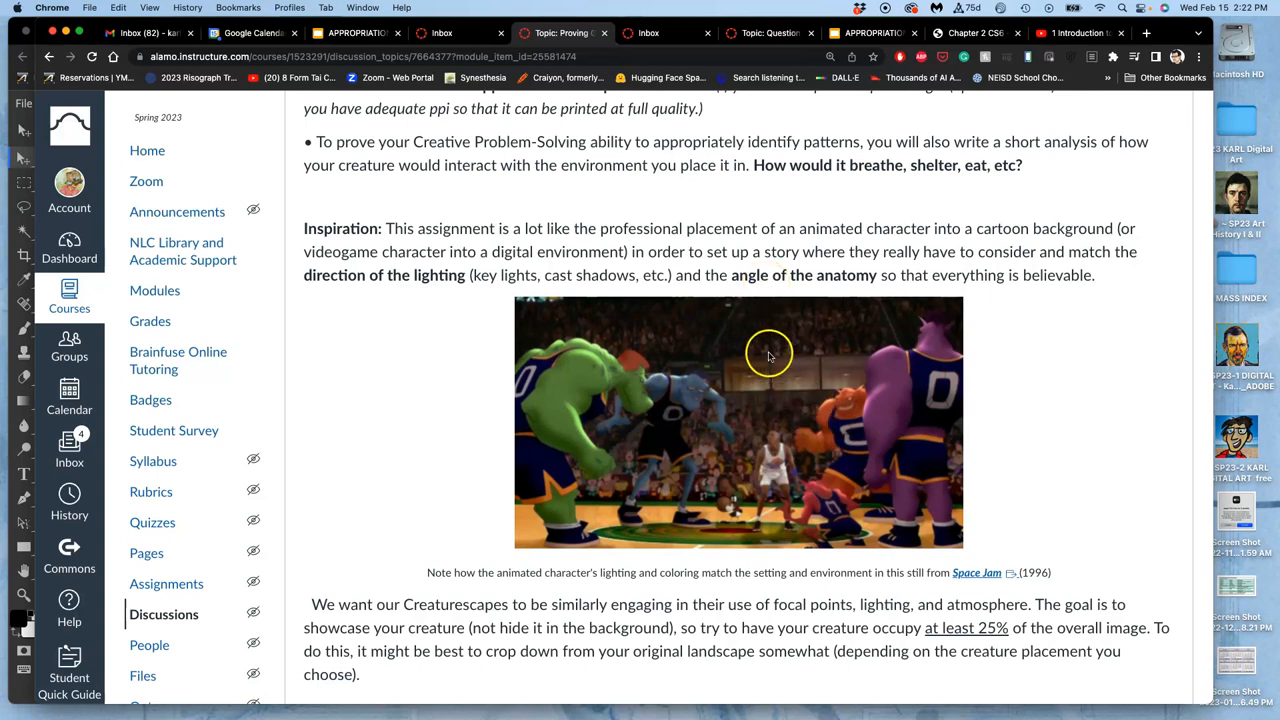
{"action": "mouse_move", "coordinate": [528, 562]}
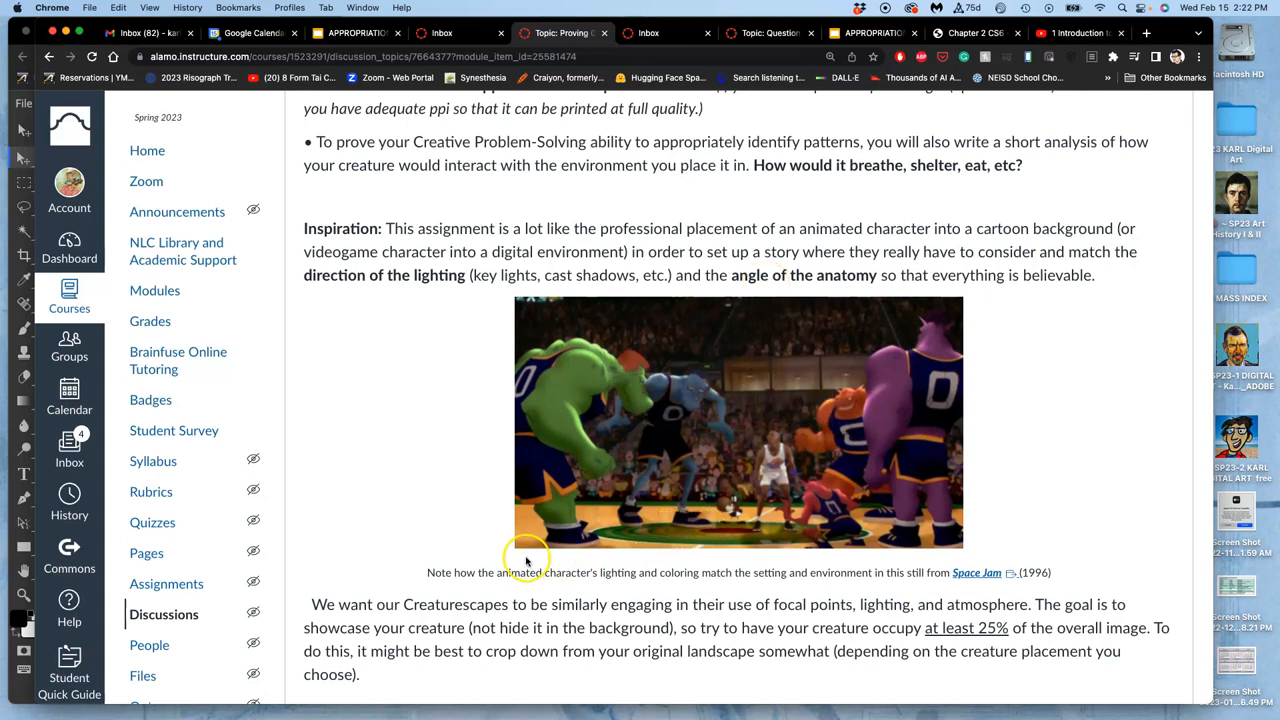
{"action": "mouse_move", "coordinate": [525, 558]}
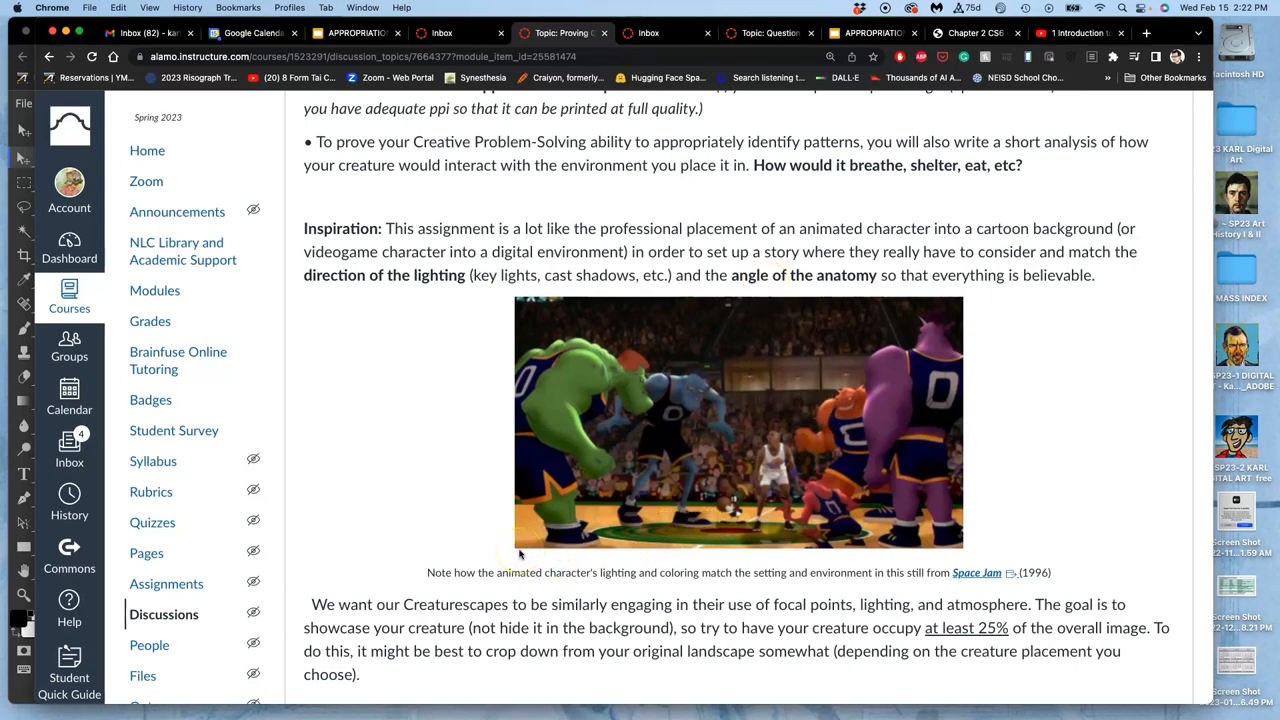
{"action": "mouse_move", "coordinate": [690, 430]}
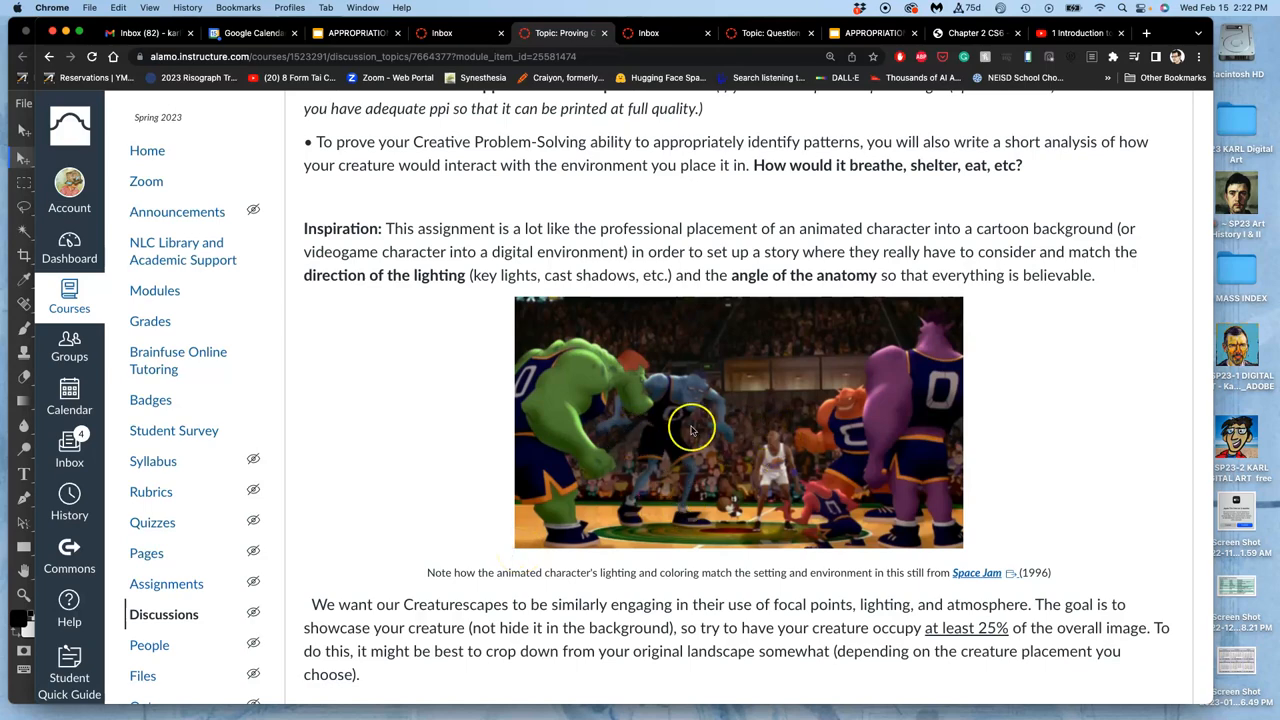
Scroll the discussion to settle on the Creaturescape Proving Ground Rubric table
{"action": "scroll", "scroll_direction": "up", "scroll_amount": 3}
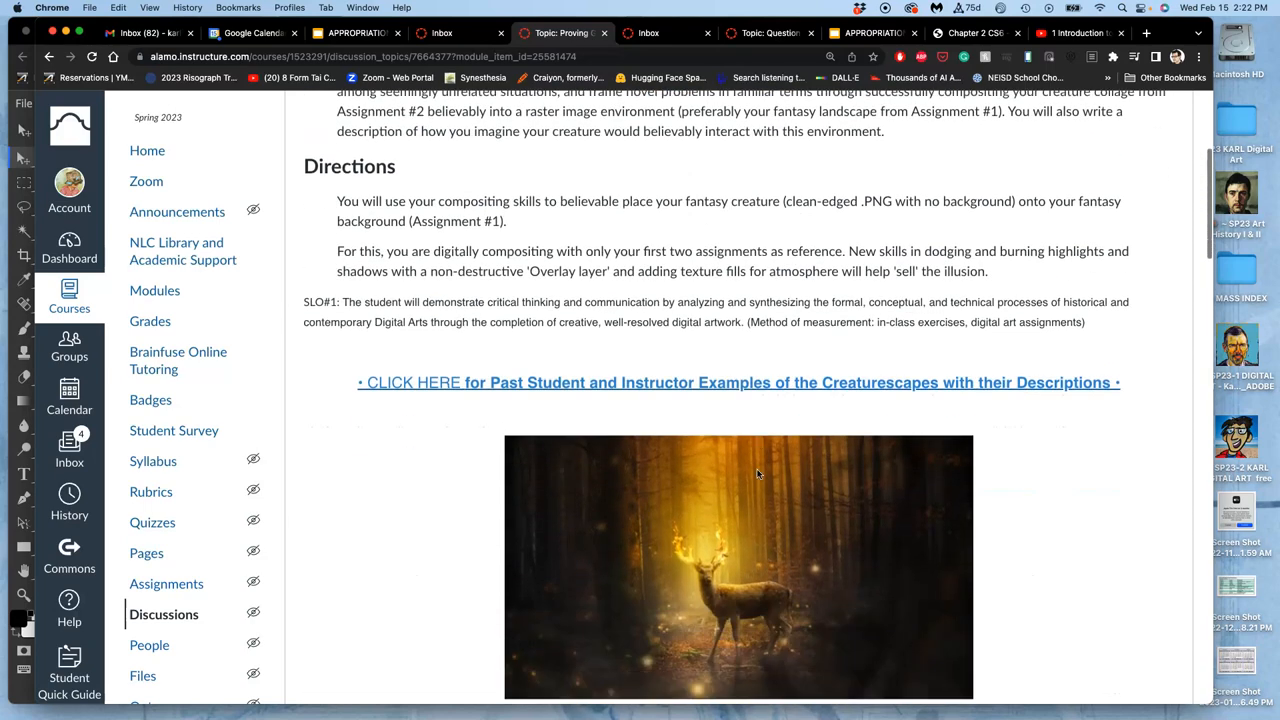
{"action": "scroll", "scroll_direction": "down", "scroll_amount": 3}
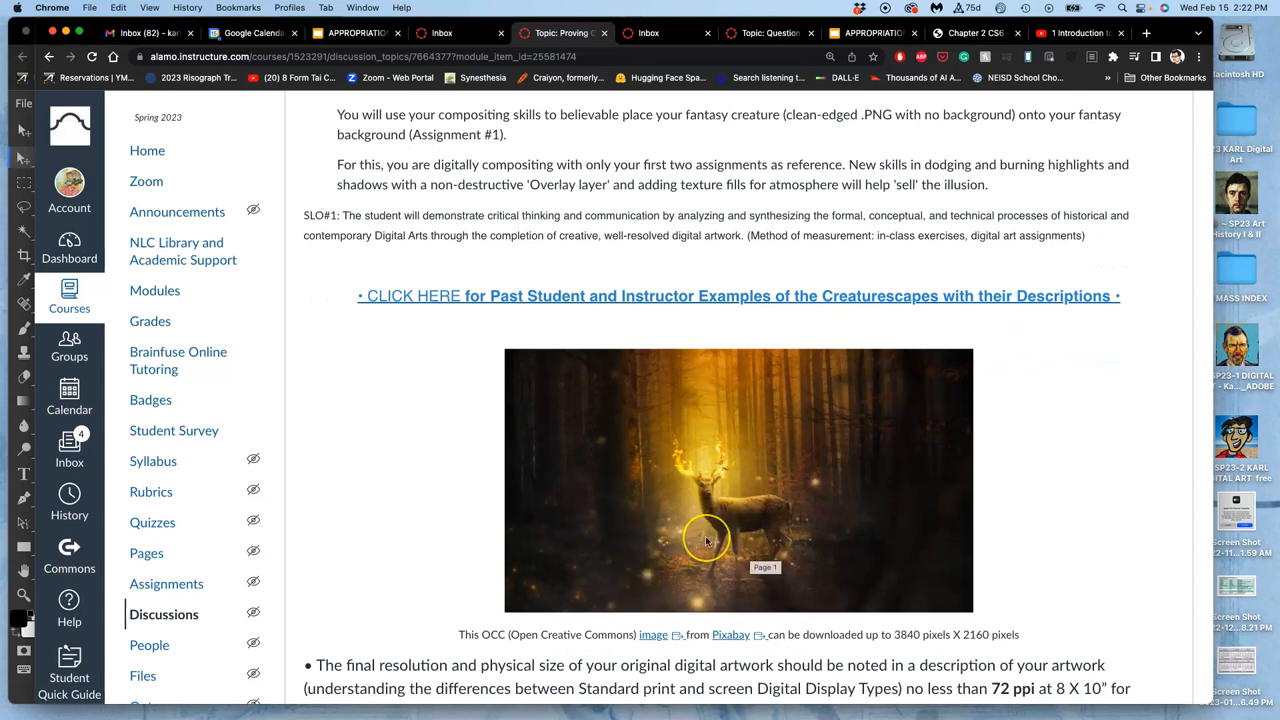
{"action": "mouse_move", "coordinate": [705, 537]}
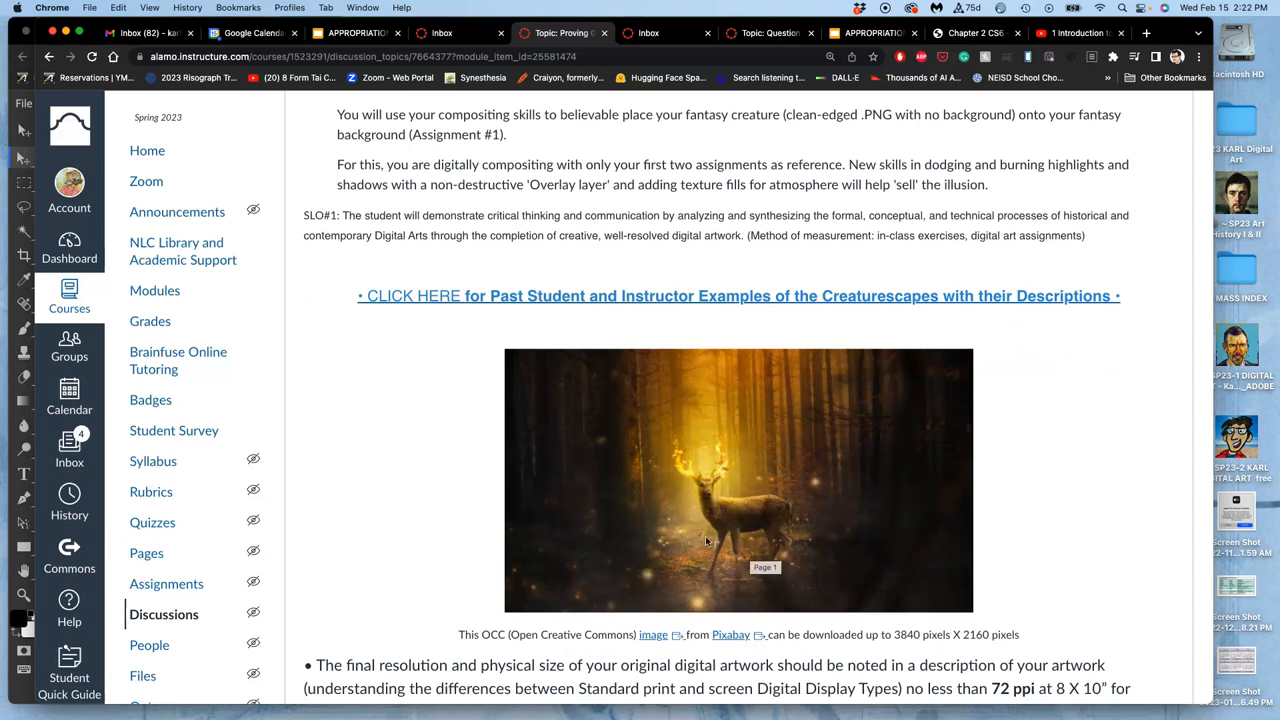
{"action": "scroll", "scroll_direction": "down", "scroll_amount": 3}
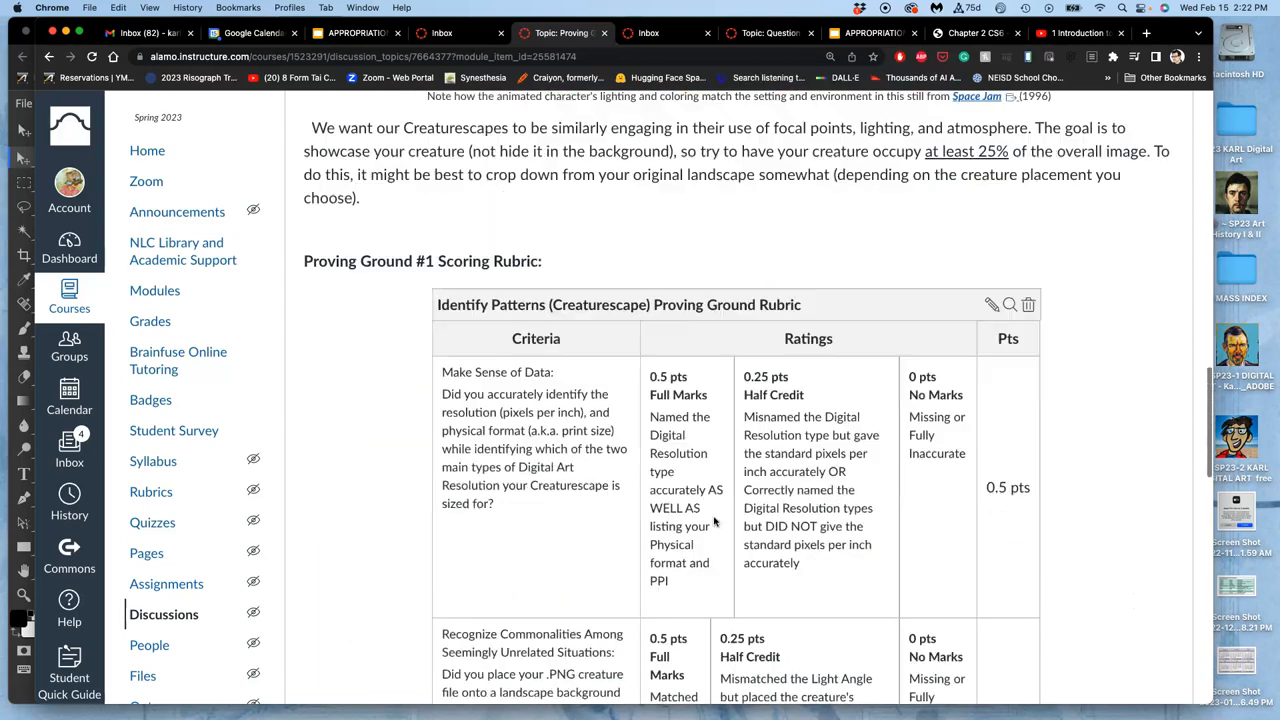
{"action": "scroll", "scroll_direction": "down", "scroll_amount": 3}
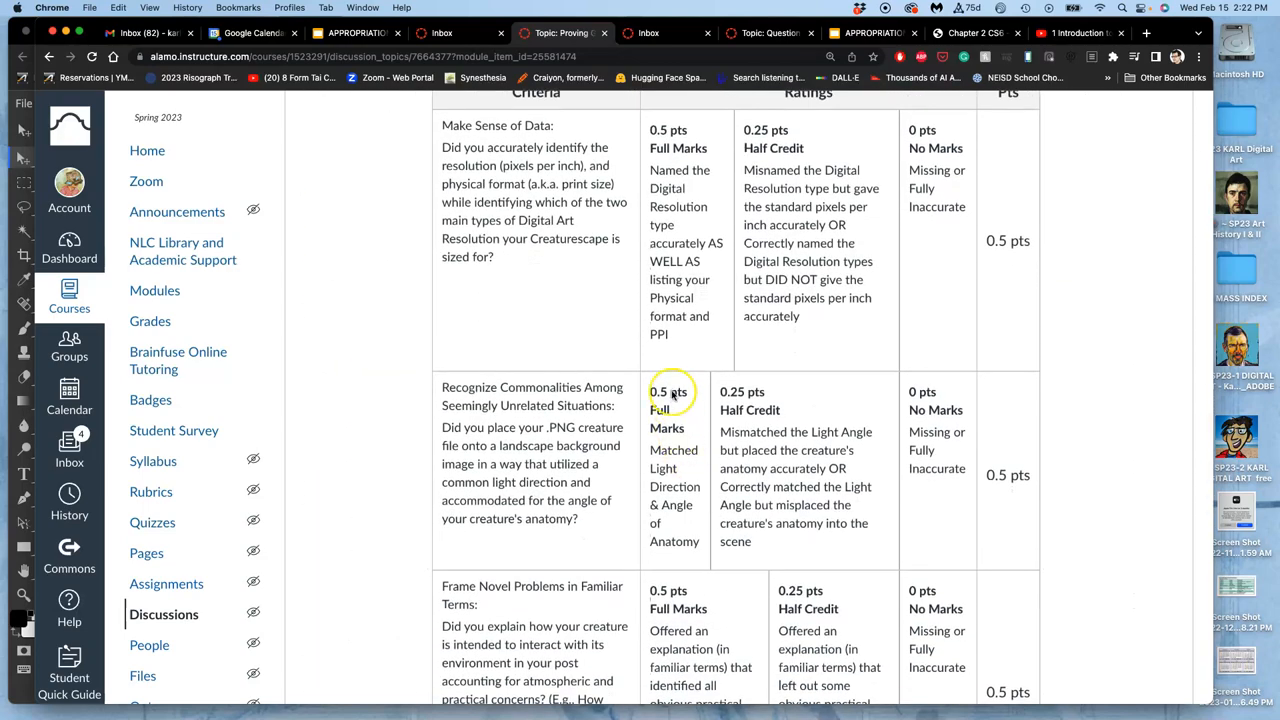
{"action": "scroll", "scroll_direction": "up", "scroll_amount": 3}
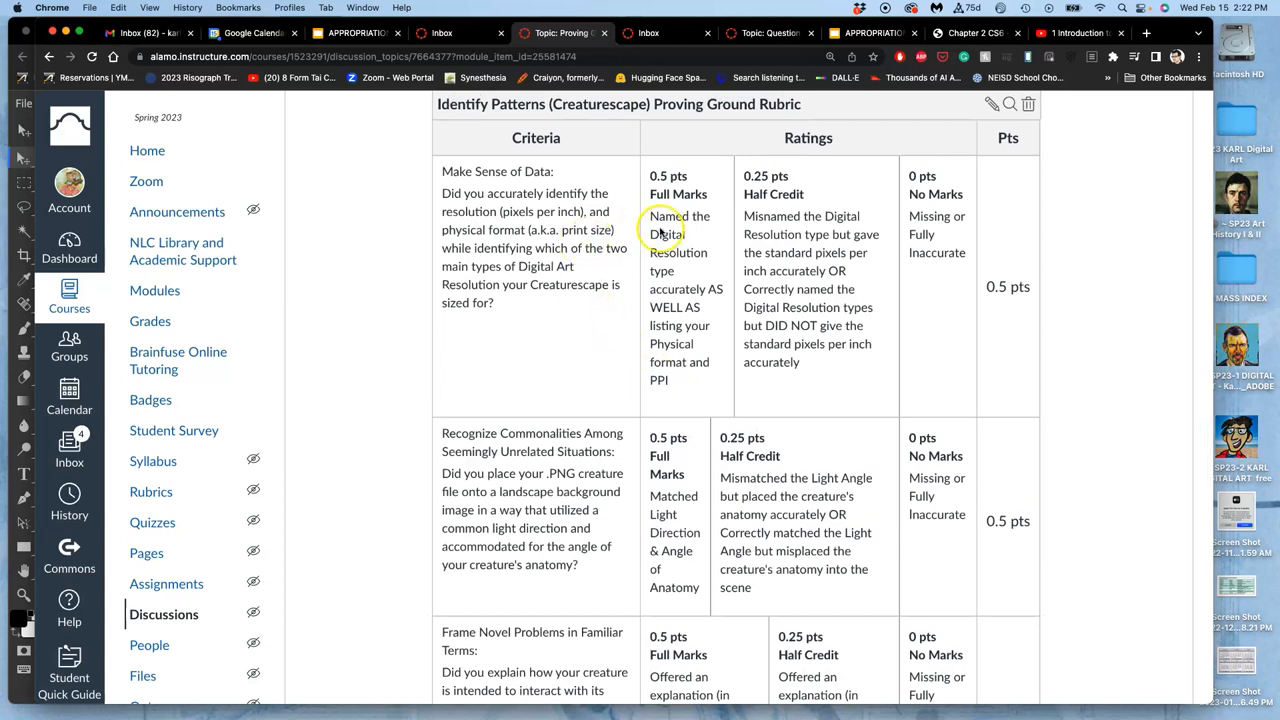
{"action": "mouse_move", "coordinate": [1168, 30]}
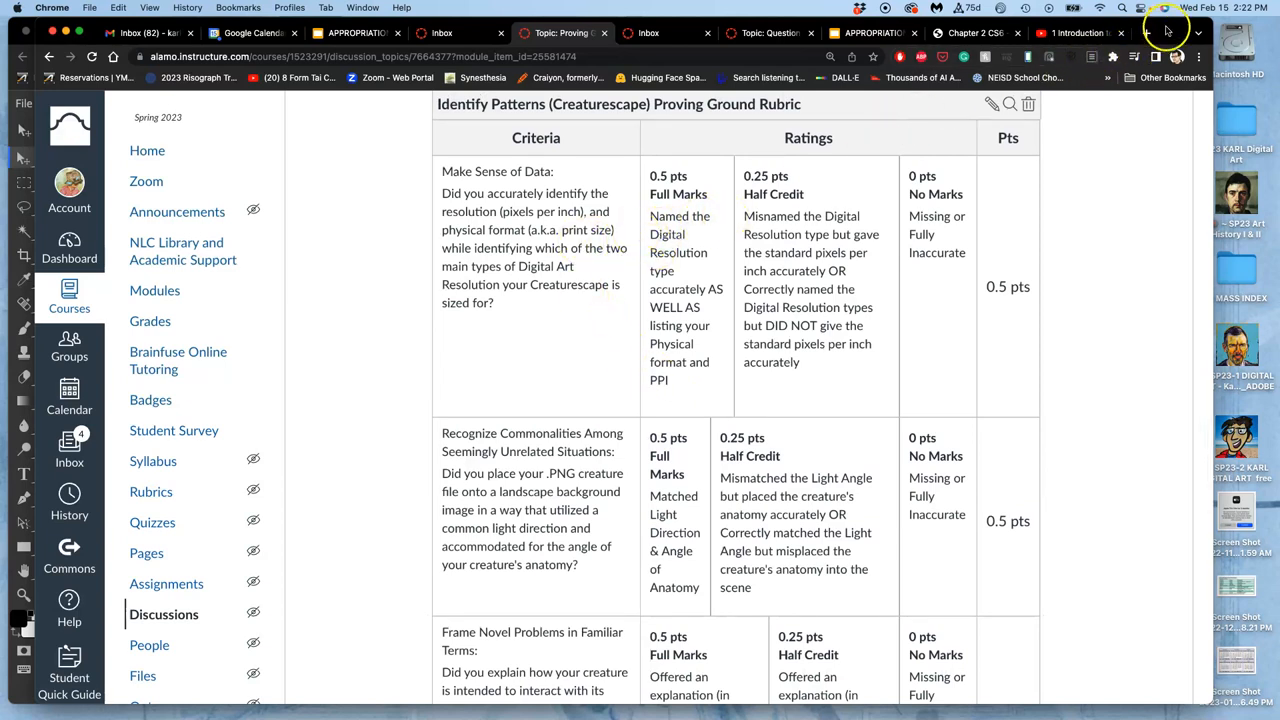
Read the image size in inches, about 9.78 by 15.69 at 350 pixels per inch
{"action": "left_click", "coordinate": [140, 33]}
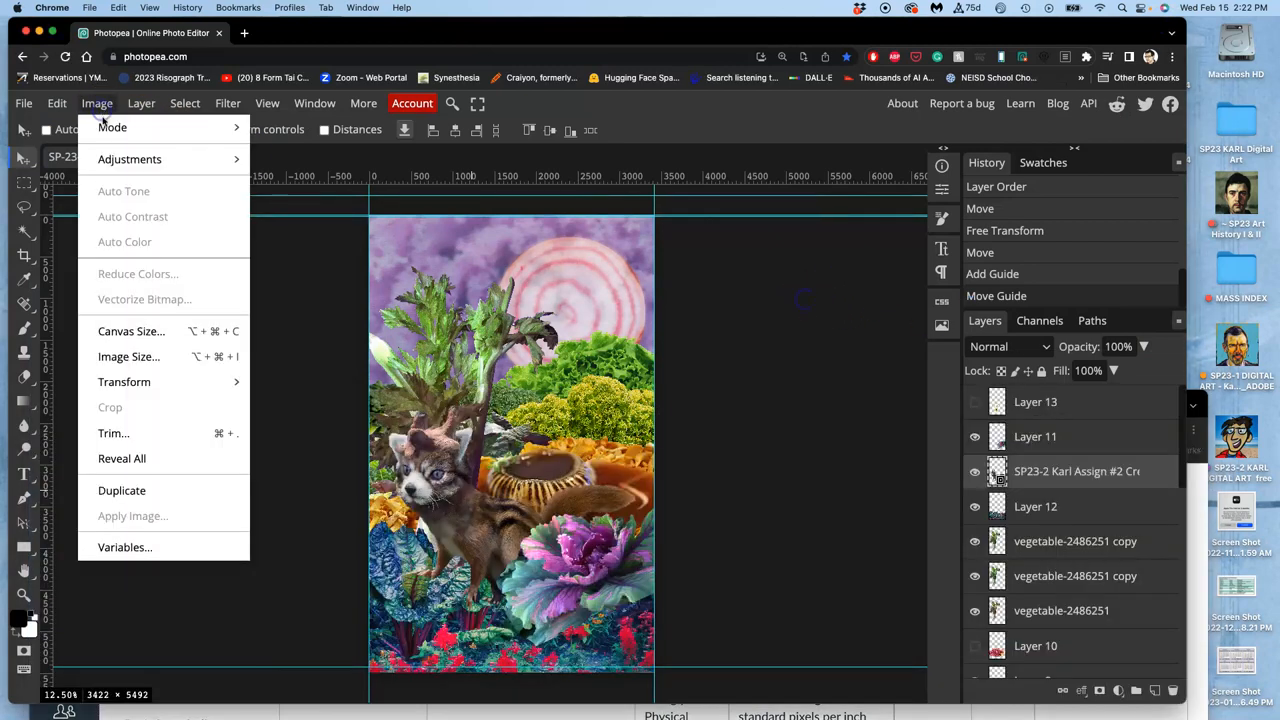
{"action": "left_click", "coordinate": [128, 356]}
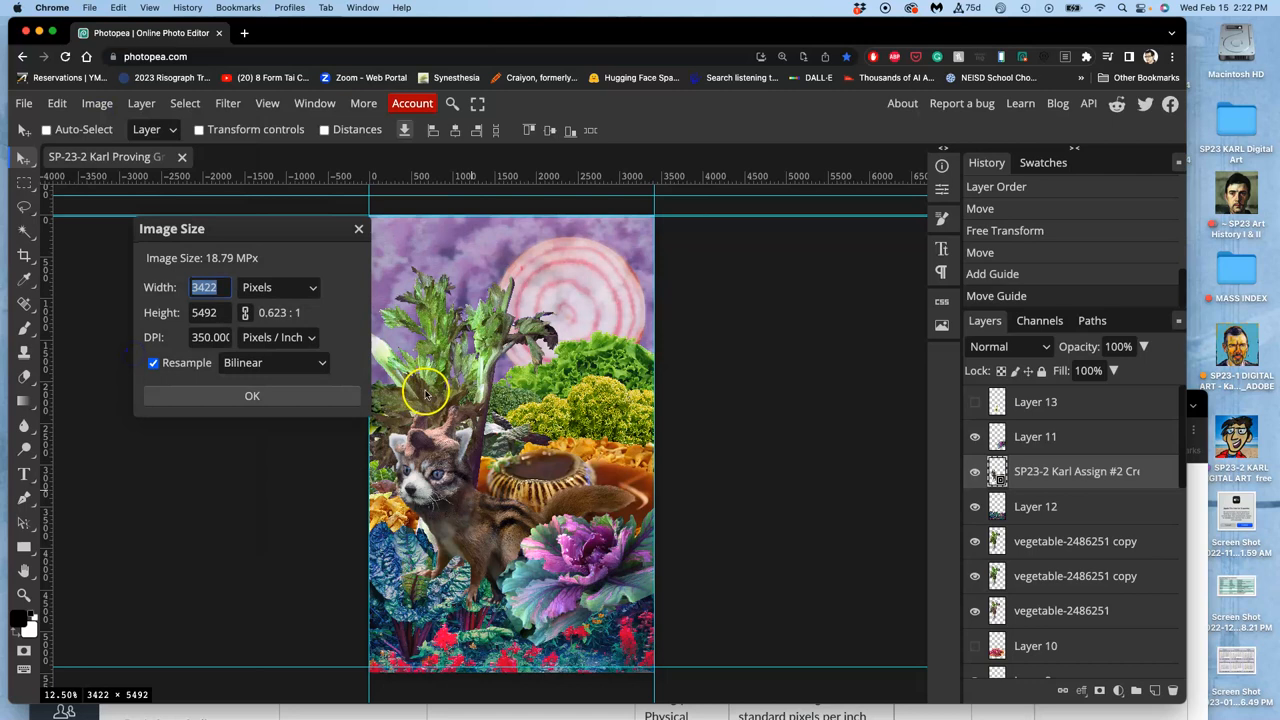
{"action": "left_click", "coordinate": [278, 287]}
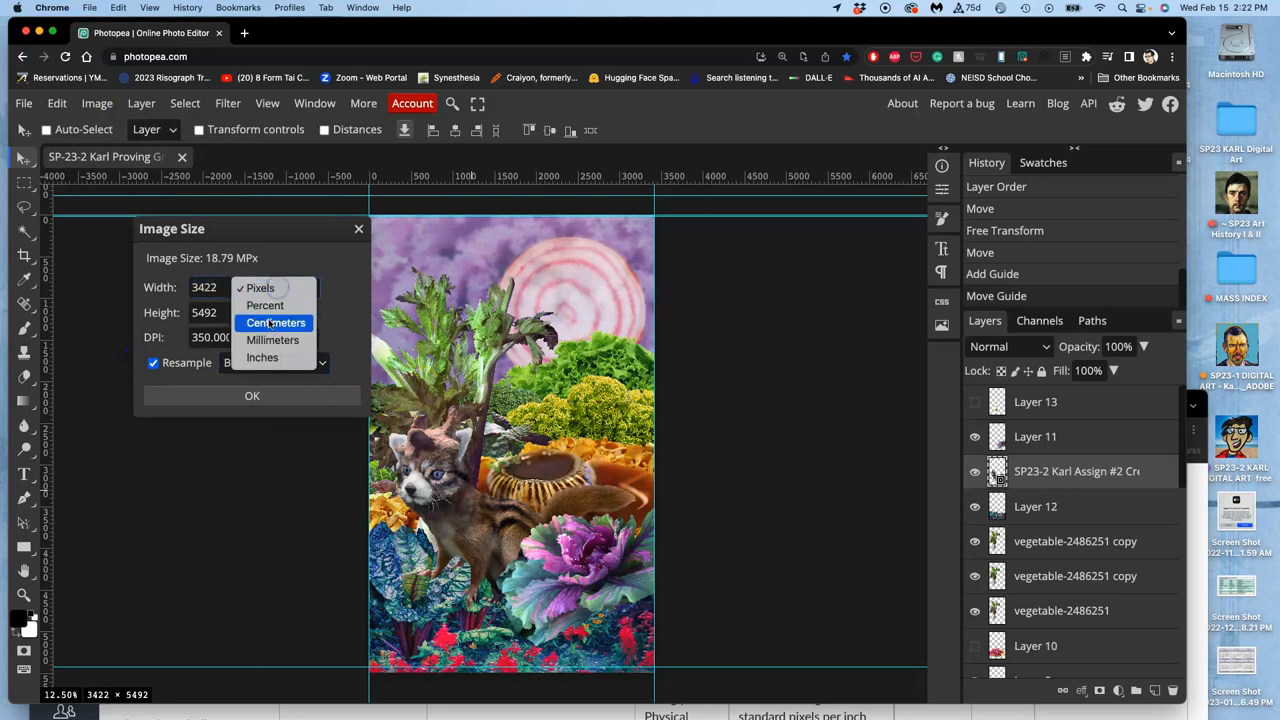
{"action": "left_click", "coordinate": [262, 357]}
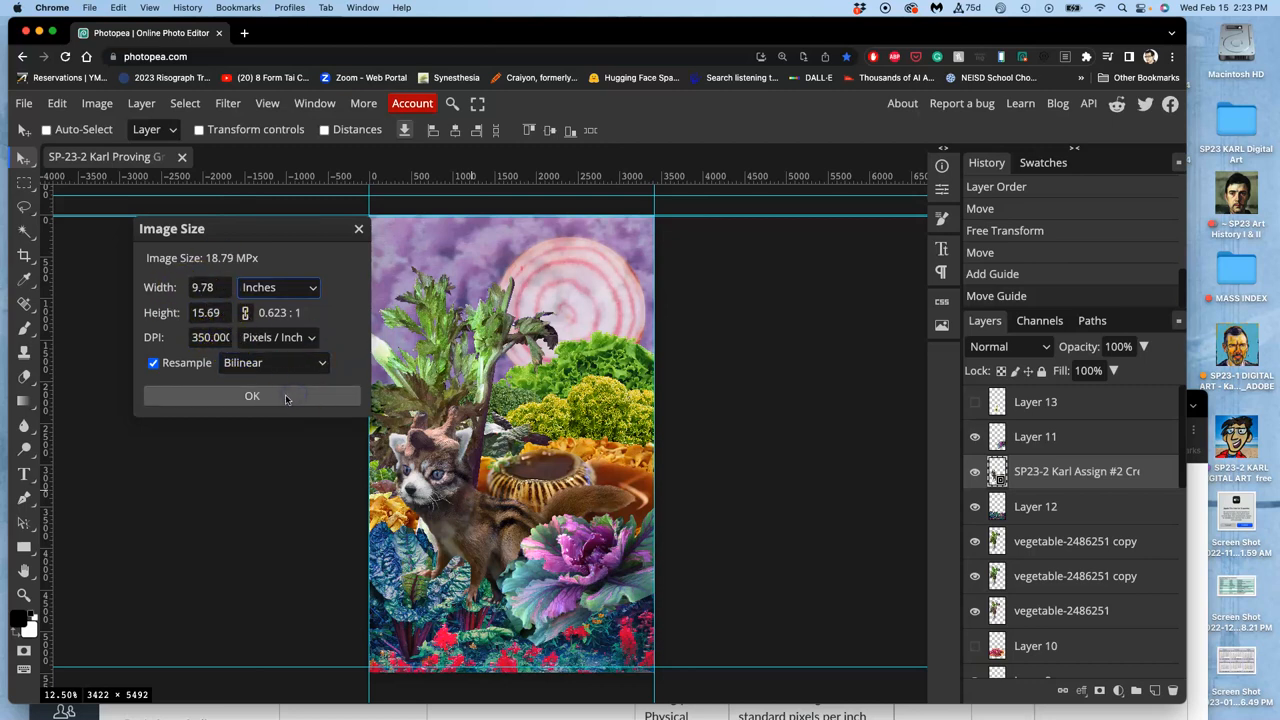
{"action": "mouse_move", "coordinate": [1170, 158]}
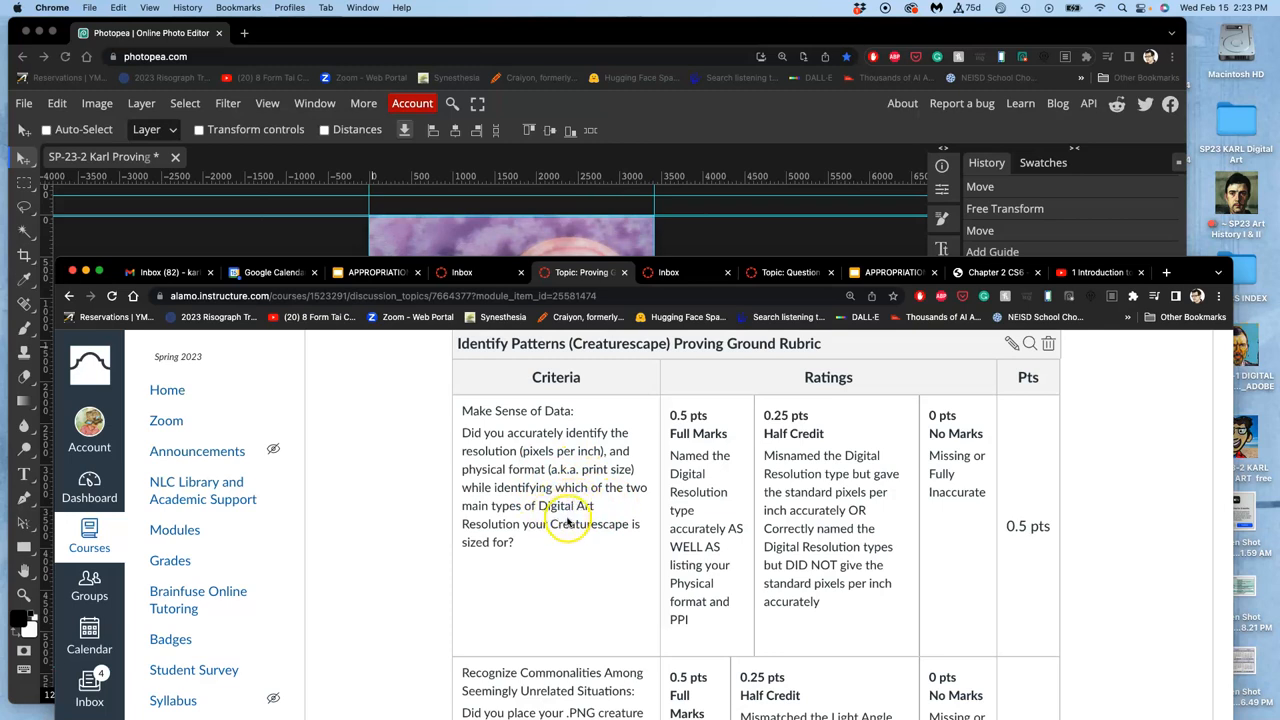
{"action": "mouse_move", "coordinate": [588, 524]}
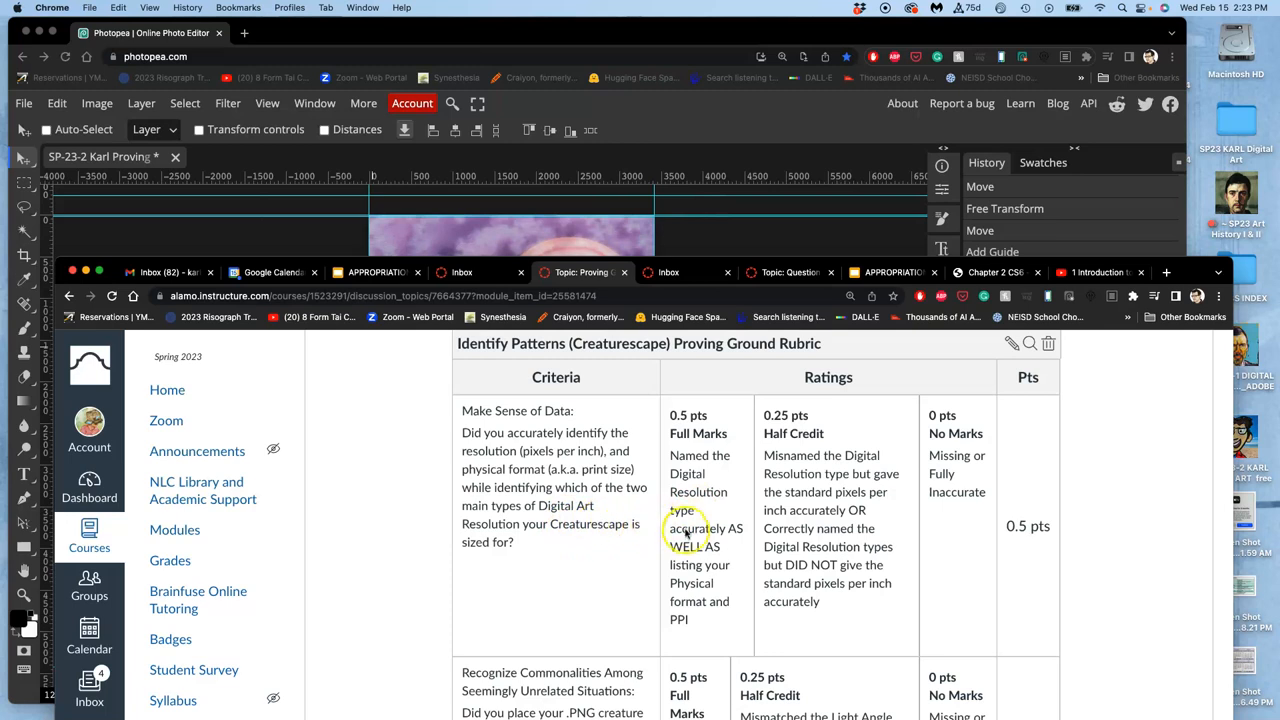
Scroll the rubric down to the light-direction and creature anatomy criterion
{"action": "scroll", "scroll_direction": "down", "scroll_amount": 3}
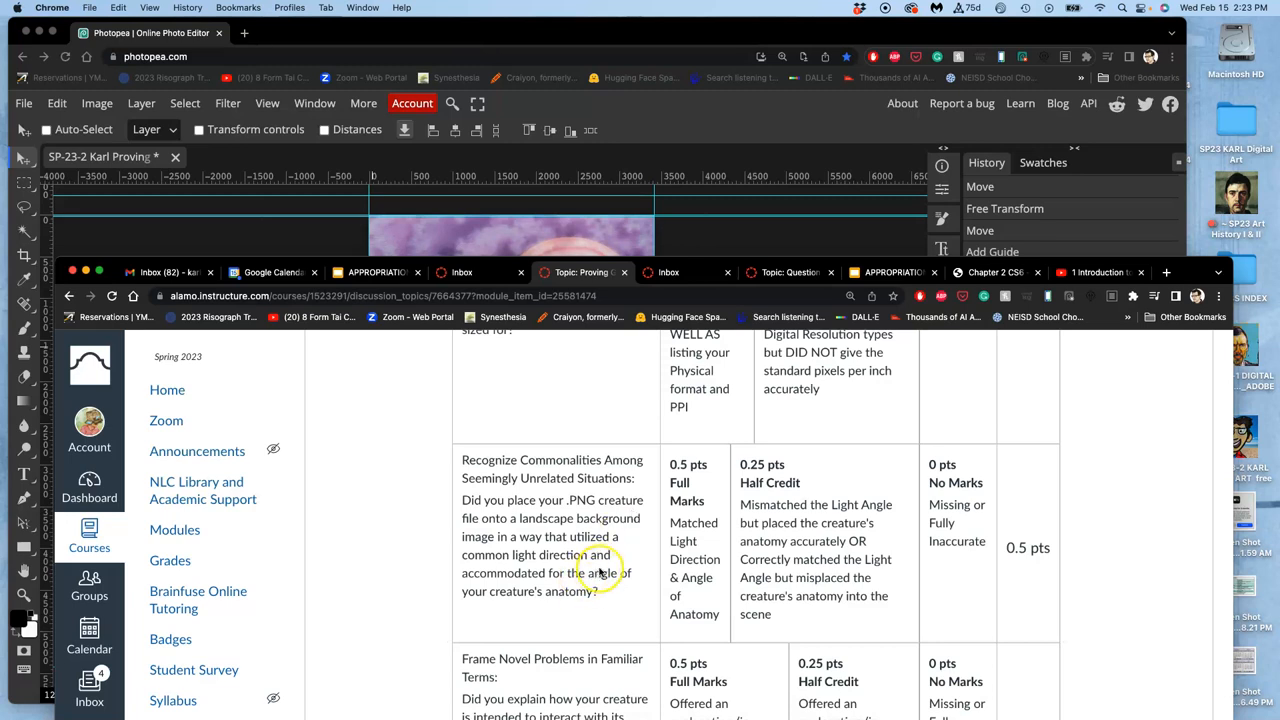
{"action": "mouse_move", "coordinate": [720, 550]}
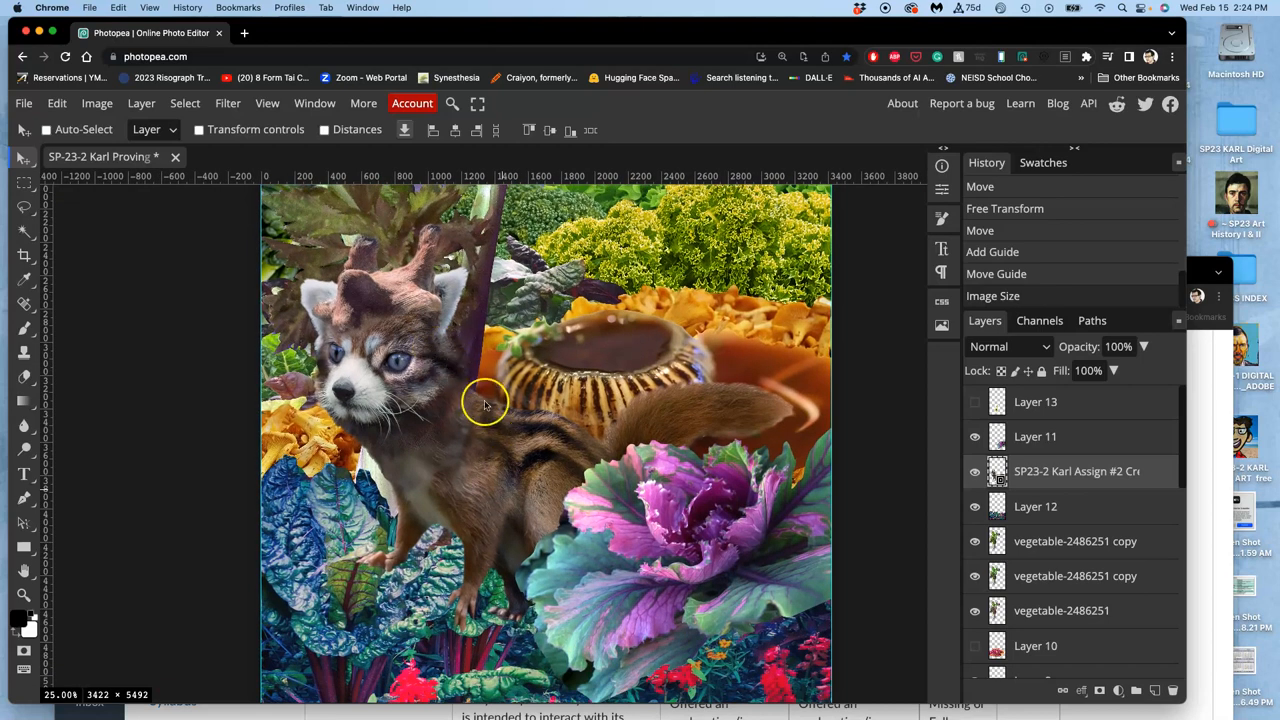
{"action": "mouse_move", "coordinate": [593, 535]}
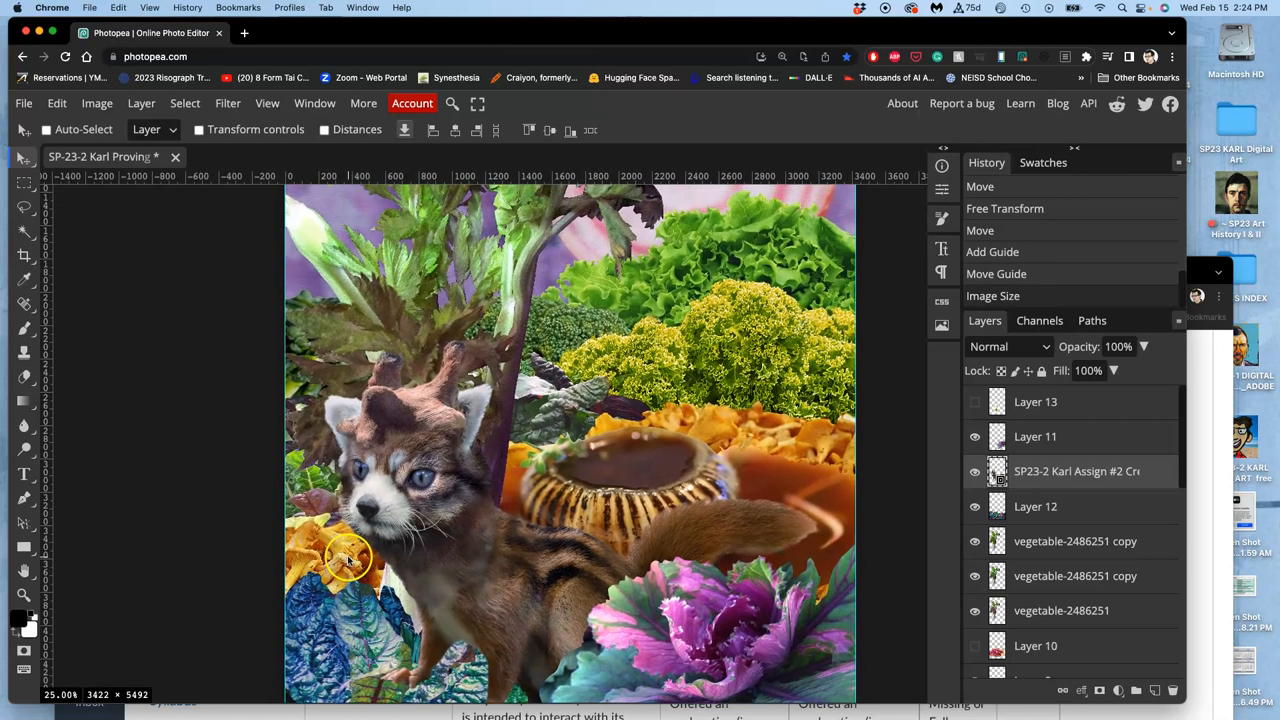
{"action": "mouse_move", "coordinate": [470, 395]}
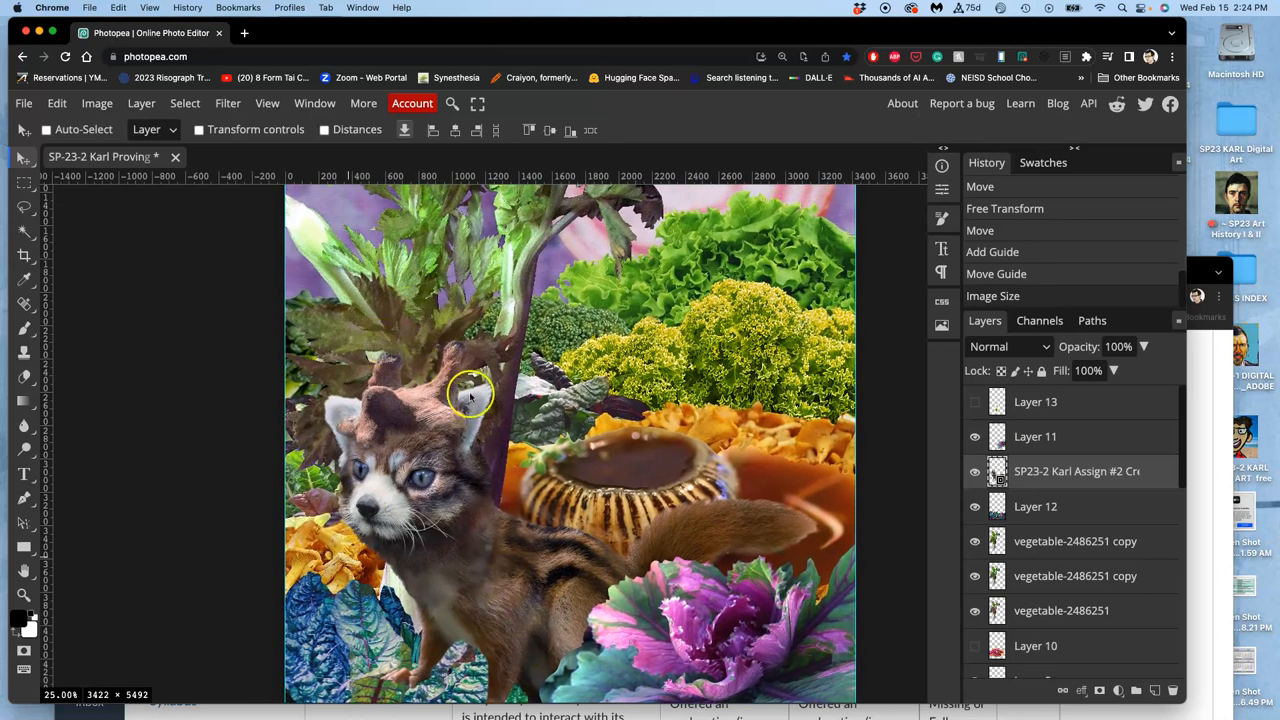
{"action": "mouse_move", "coordinate": [360, 400]}
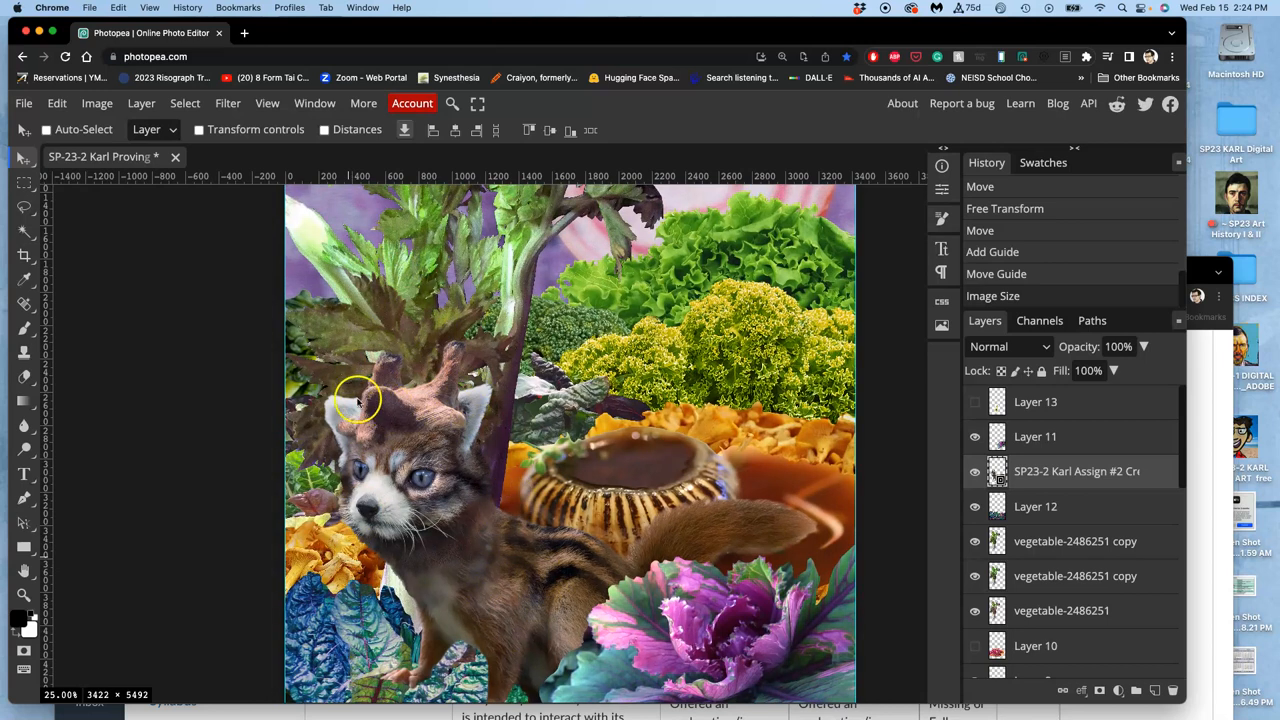
{"action": "mouse_move", "coordinate": [505, 528]}
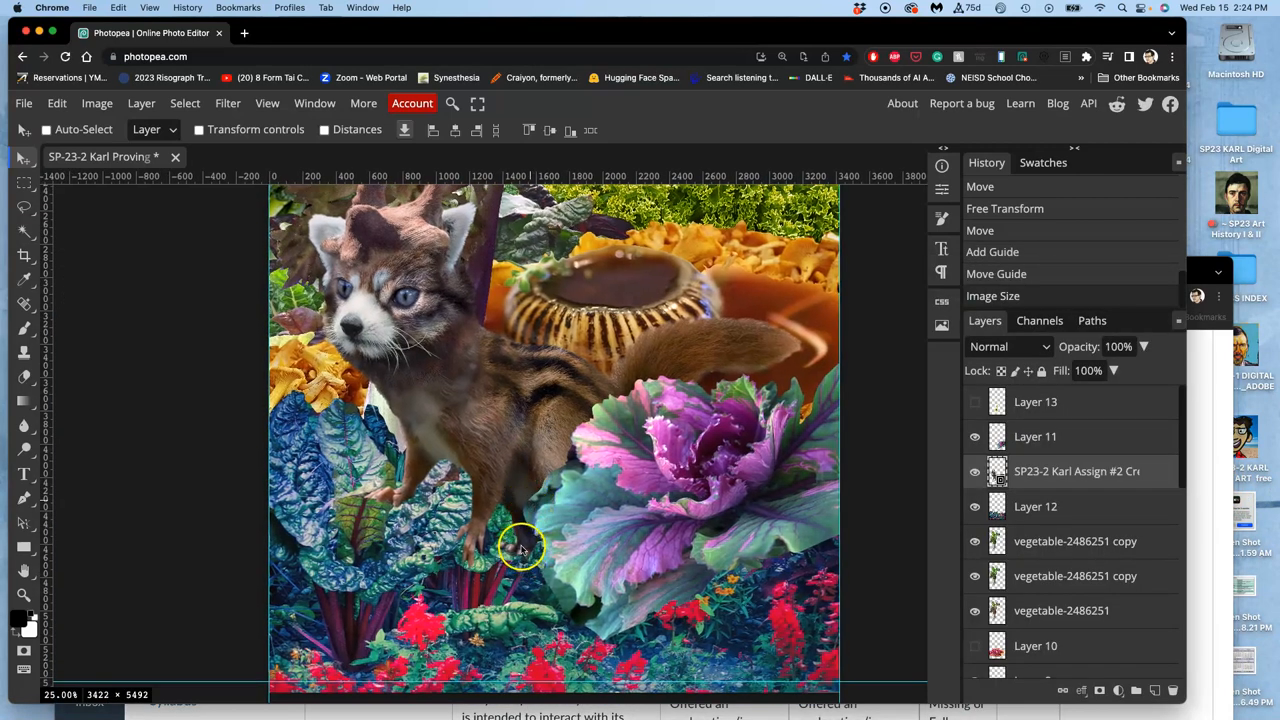
{"action": "mouse_move", "coordinate": [515, 555]}
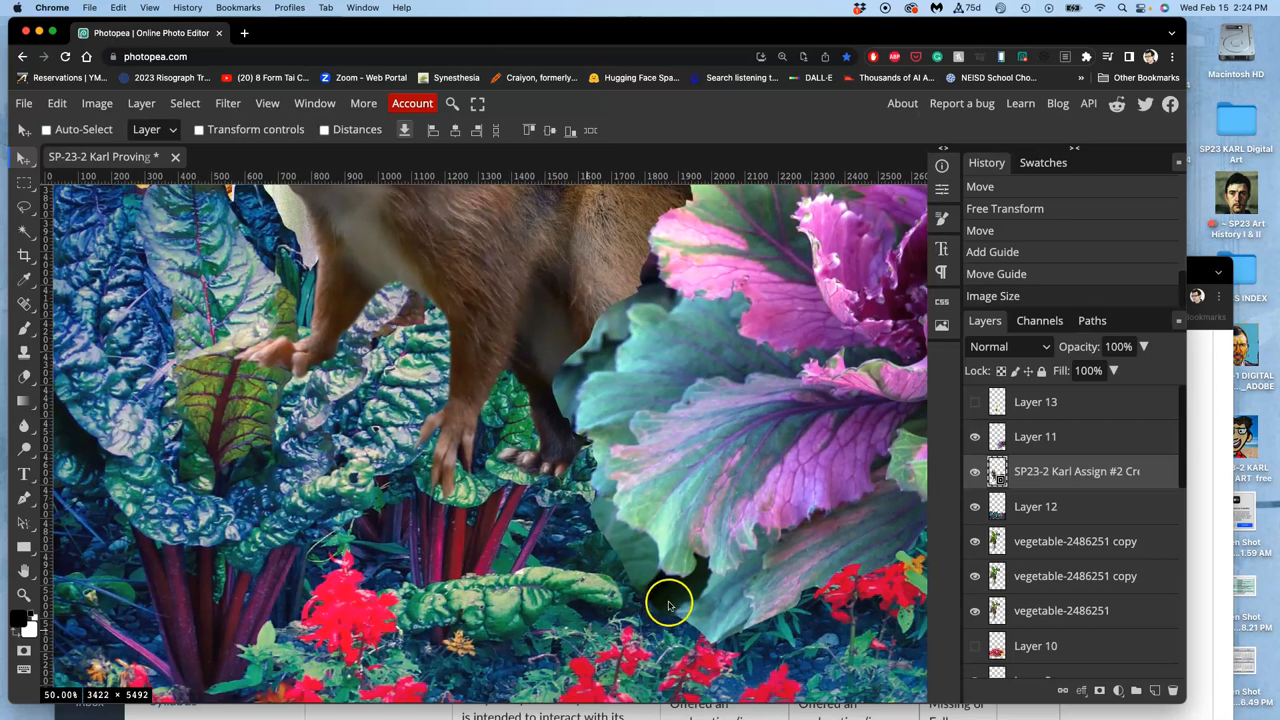
{"action": "mouse_move", "coordinate": [685, 600]}
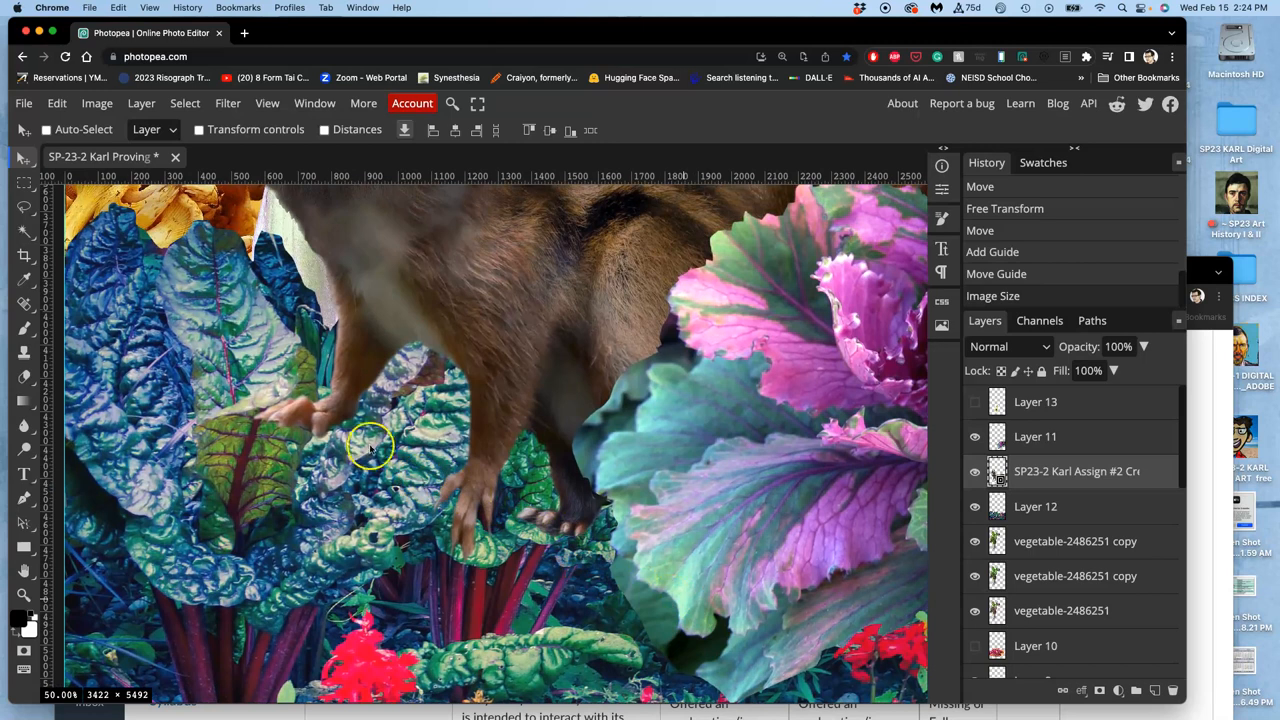
{"action": "mouse_move", "coordinate": [270, 395]}
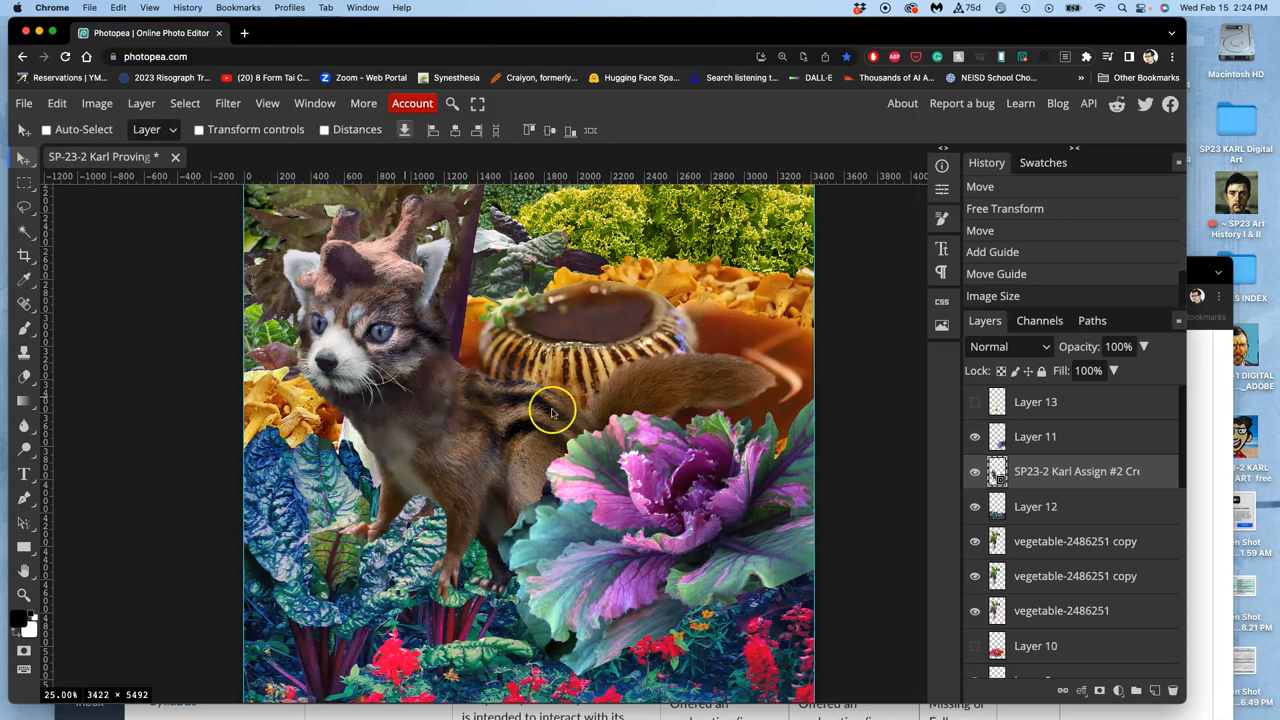
{"action": "mouse_move", "coordinate": [493, 472]}
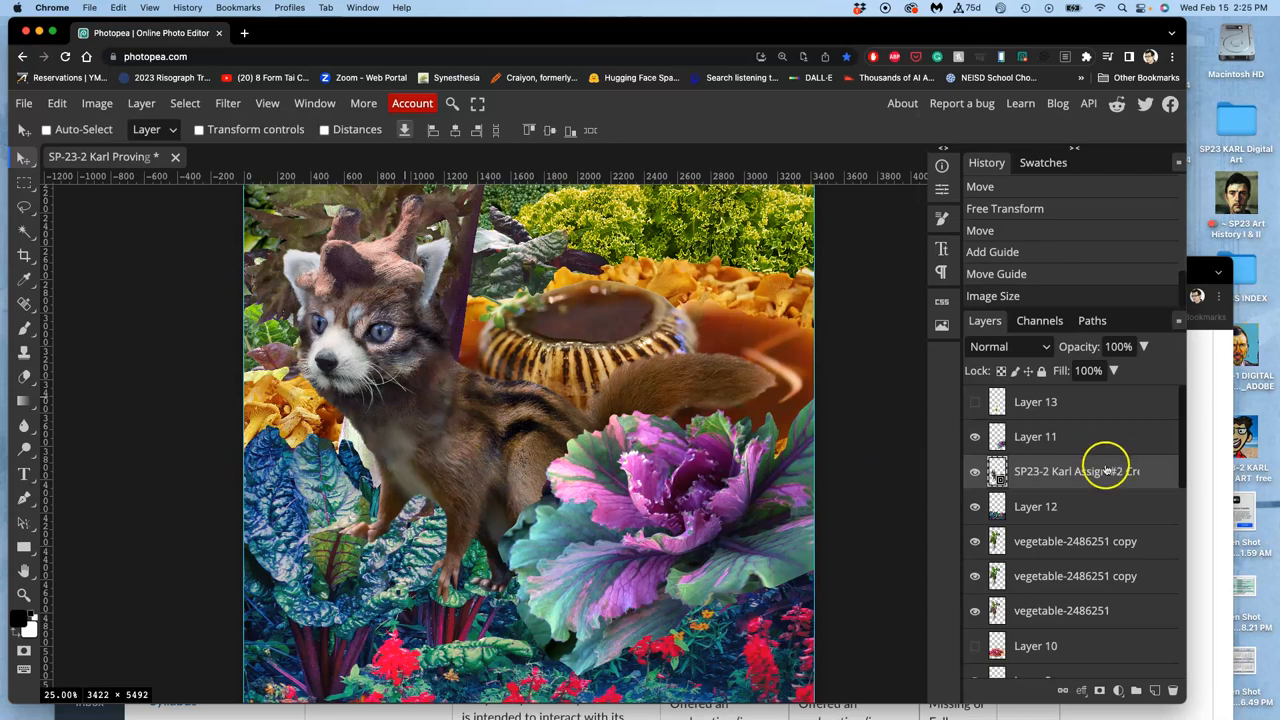
Hide the creature layer briefly and colour-tag it green from its layer options
{"action": "right_click", "coordinate": [1076, 471]}
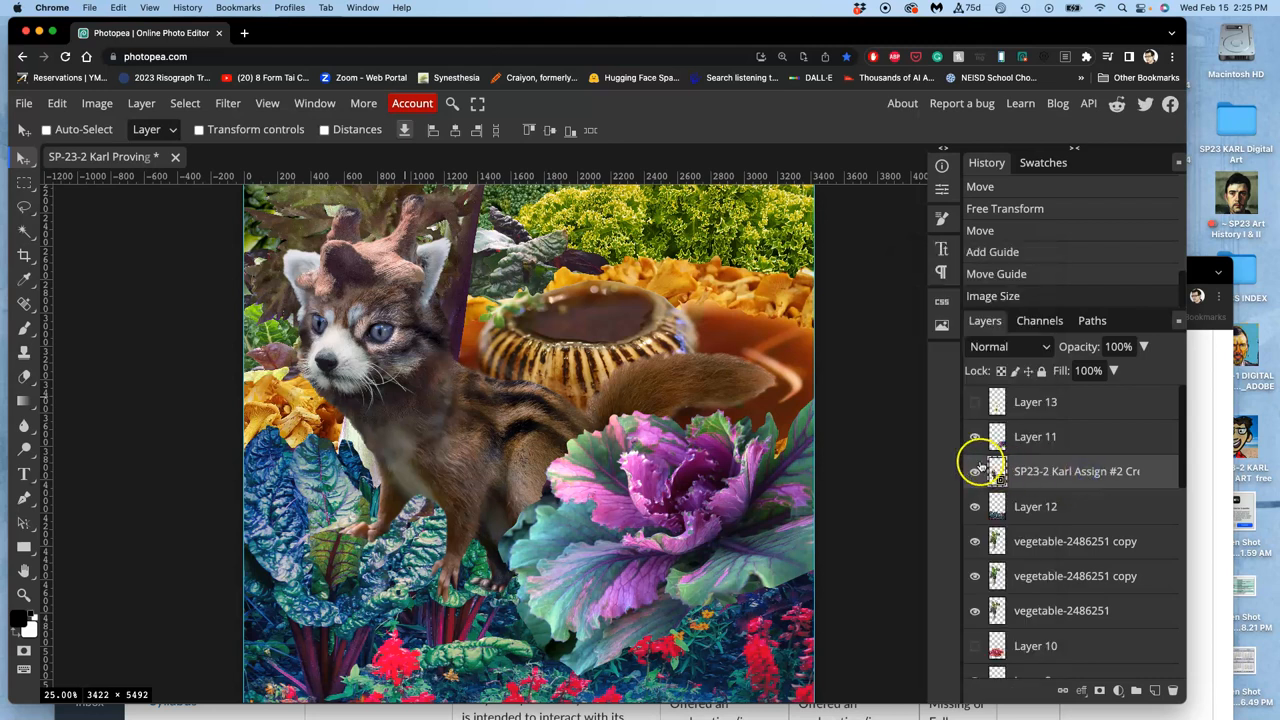
{"action": "left_click", "coordinate": [974, 471]}
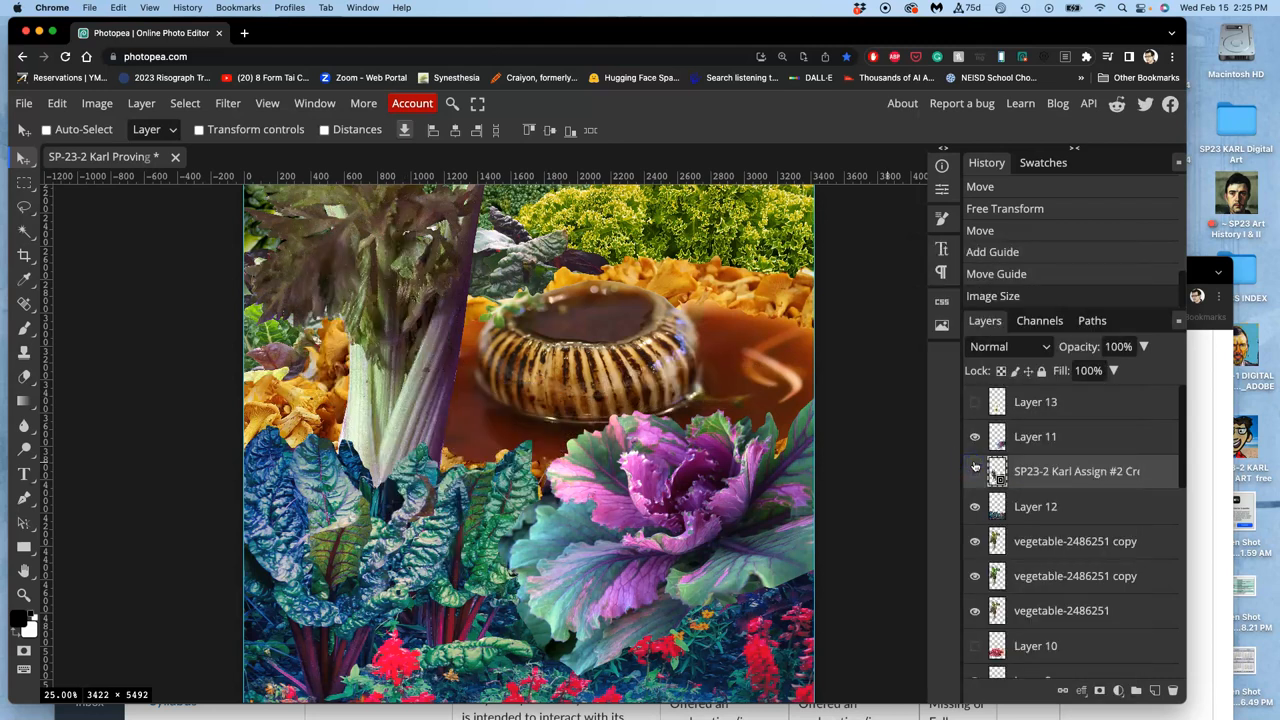
{"action": "right_click", "coordinate": [1076, 471]}
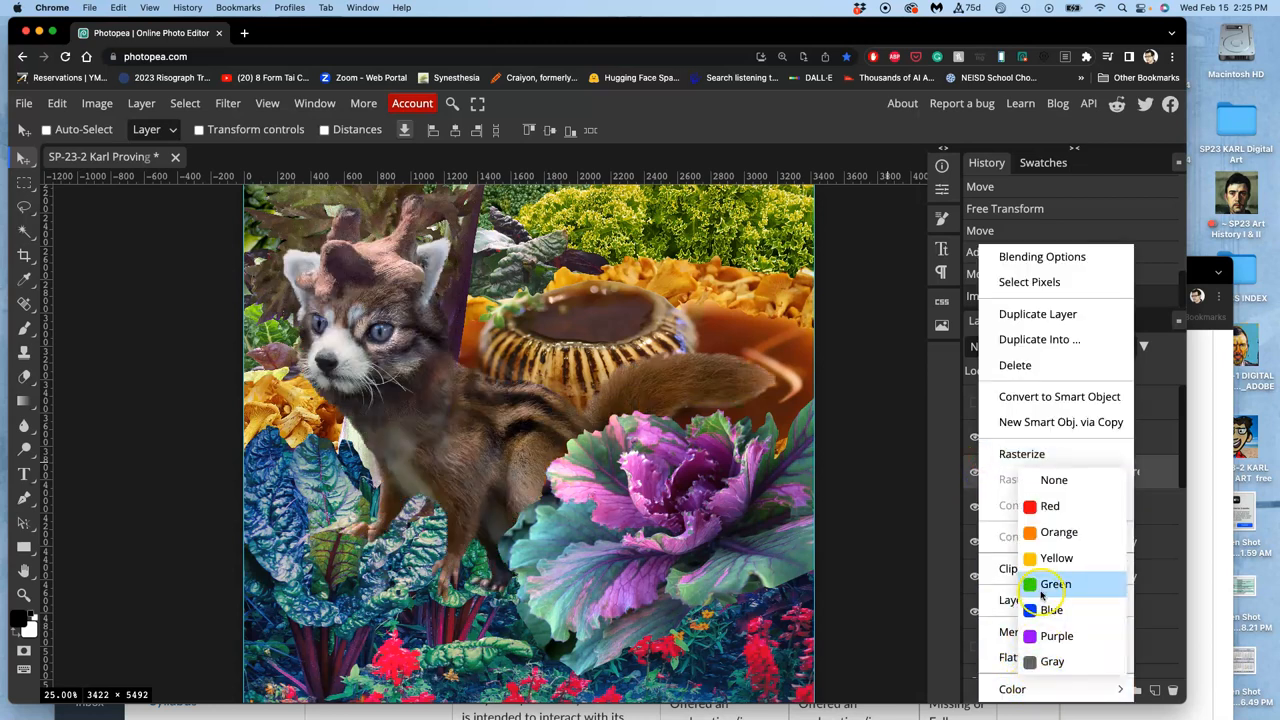
{"action": "left_click", "coordinate": [1055, 584]}
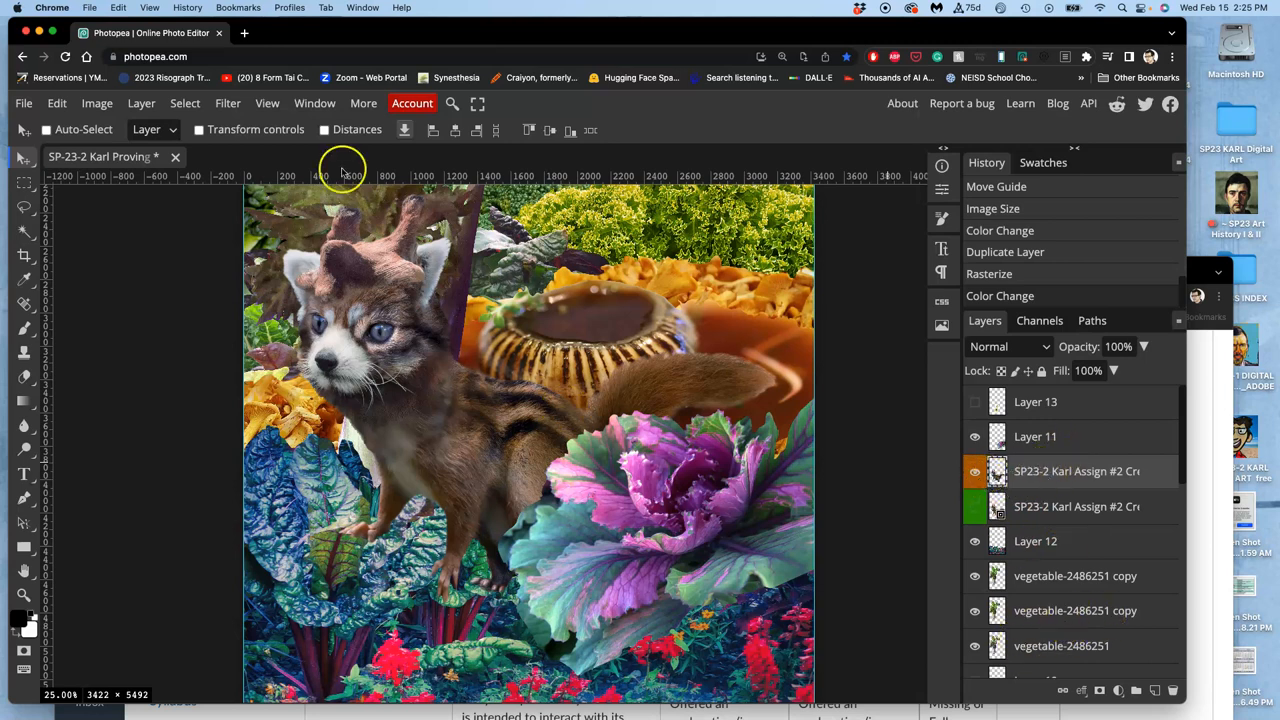
Start Puppet Warp on the creature layer to place pins on head, body, legs and tail
{"action": "left_click", "coordinate": [57, 103]}
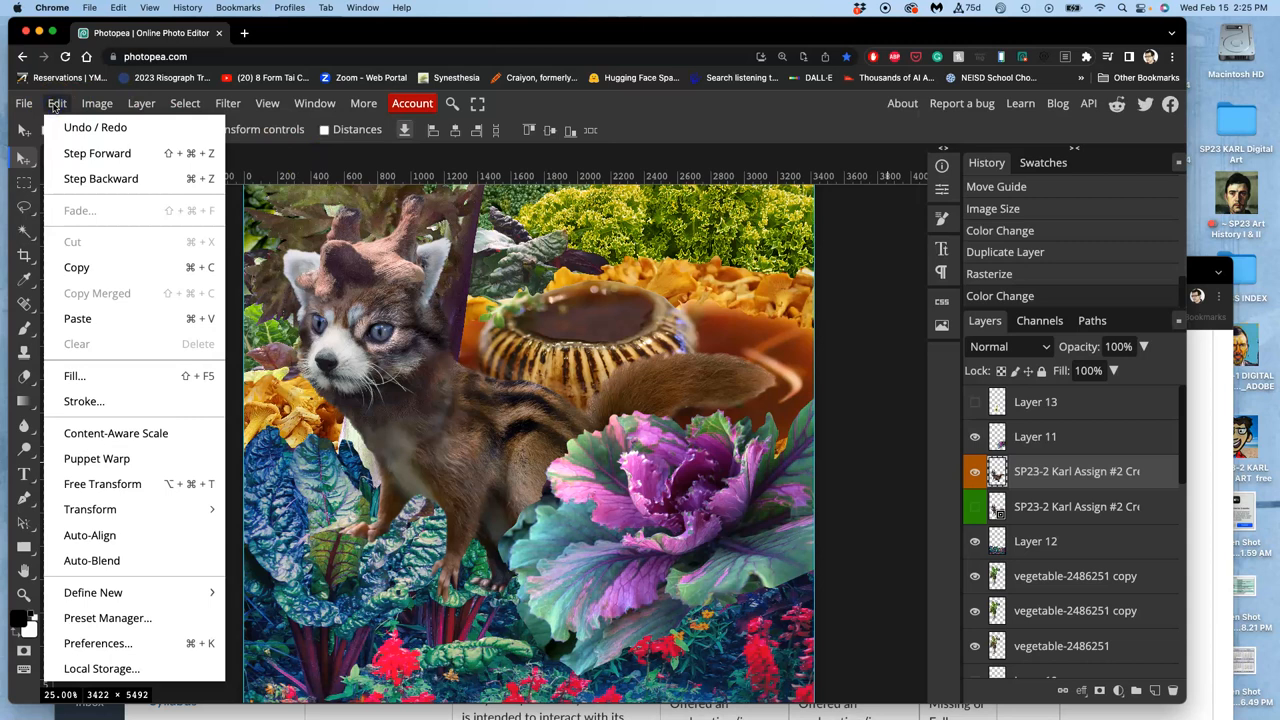
{"action": "mouse_move", "coordinate": [96, 458]}
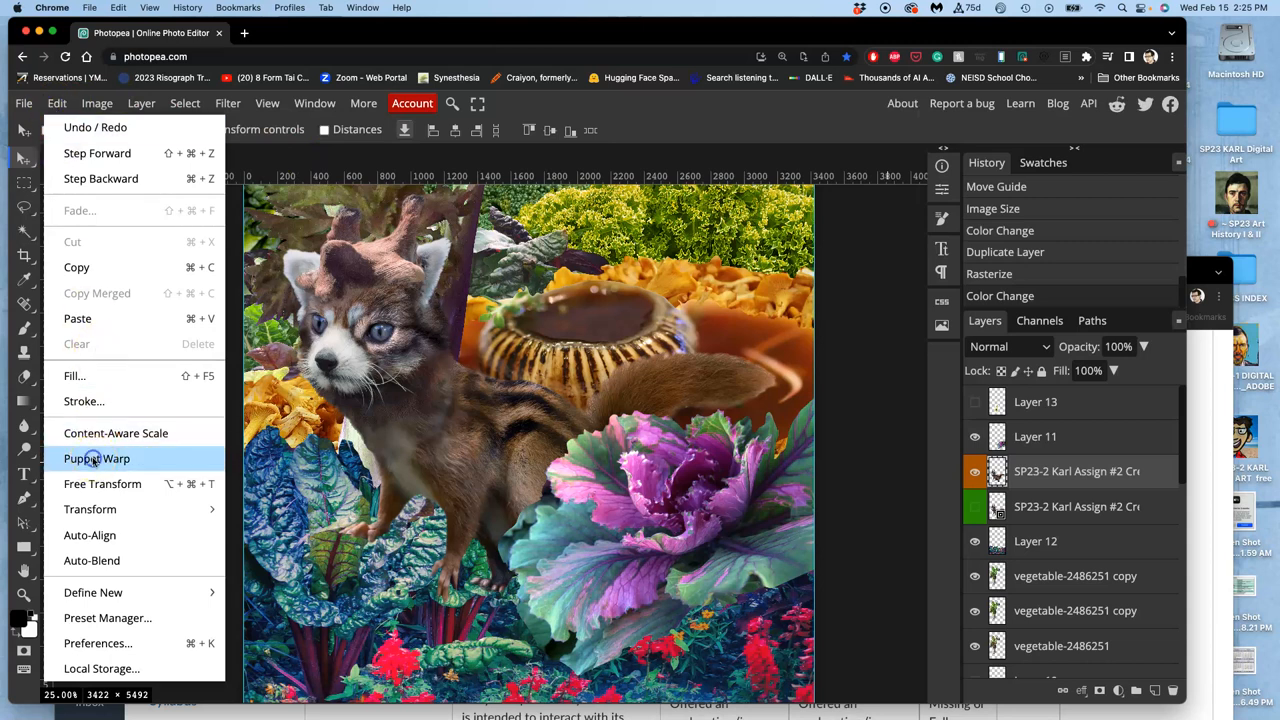
{"action": "left_click", "coordinate": [96, 458]}
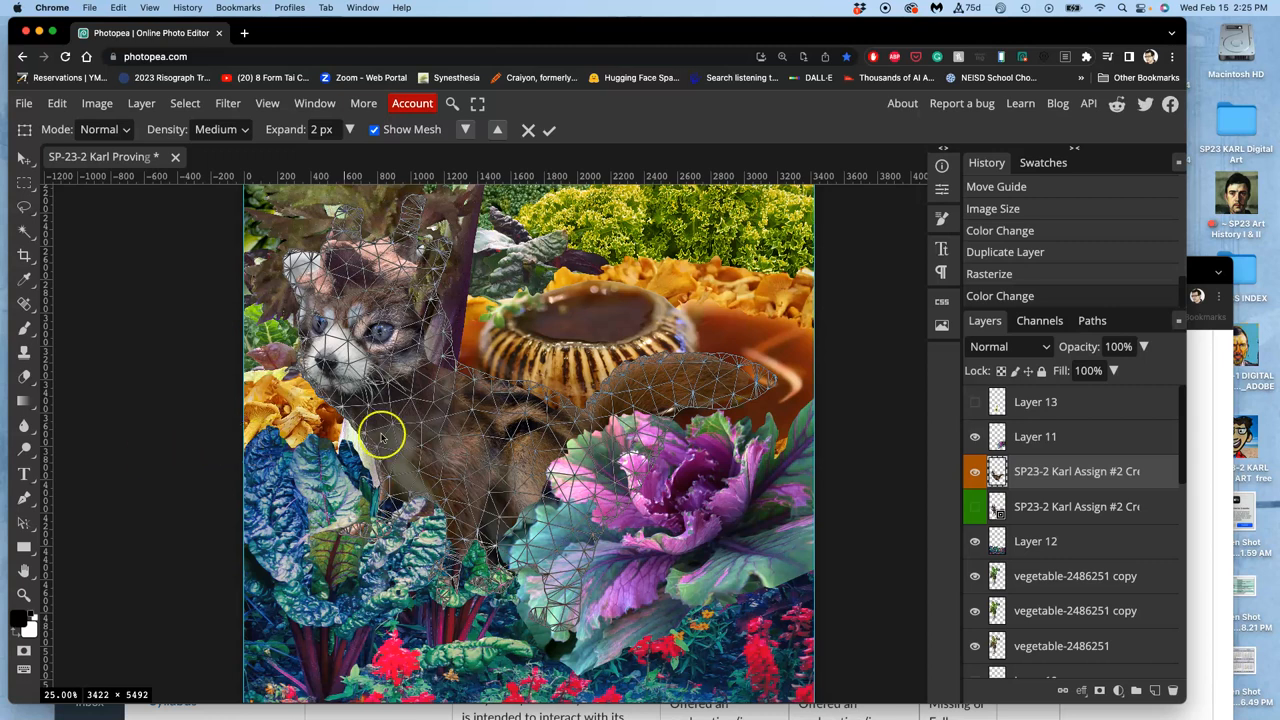
{"action": "mouse_move", "coordinate": [500, 423]}
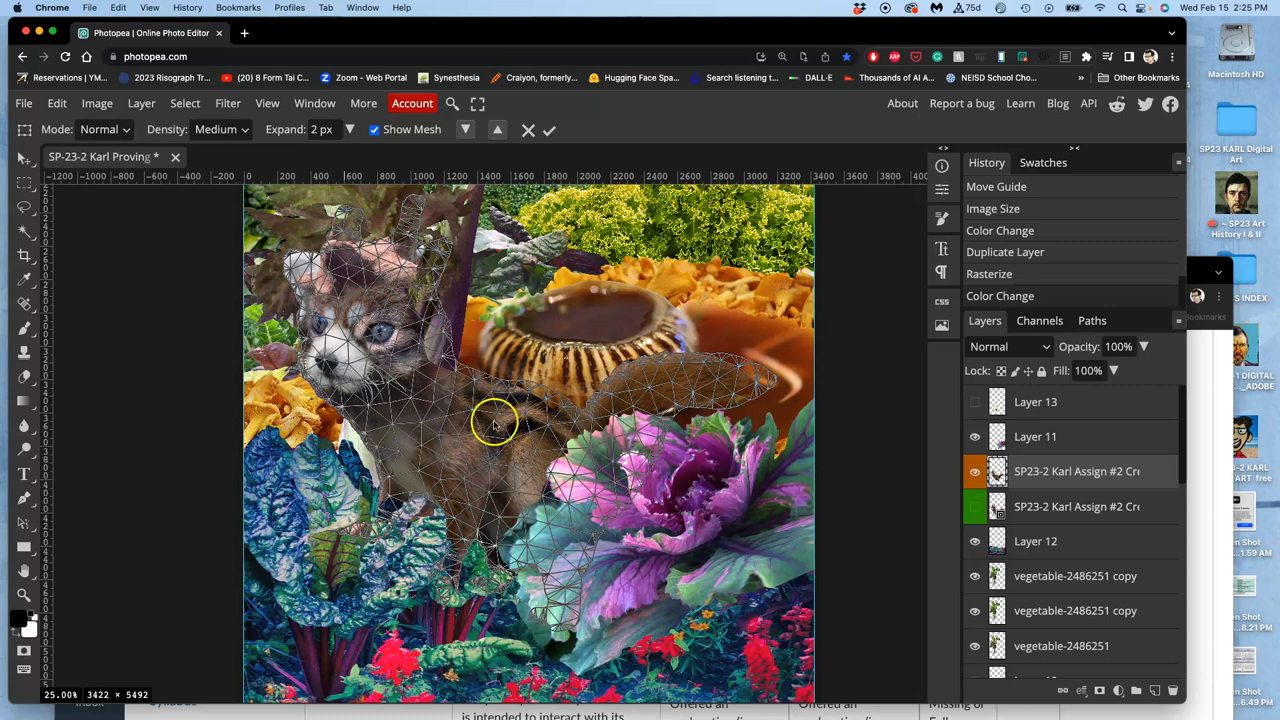
{"action": "mouse_move", "coordinate": [434, 453]}
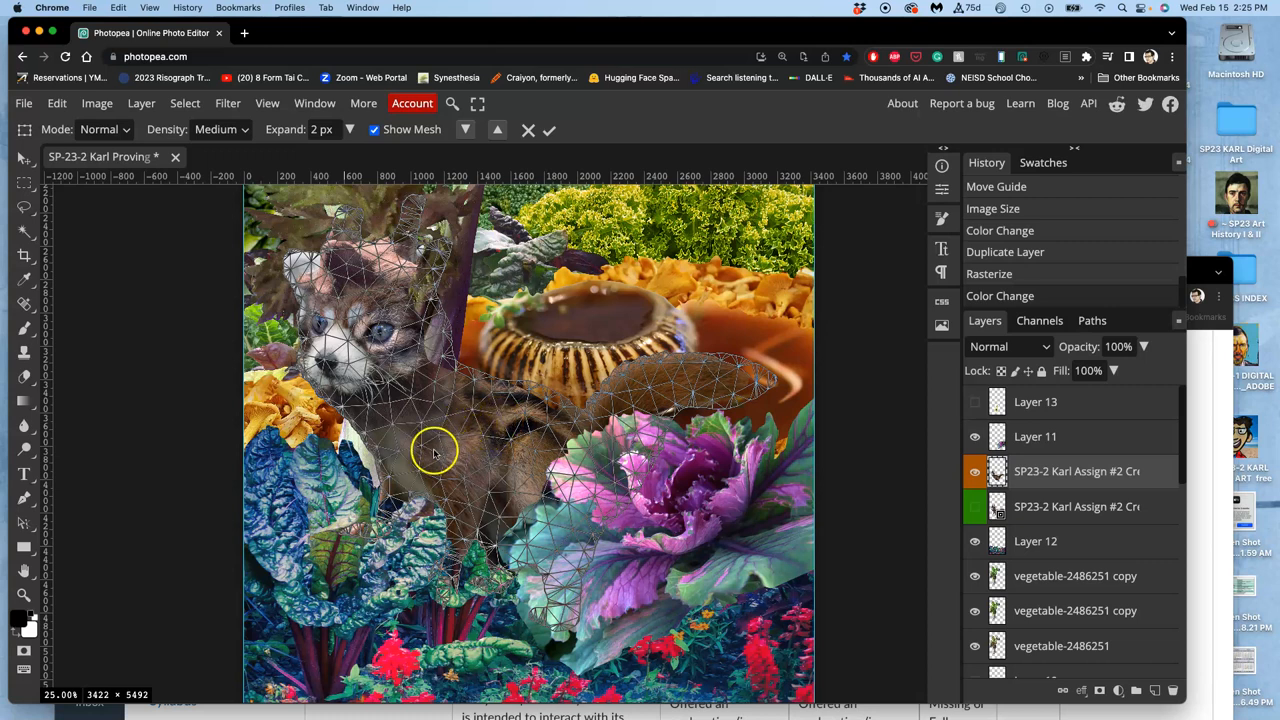
{"action": "mouse_move", "coordinate": [420, 355]}
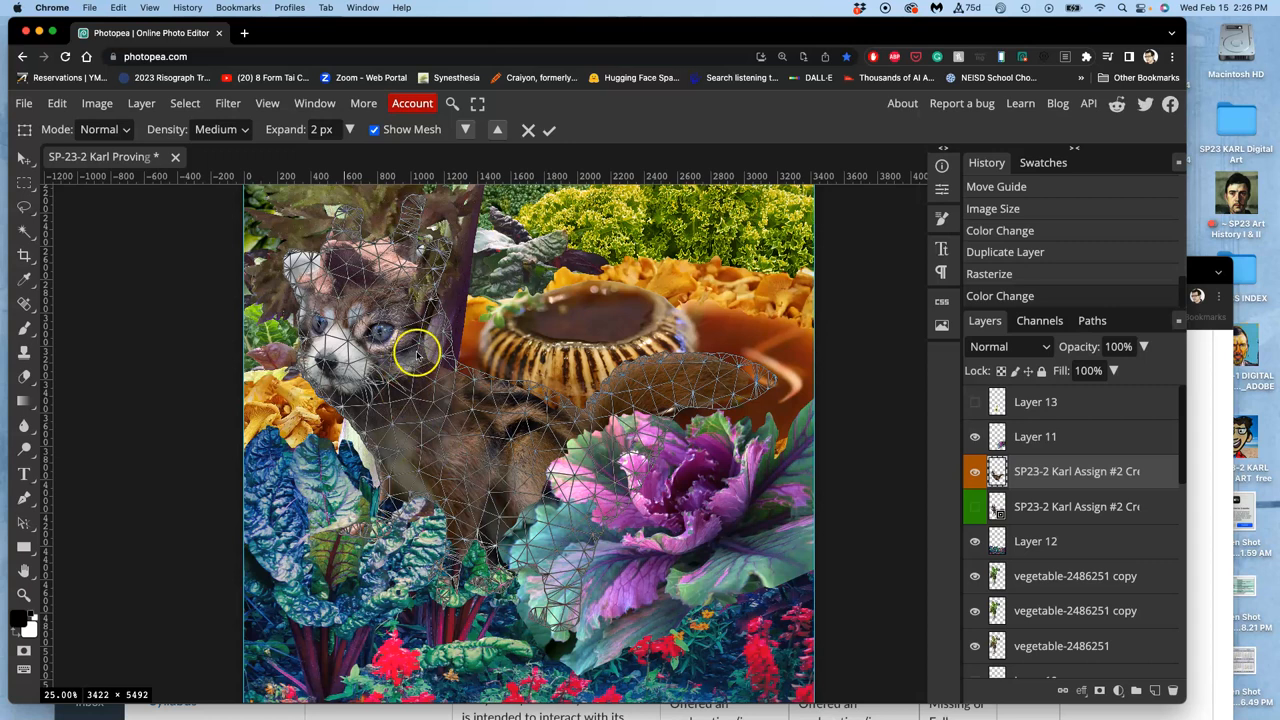
{"action": "mouse_move", "coordinate": [420, 358]}
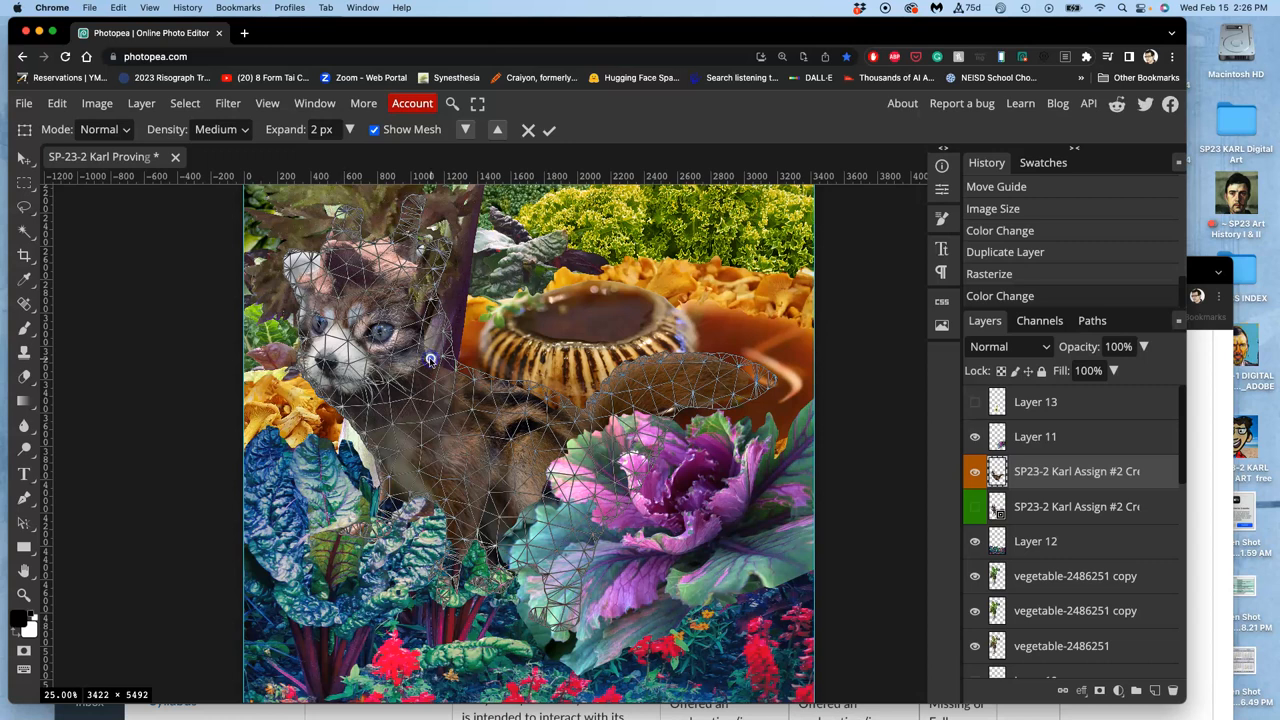
{"action": "mouse_move", "coordinate": [408, 355]}
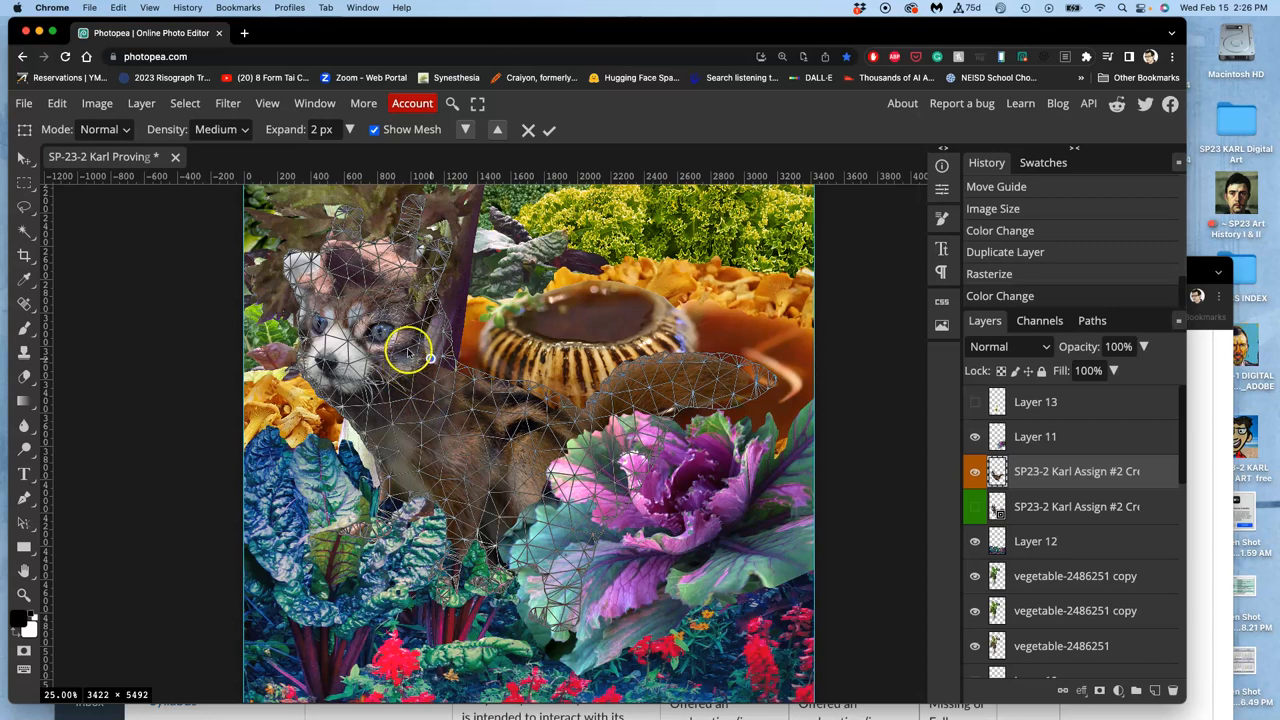
{"action": "mouse_move", "coordinate": [595, 435]}
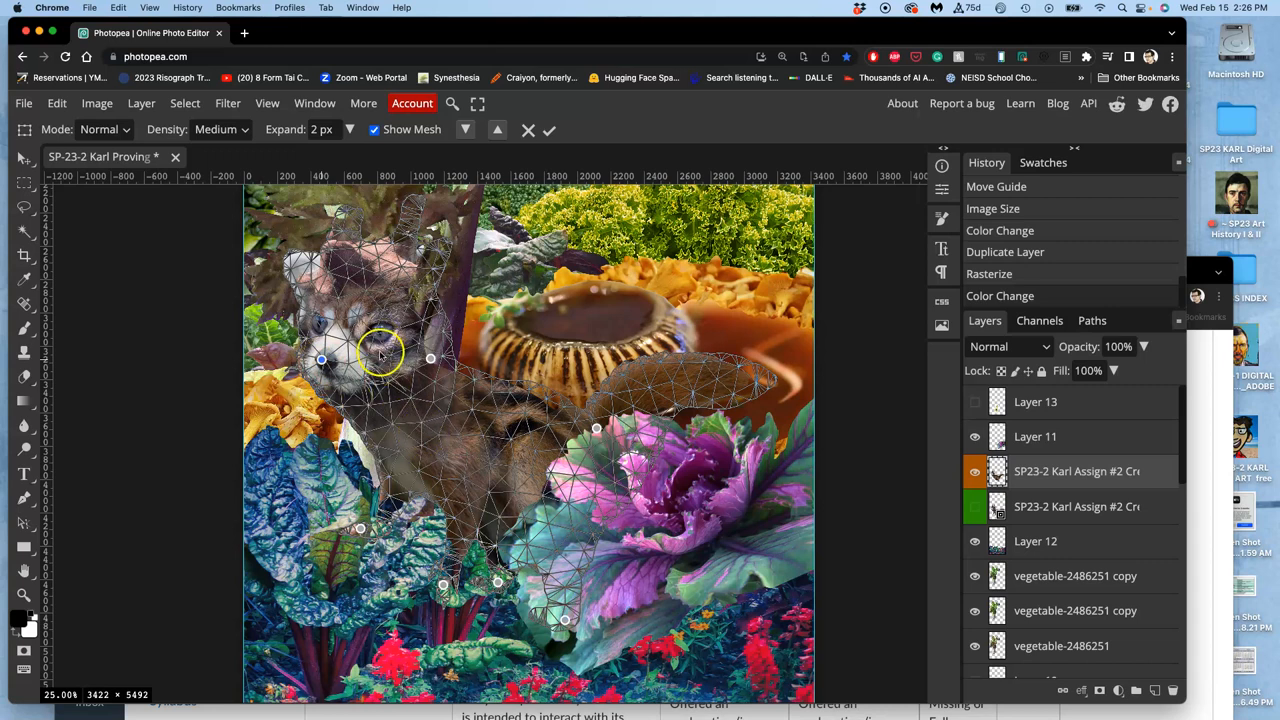
{"action": "mouse_move", "coordinate": [322, 360]}
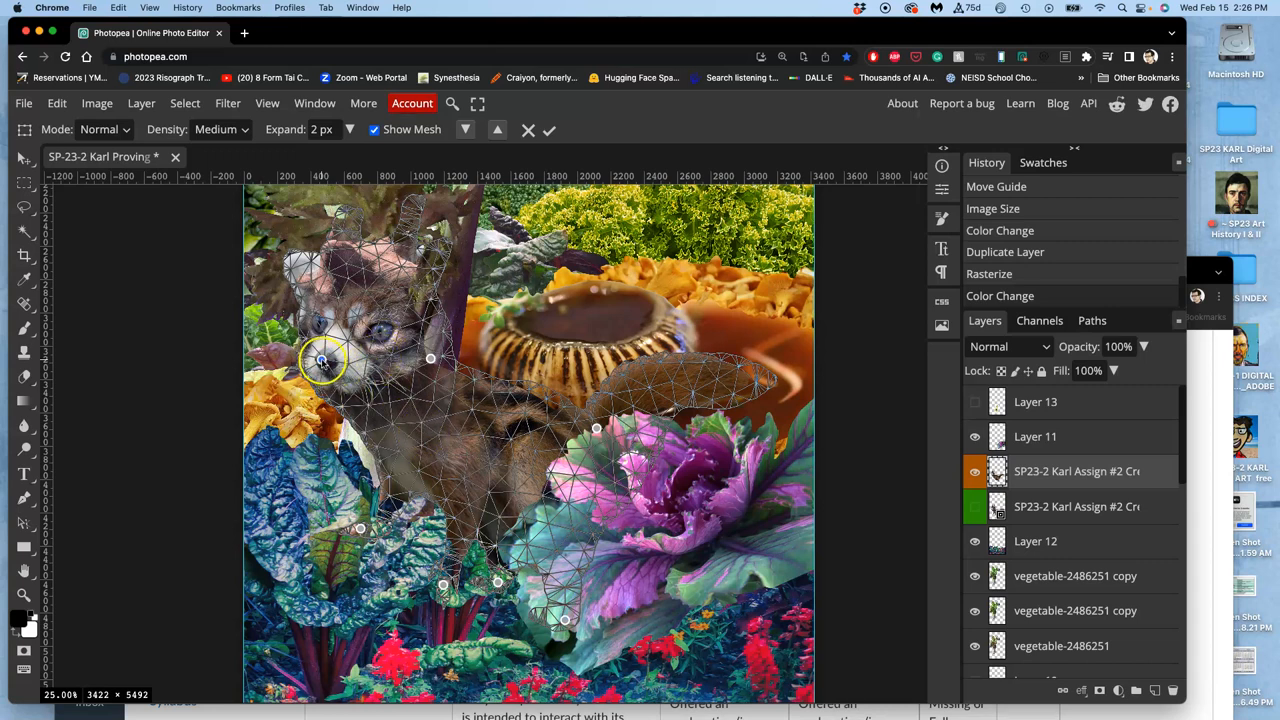
Tilt the creature's head and curl its tail tip upward, then apply the warp
{"action": "left_click_drag", "start_coordinate": [322, 360], "coordinate": [315, 378]}
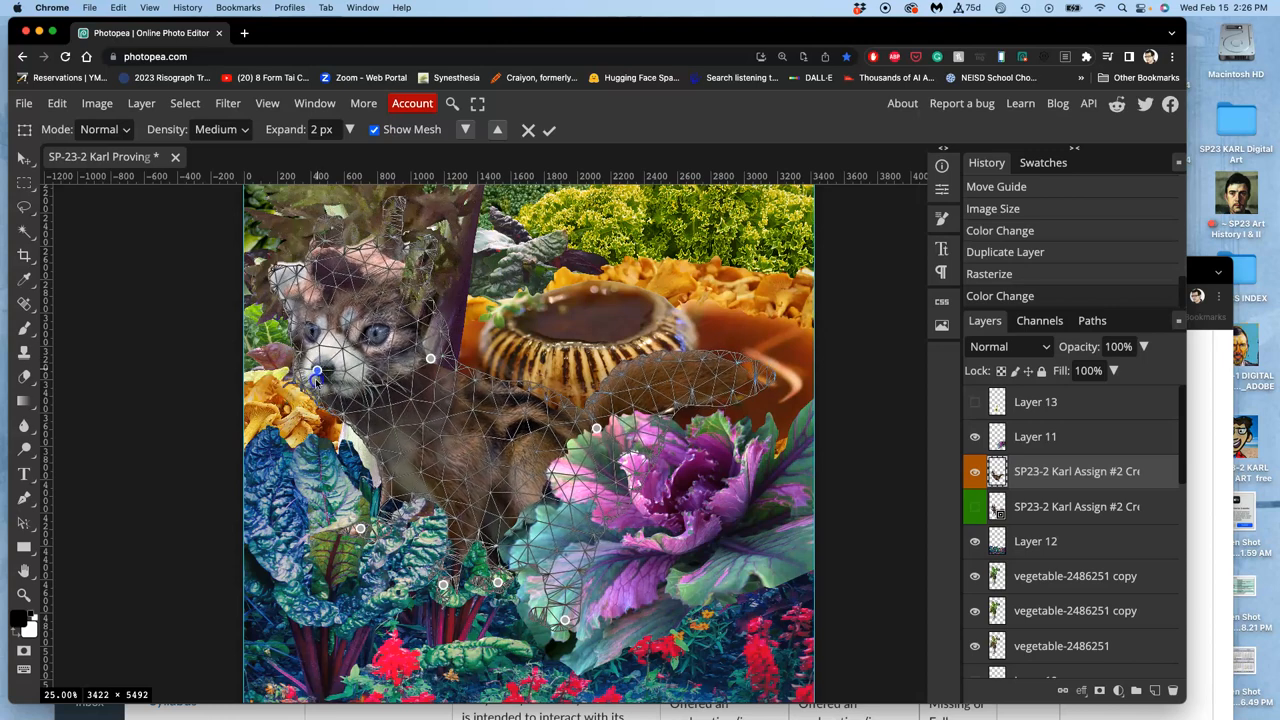
{"action": "left_click_drag", "start_coordinate": [315, 375], "coordinate": [315, 383]}
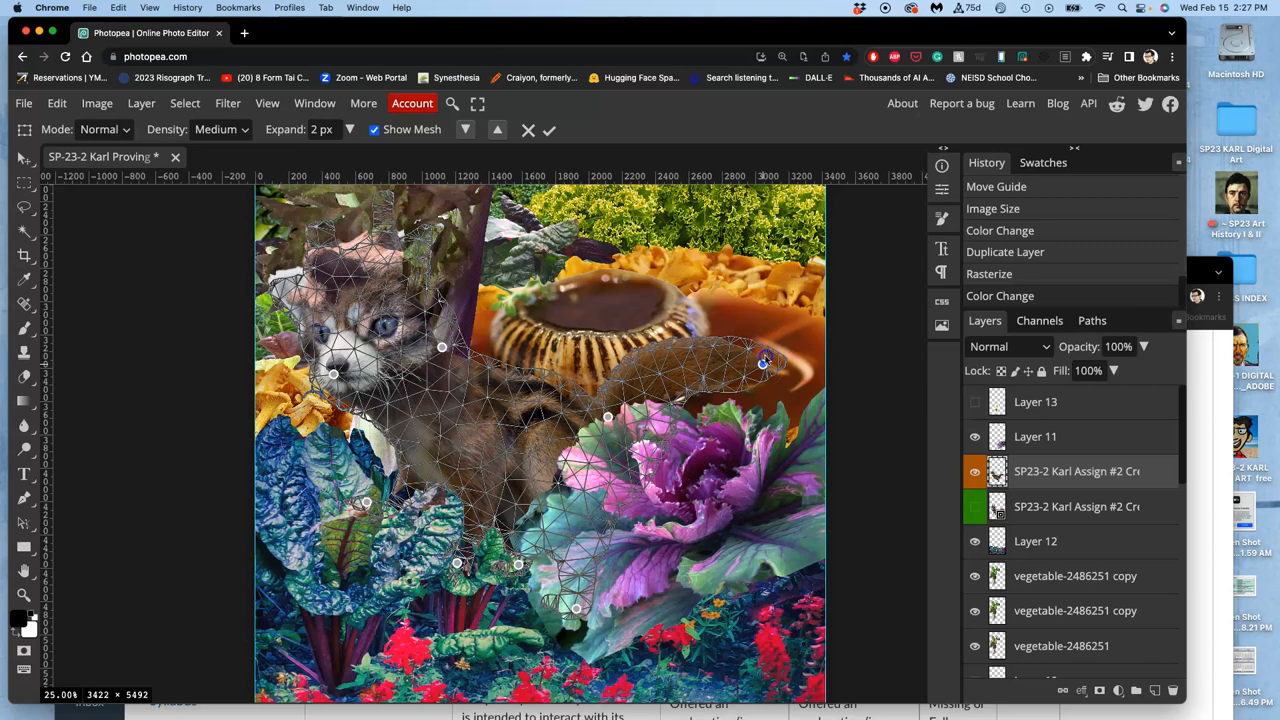
{"action": "left_click_drag", "start_coordinate": [765, 362], "coordinate": [765, 333]}
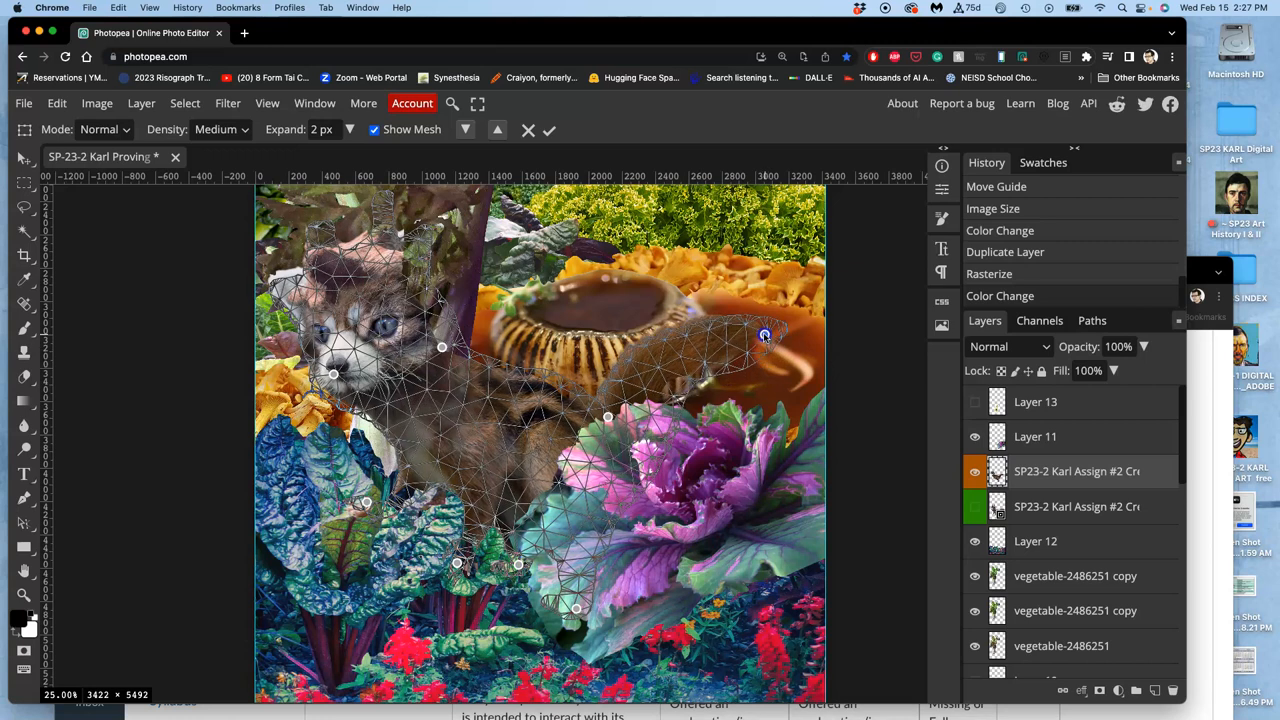
{"action": "left_click_drag", "start_coordinate": [765, 335], "coordinate": [771, 345]}
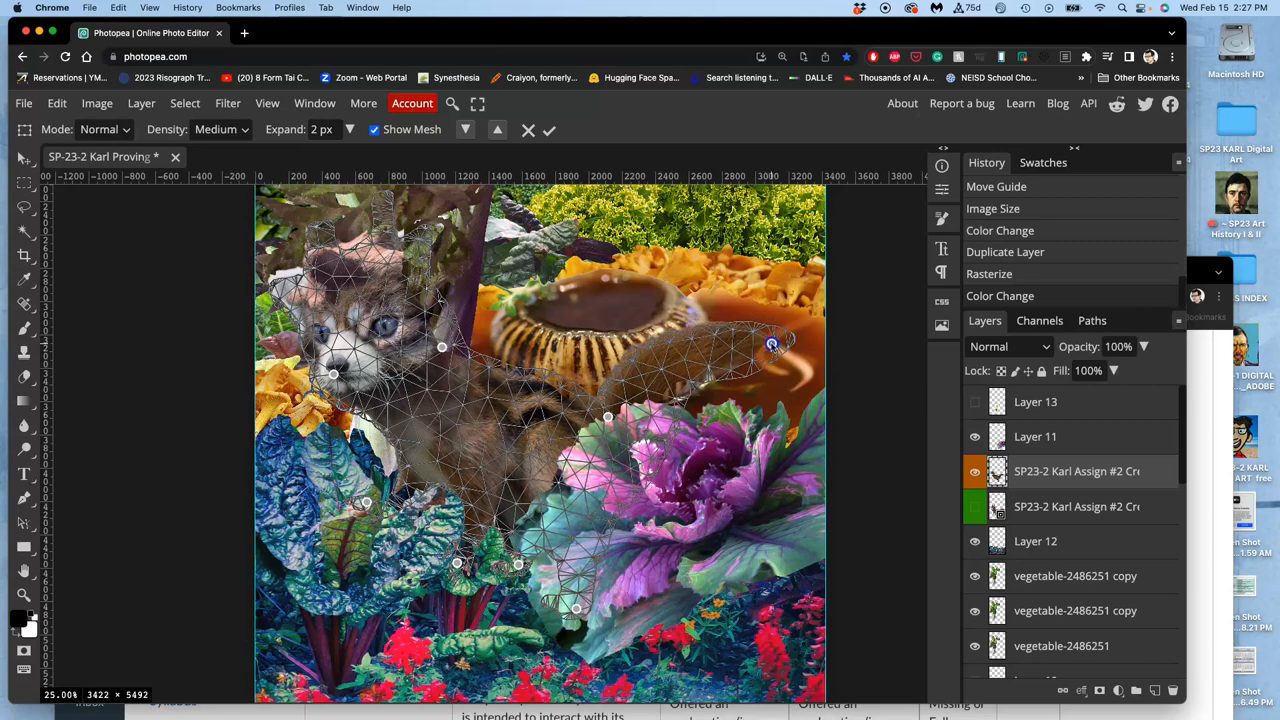
{"action": "left_click", "coordinate": [549, 130]}
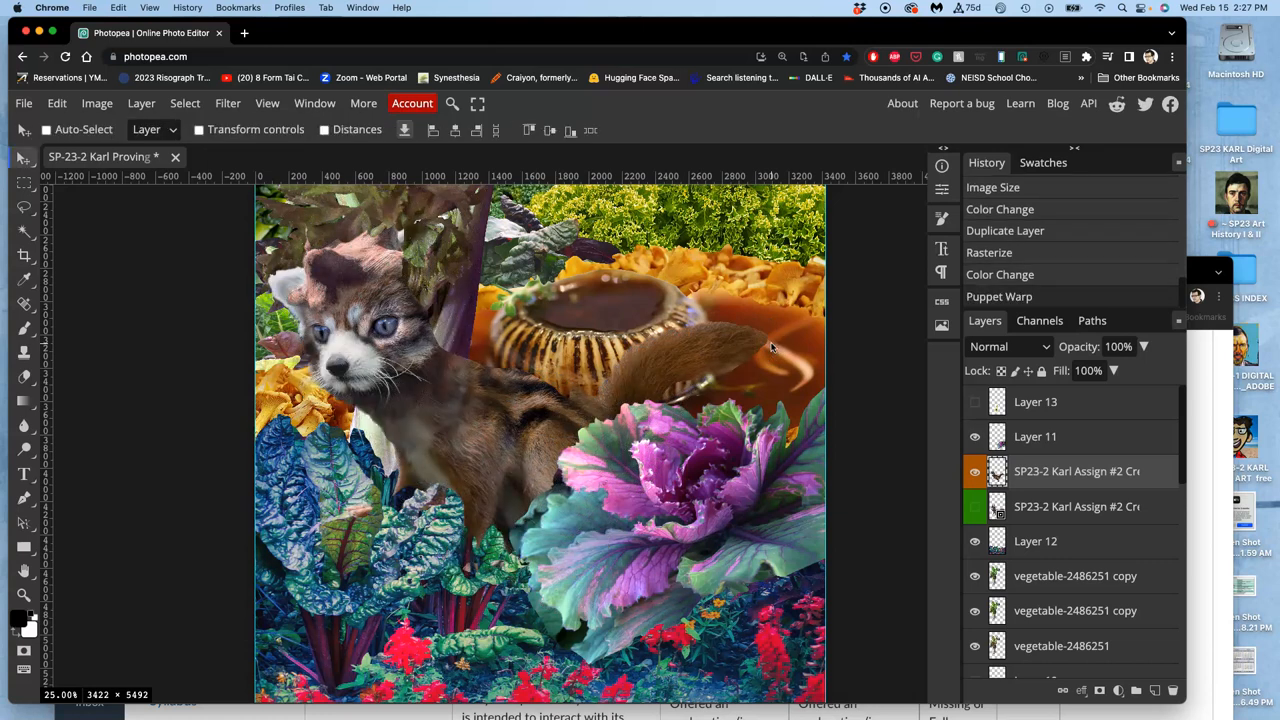
Show the other creature copy for comparison and toggle the warped layer's visibility
{"action": "left_click", "coordinate": [975, 507]}
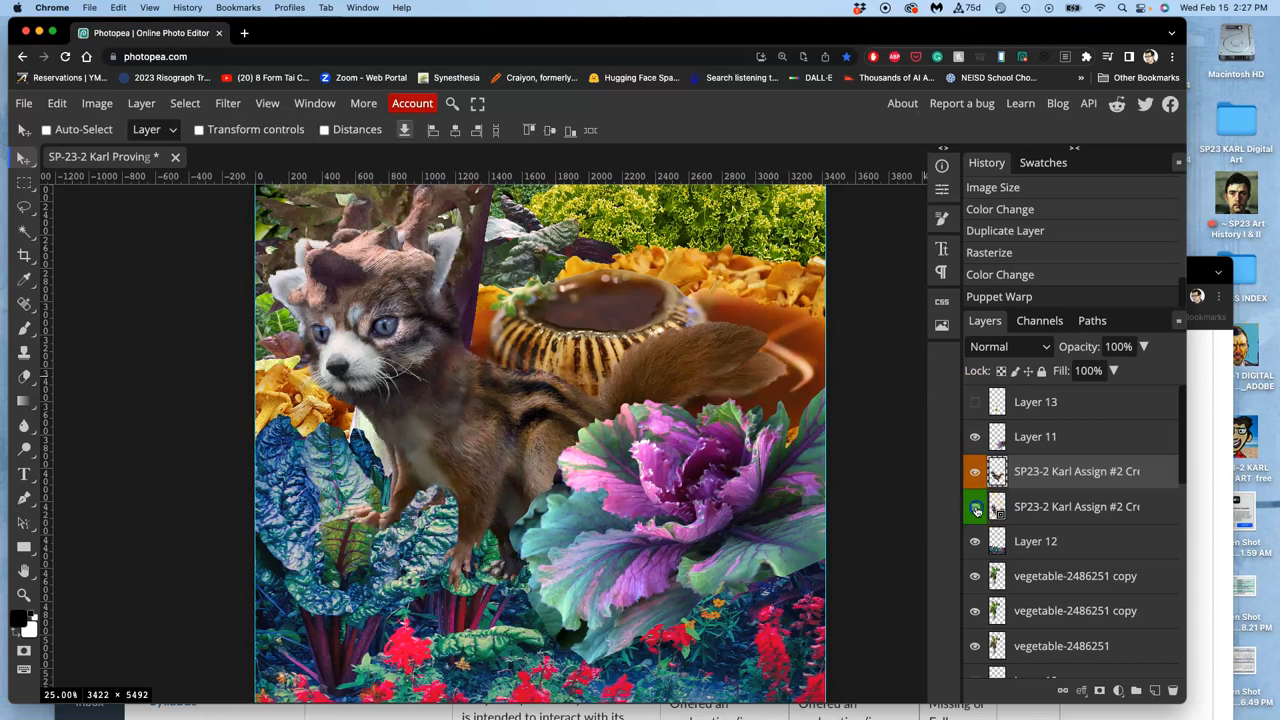
{"action": "left_click", "coordinate": [975, 471]}
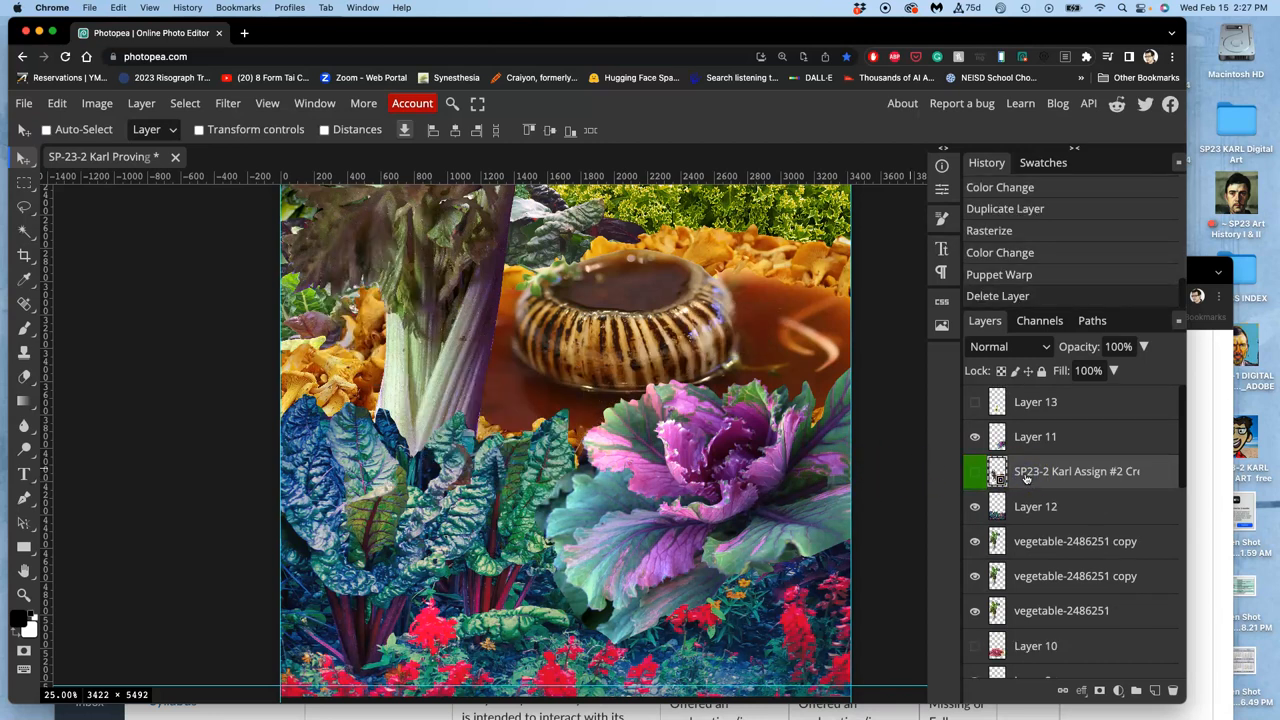
Show the creature layer again, duplicate it and rasterize the copy
{"action": "left_click", "coordinate": [974, 471]}
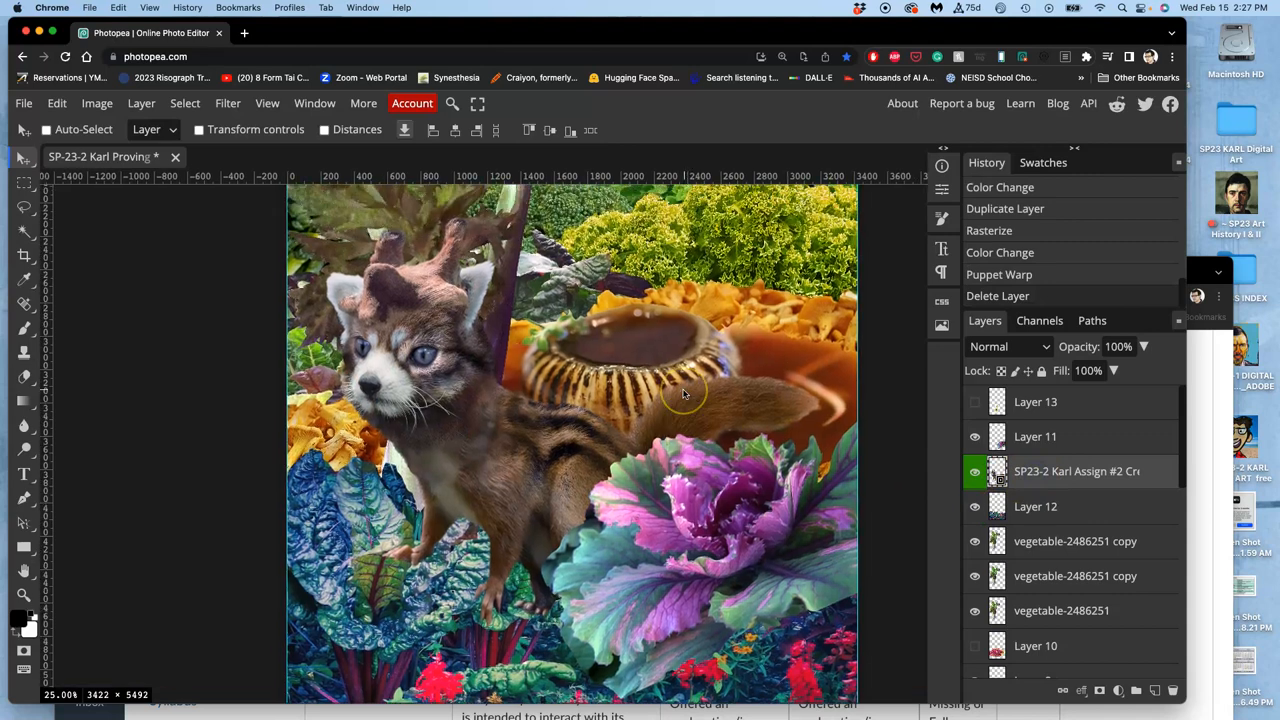
{"action": "left_click_drag", "start_coordinate": [685, 395], "coordinate": [585, 405]}
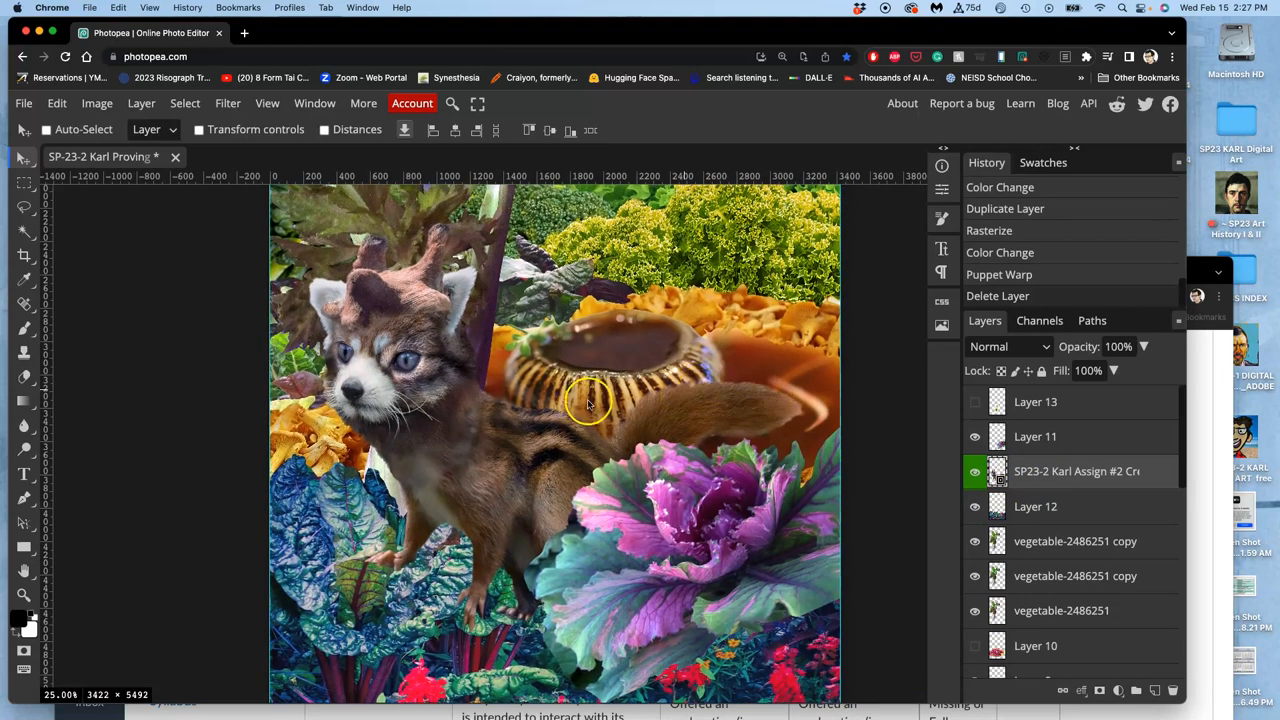
{"action": "mouse_move", "coordinate": [527, 320]}
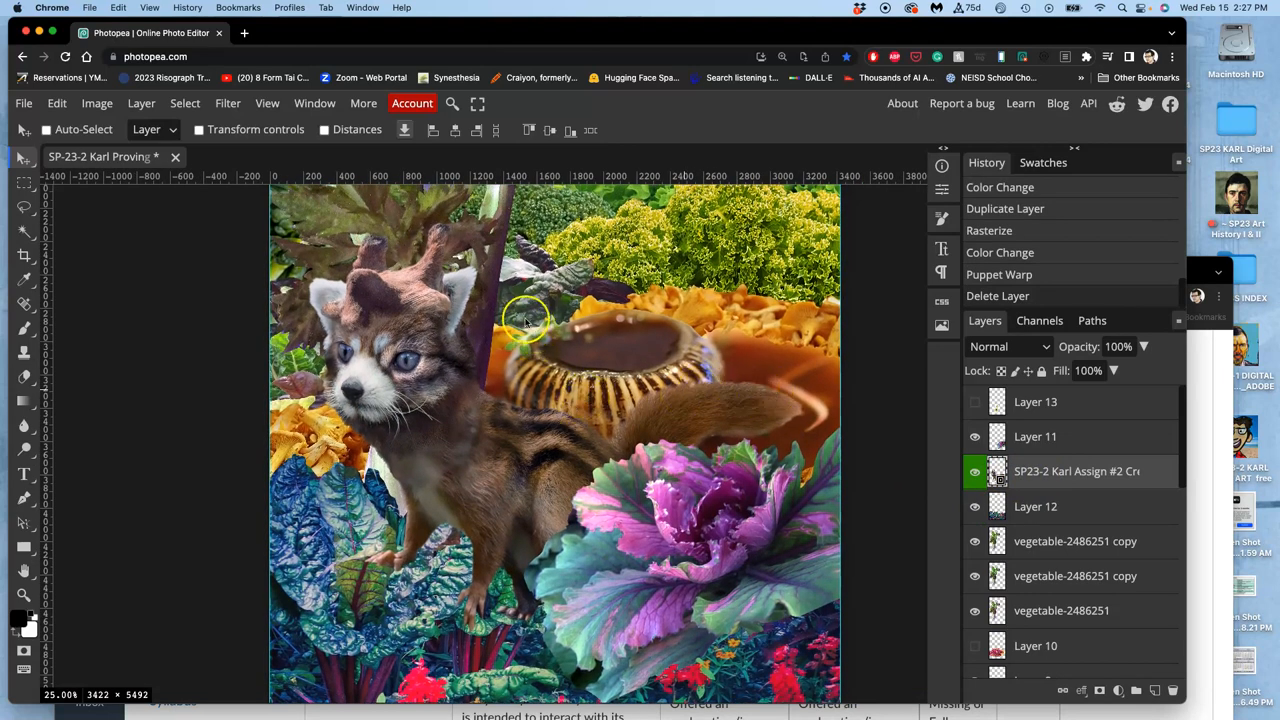
{"action": "mouse_move", "coordinate": [1013, 483]}
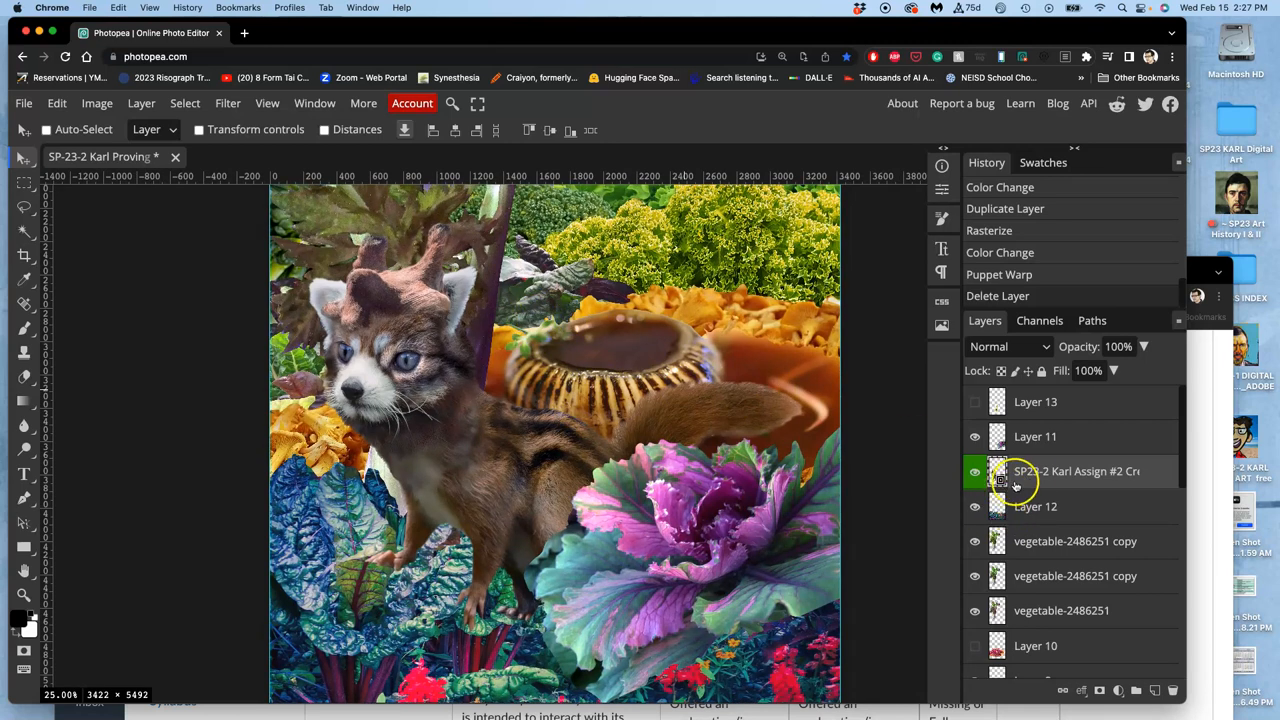
{"action": "left_click", "coordinate": [1005, 208]}
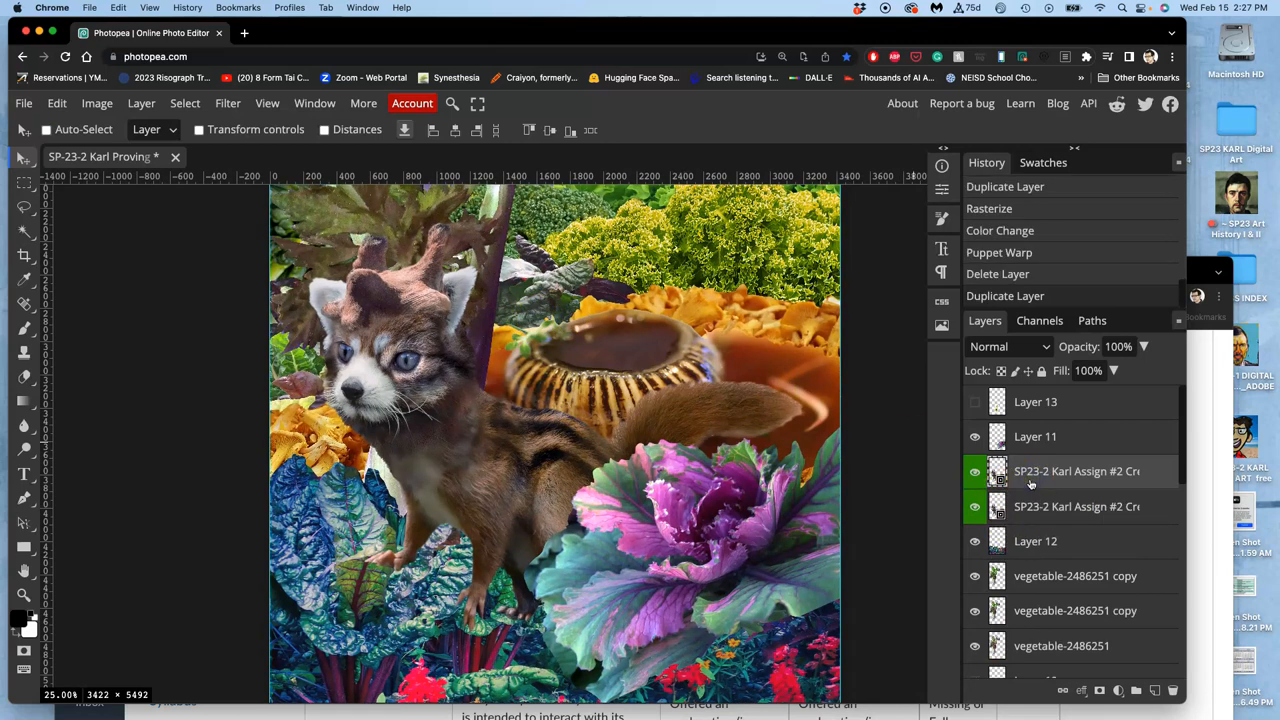
{"action": "right_click", "coordinate": [1076, 471]}
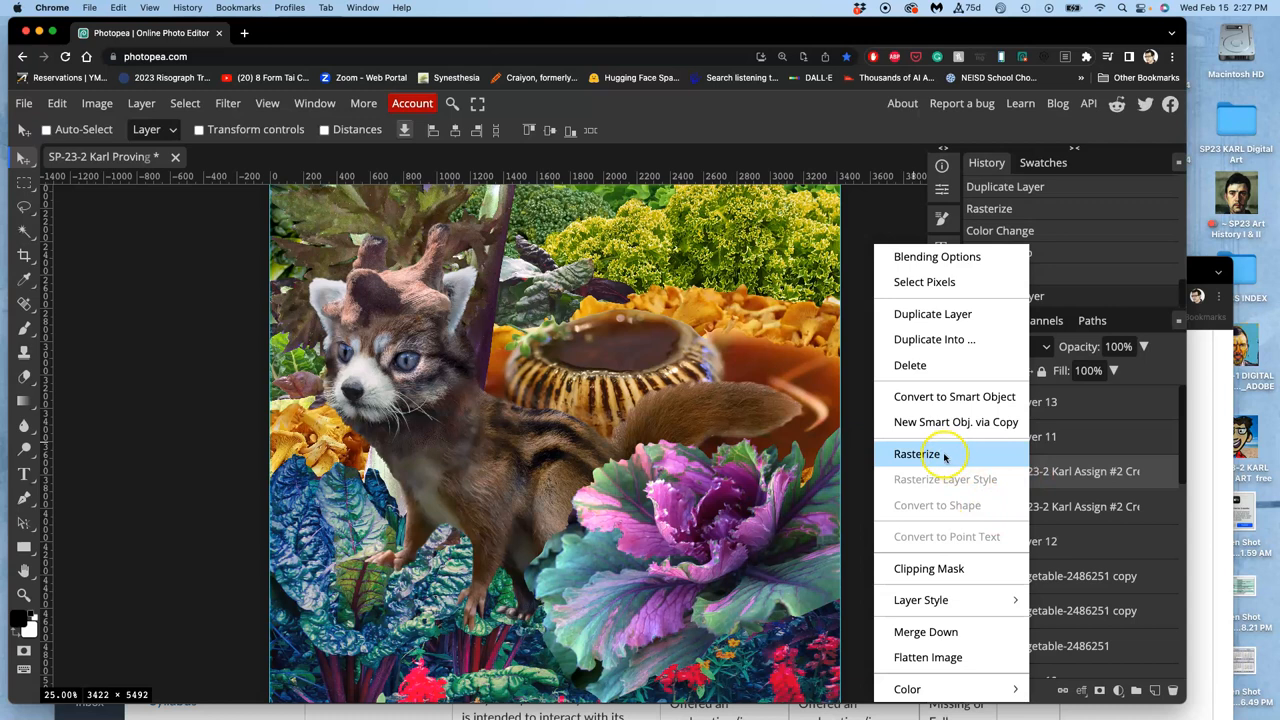
{"action": "left_click", "coordinate": [916, 453]}
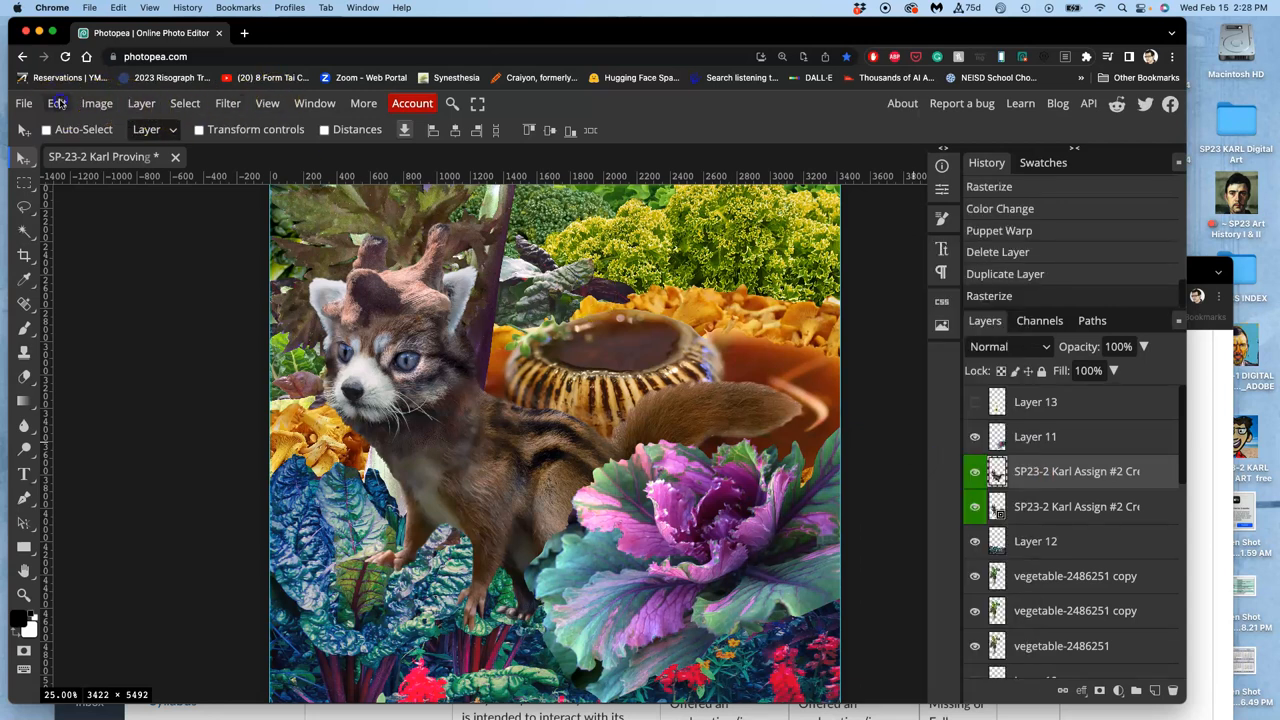
Puppet Warp the rasterized copy, pinning the front paw to pull the legs toward the leaves
{"action": "left_click", "coordinate": [57, 103]}
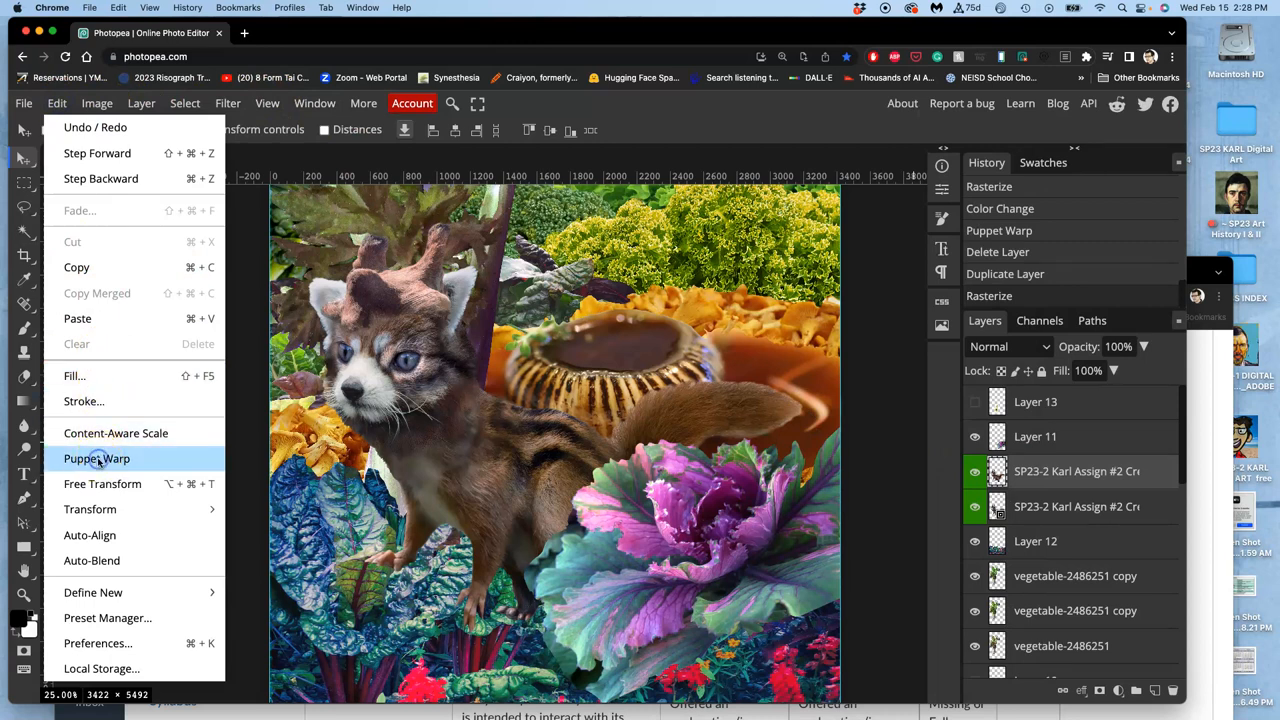
{"action": "left_click", "coordinate": [96, 458]}
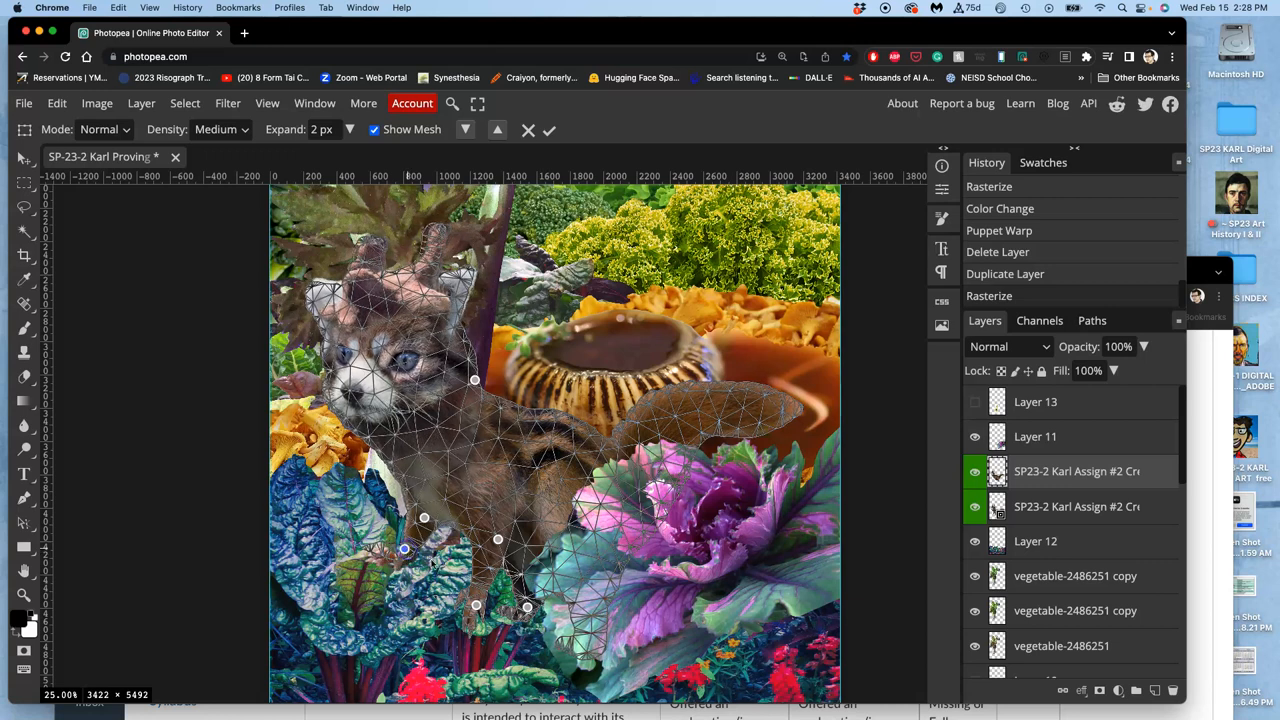
{"action": "left_click", "coordinate": [548, 130]}
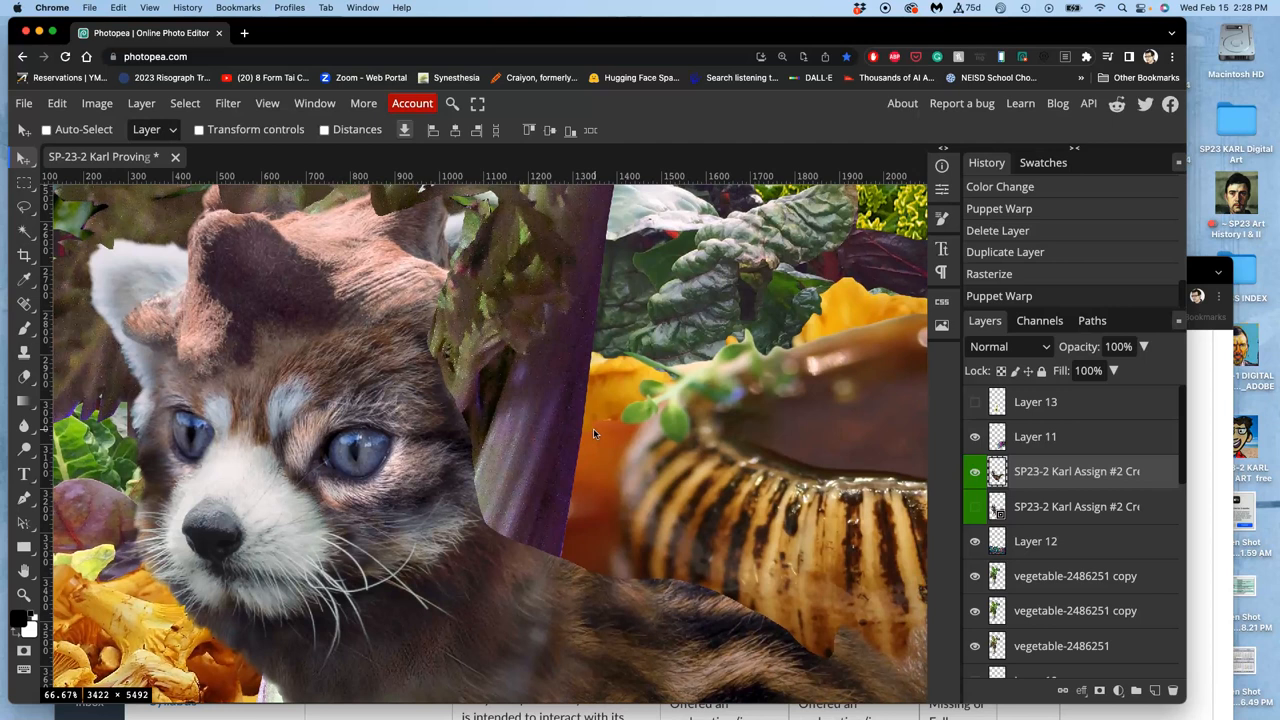
{"action": "left_click", "coordinate": [975, 507]}
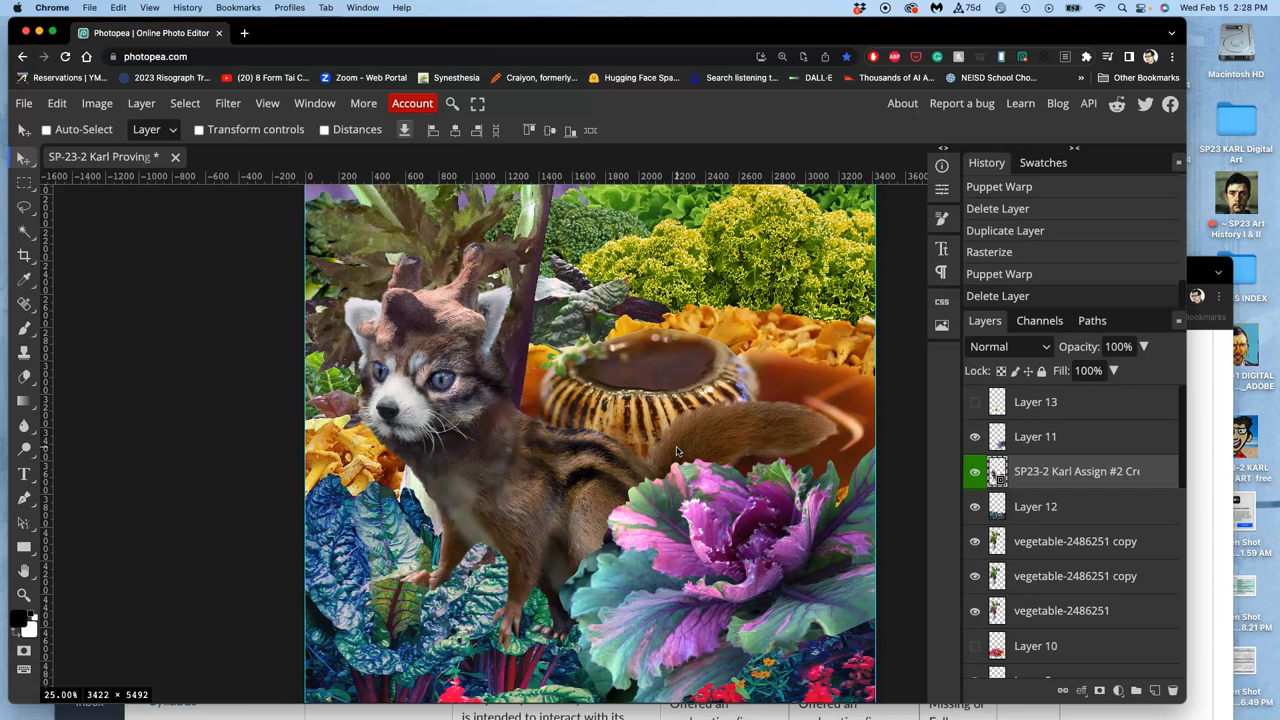
Restore the warped copy, lasso the front leg and curve it down onto the leaf
{"action": "left_click", "coordinate": [1005, 208]}
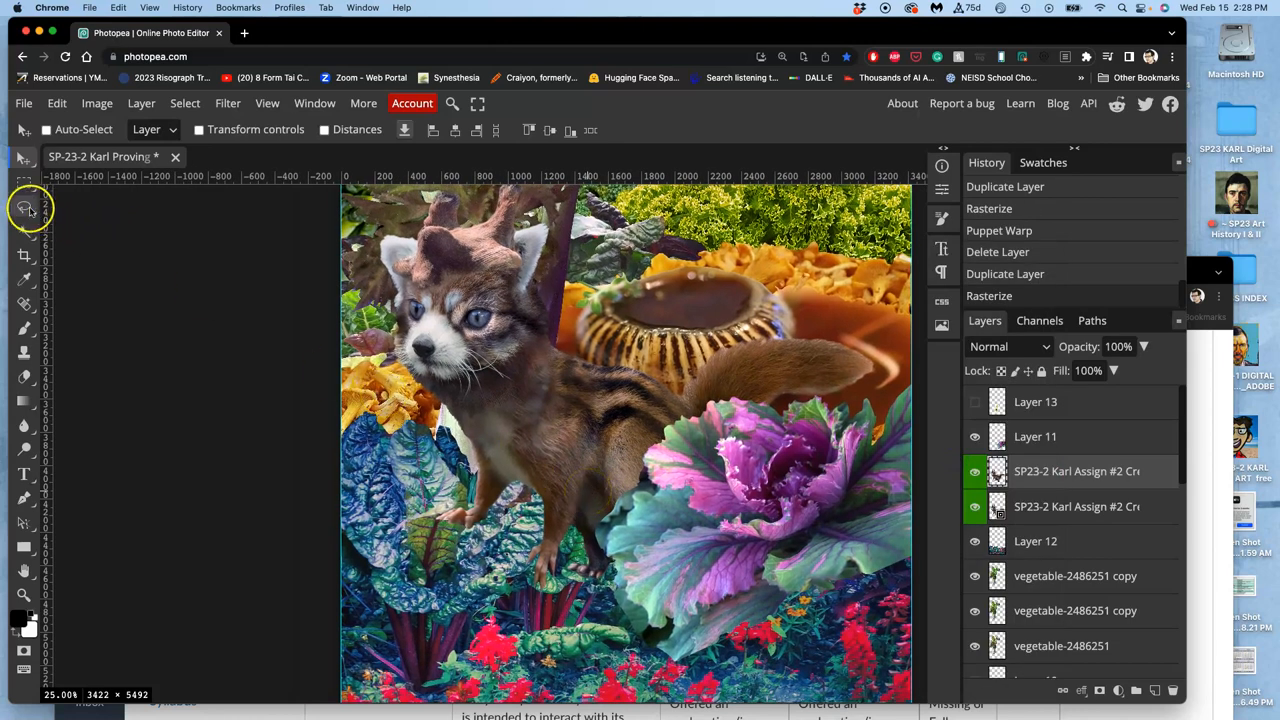
{"action": "left_click", "coordinate": [25, 210]}
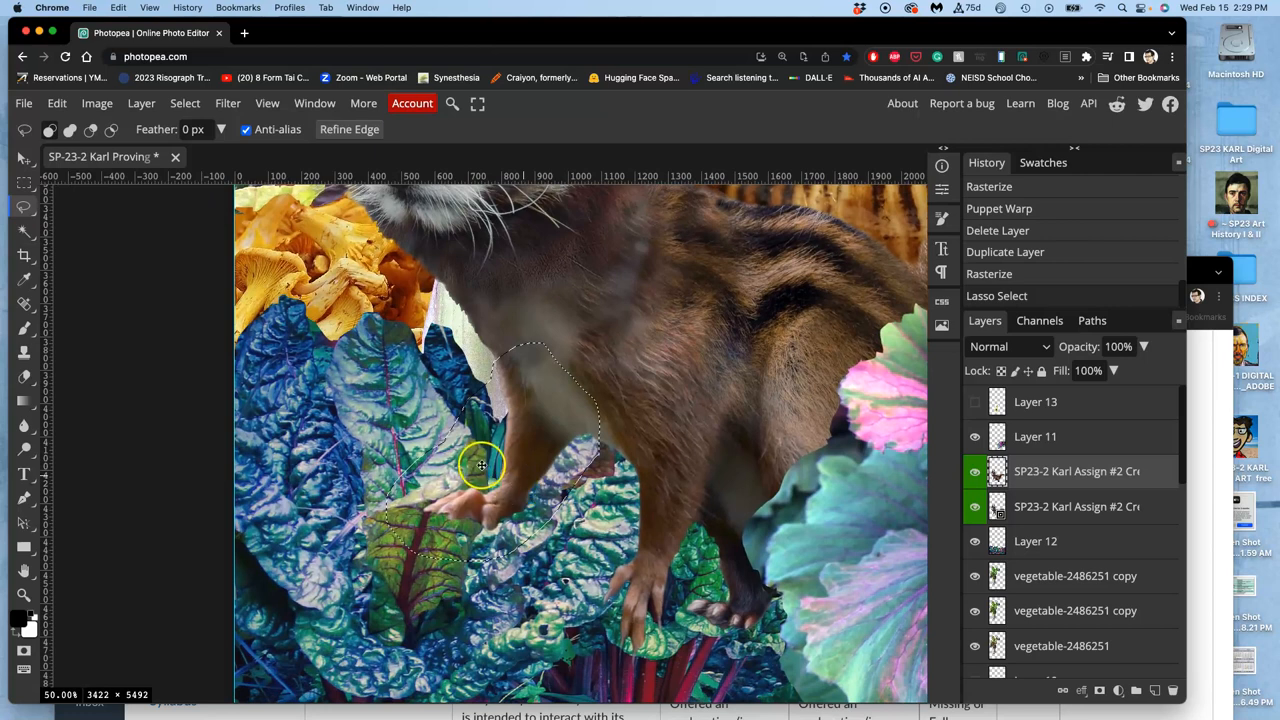
{"action": "mouse_move", "coordinate": [288, 233]}
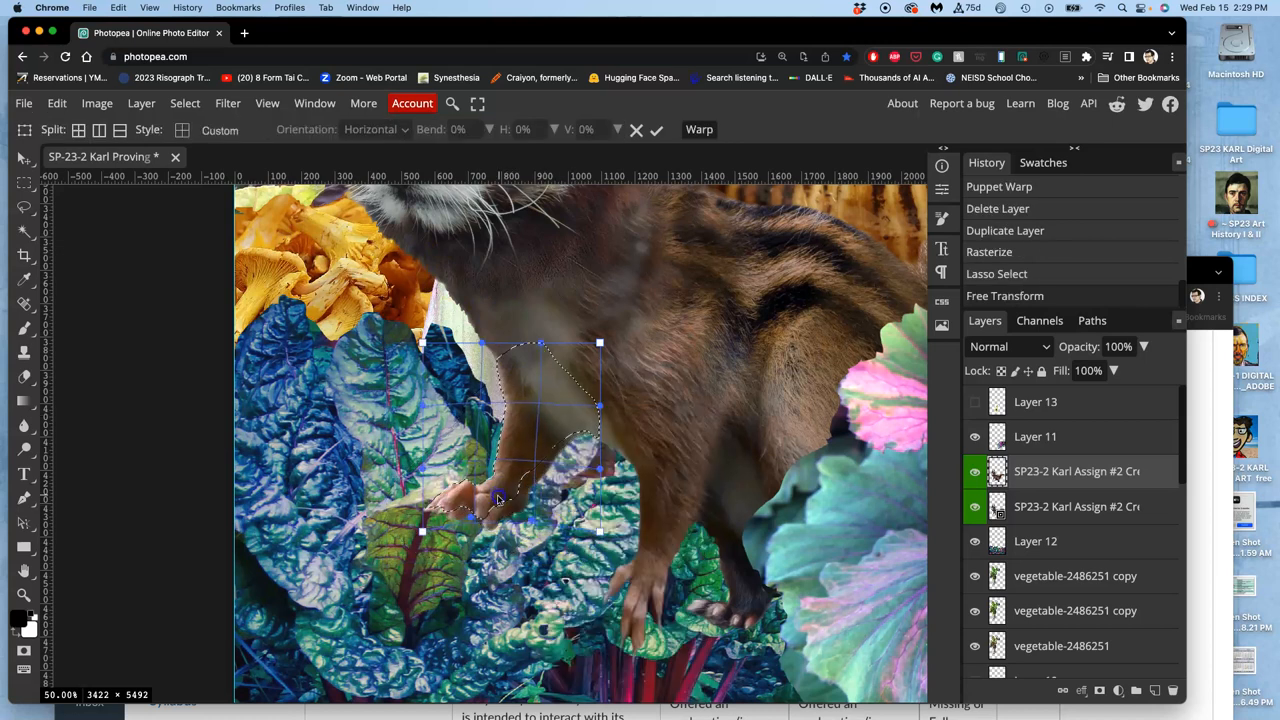
{"action": "left_click_drag", "start_coordinate": [500, 500], "coordinate": [430, 485]}
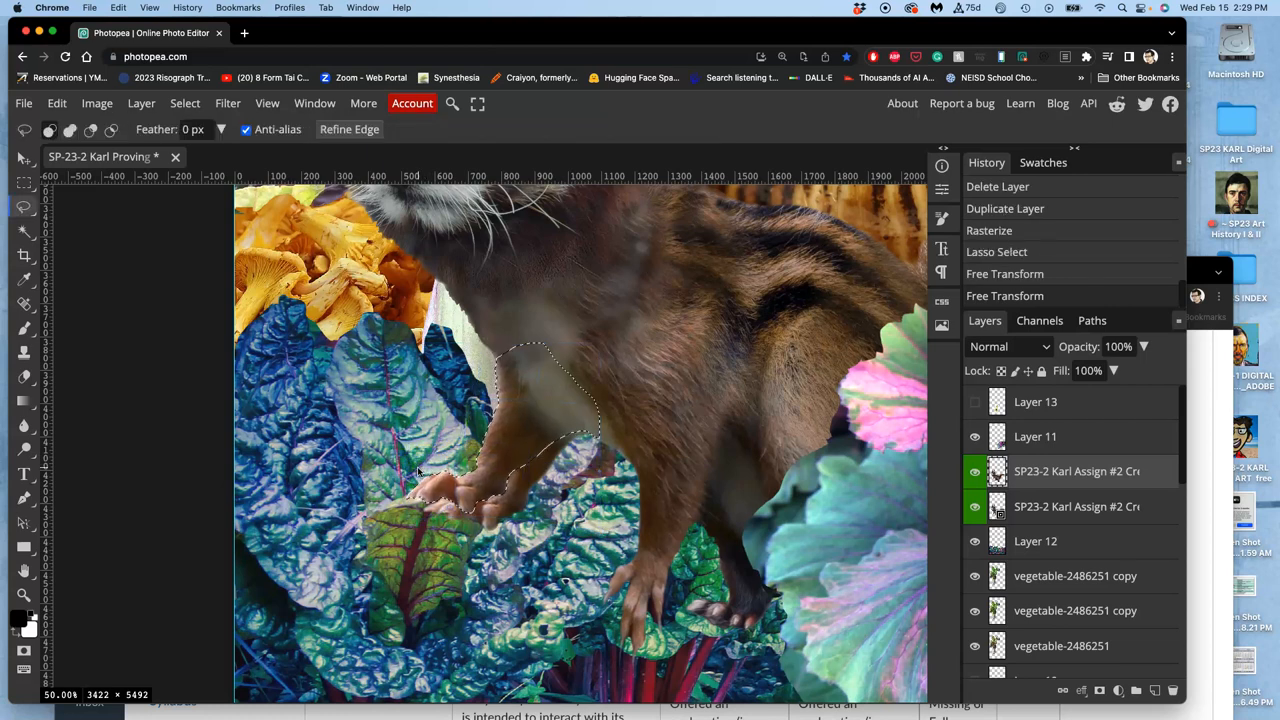
{"action": "mouse_move", "coordinate": [938, 540]}
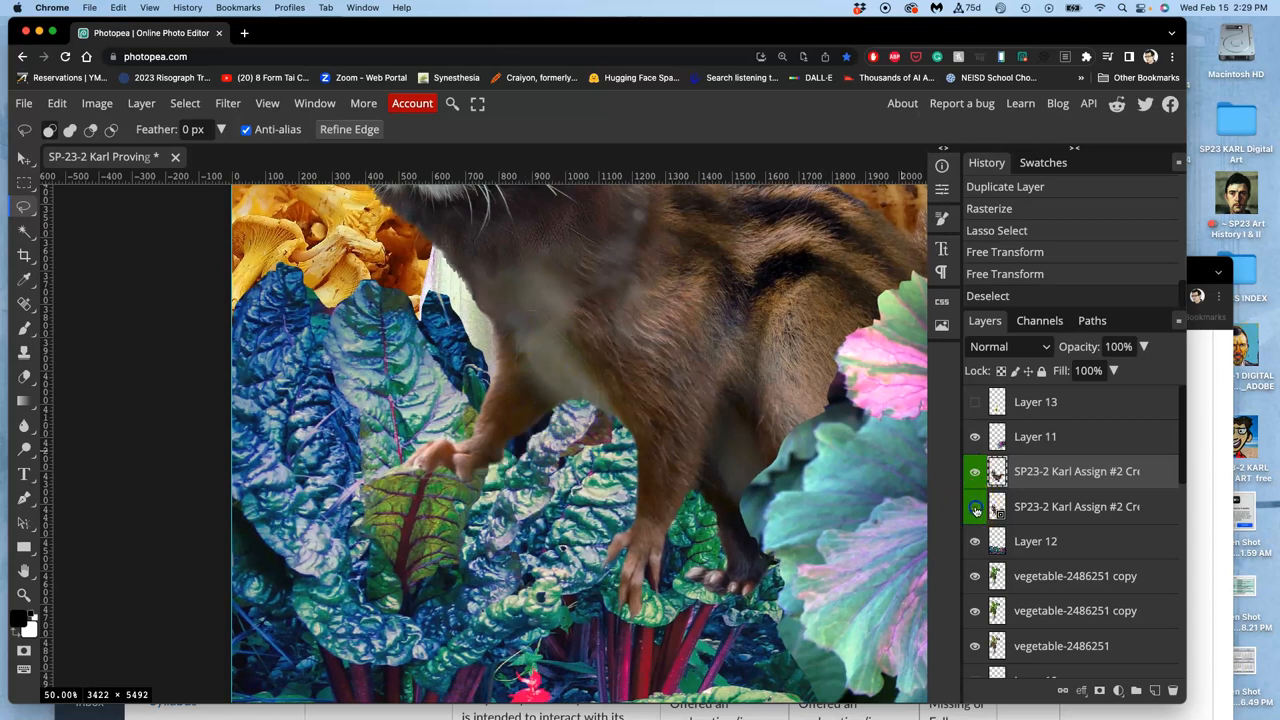
Compare against the lower creature layer and begin selecting the hind leg to copy
{"action": "left_click", "coordinate": [975, 506]}
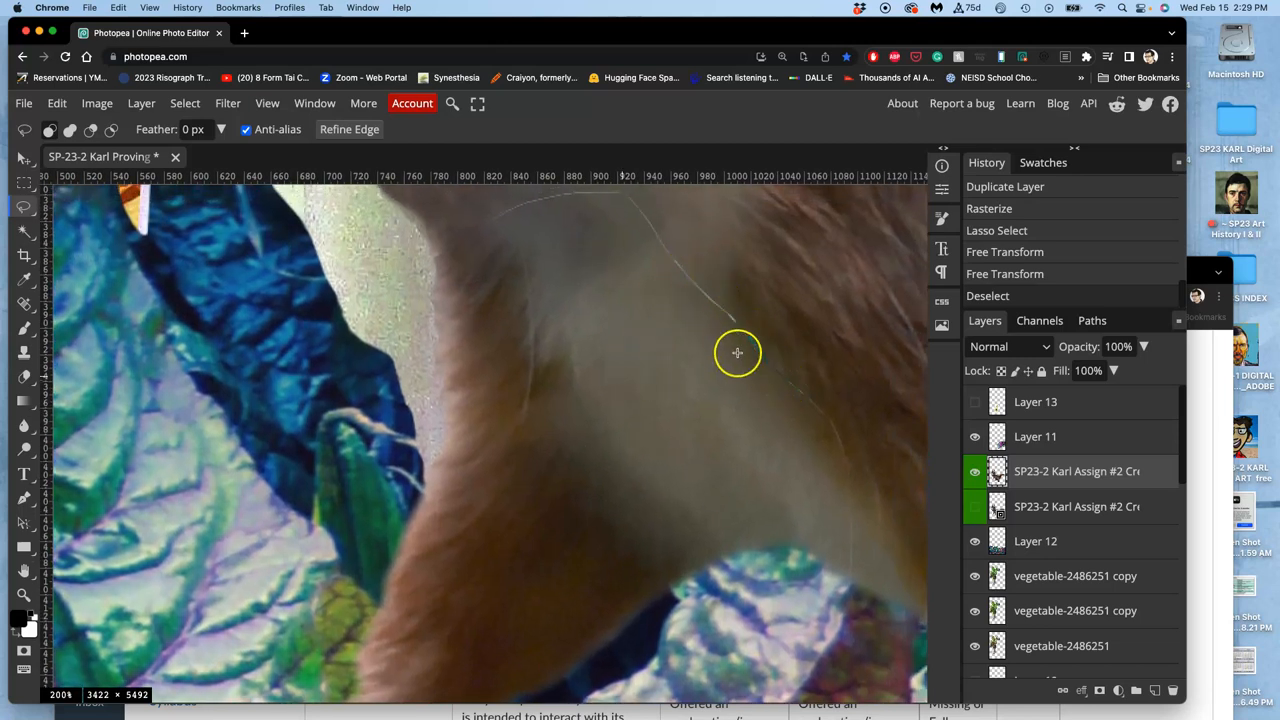
{"action": "left_click_drag", "start_coordinate": [737, 352], "coordinate": [583, 358]}
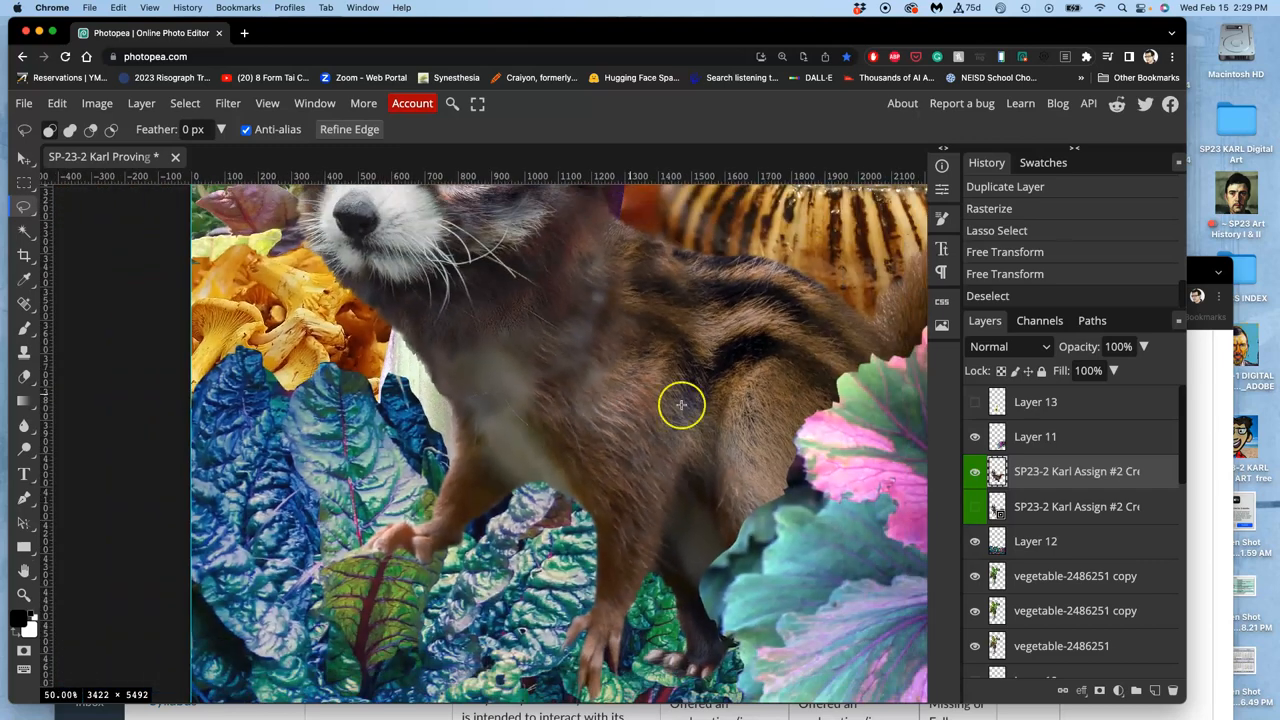
{"action": "left_click", "coordinate": [975, 506]}
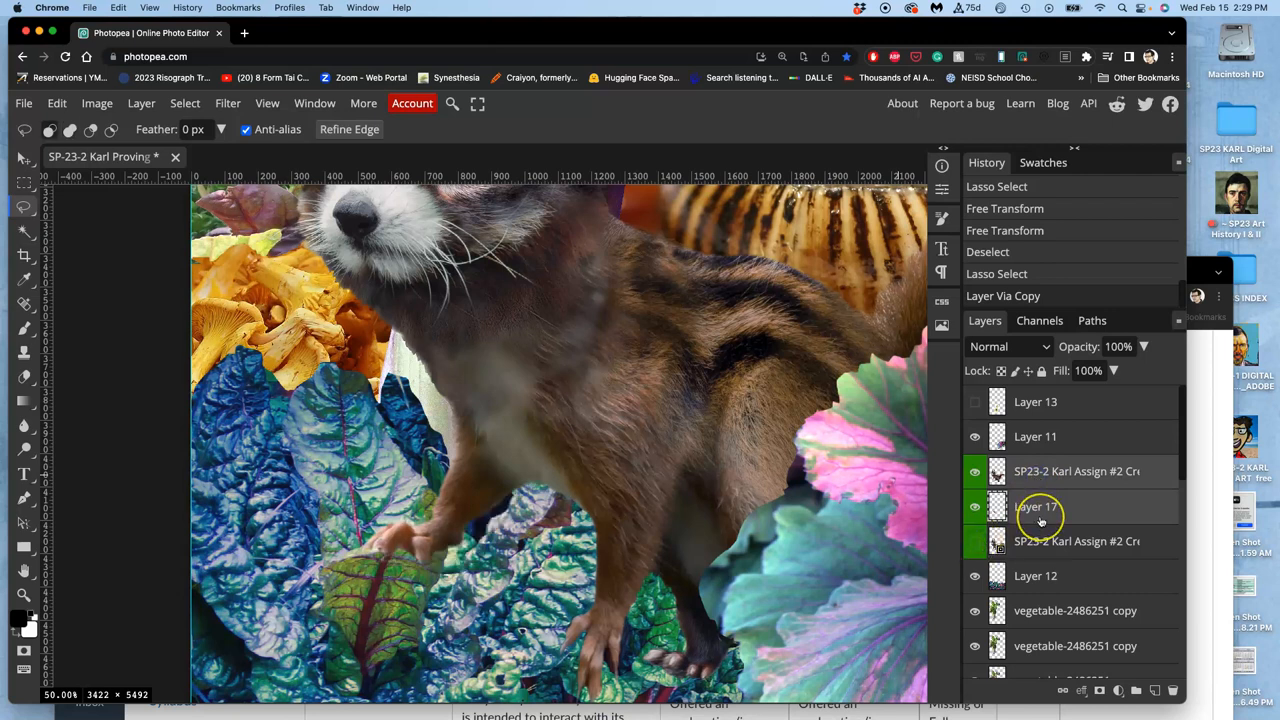
Merge Layer 17's copied leg piece down into the rasterized creature layer
{"action": "left_click", "coordinate": [141, 103]}
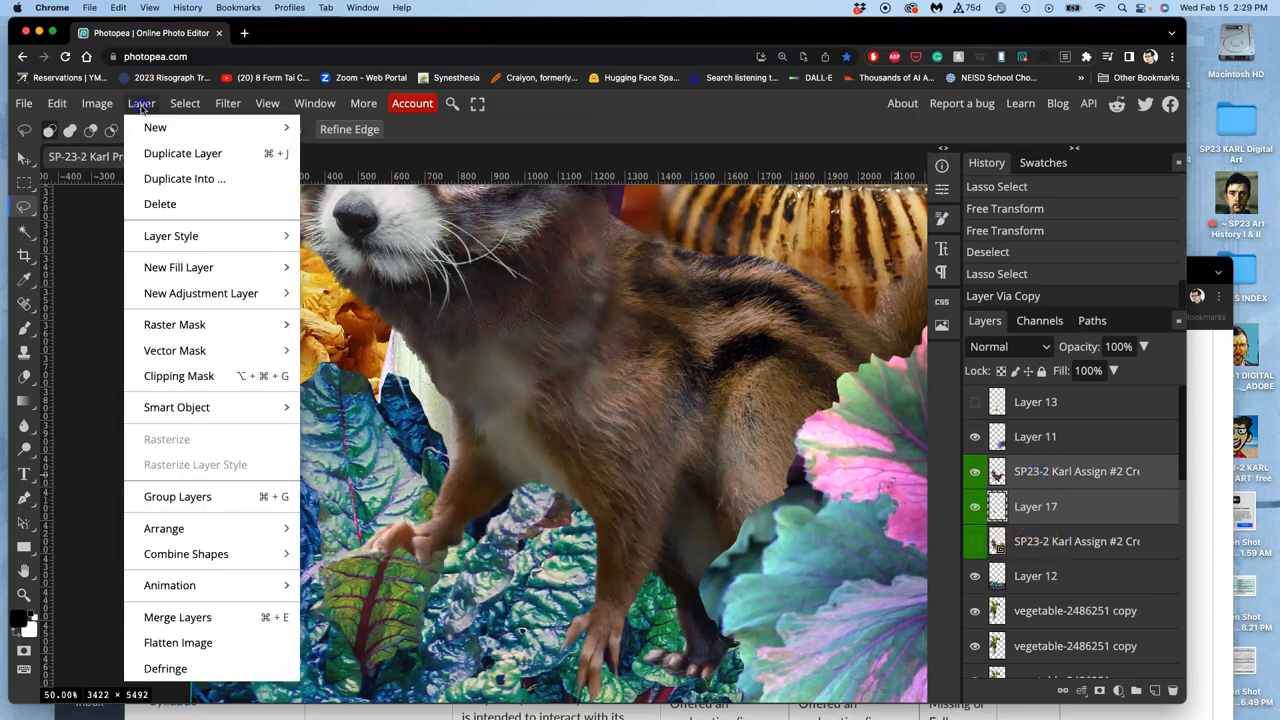
{"action": "left_click", "coordinate": [177, 617]}
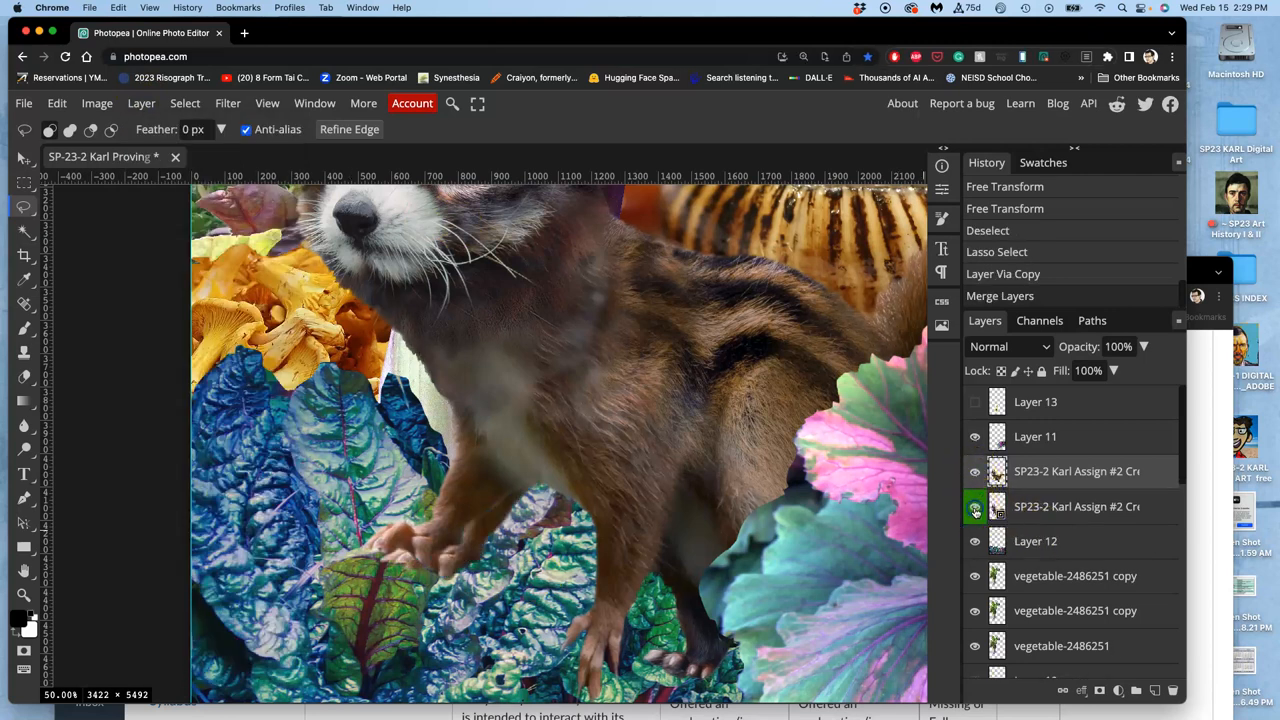
{"action": "left_click", "coordinate": [975, 471]}
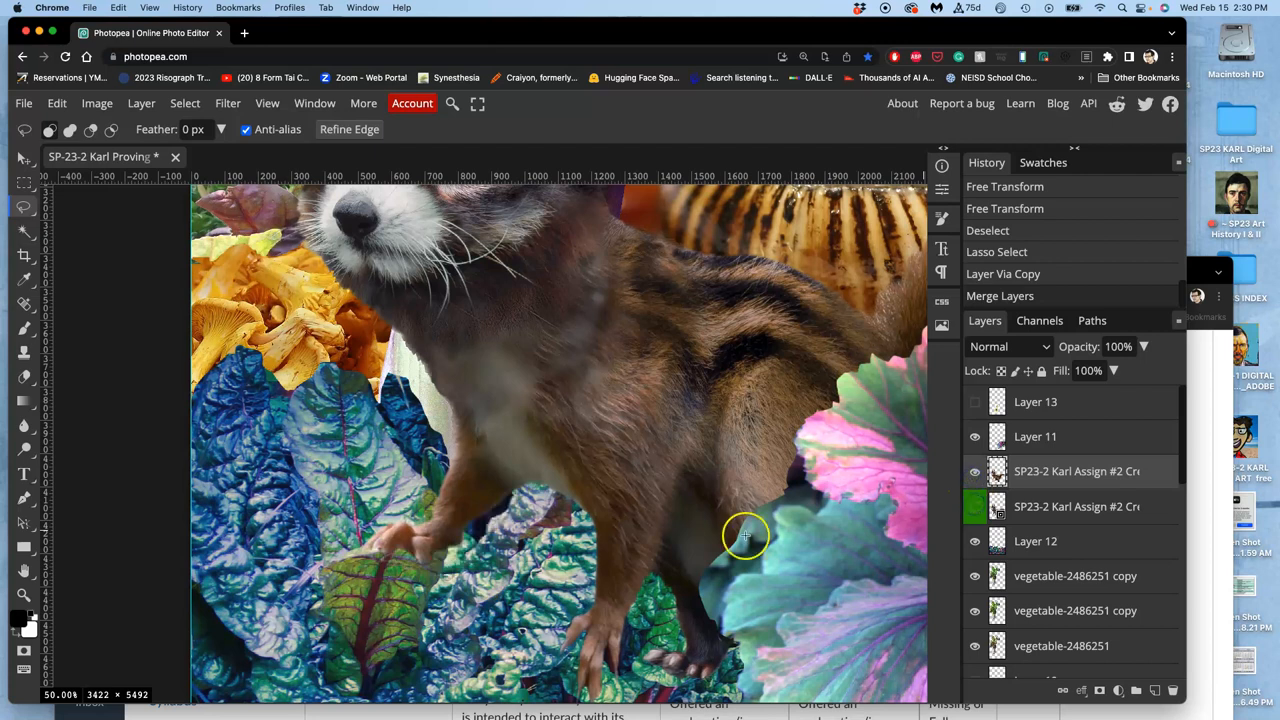
{"action": "mouse_move", "coordinate": [422, 558]}
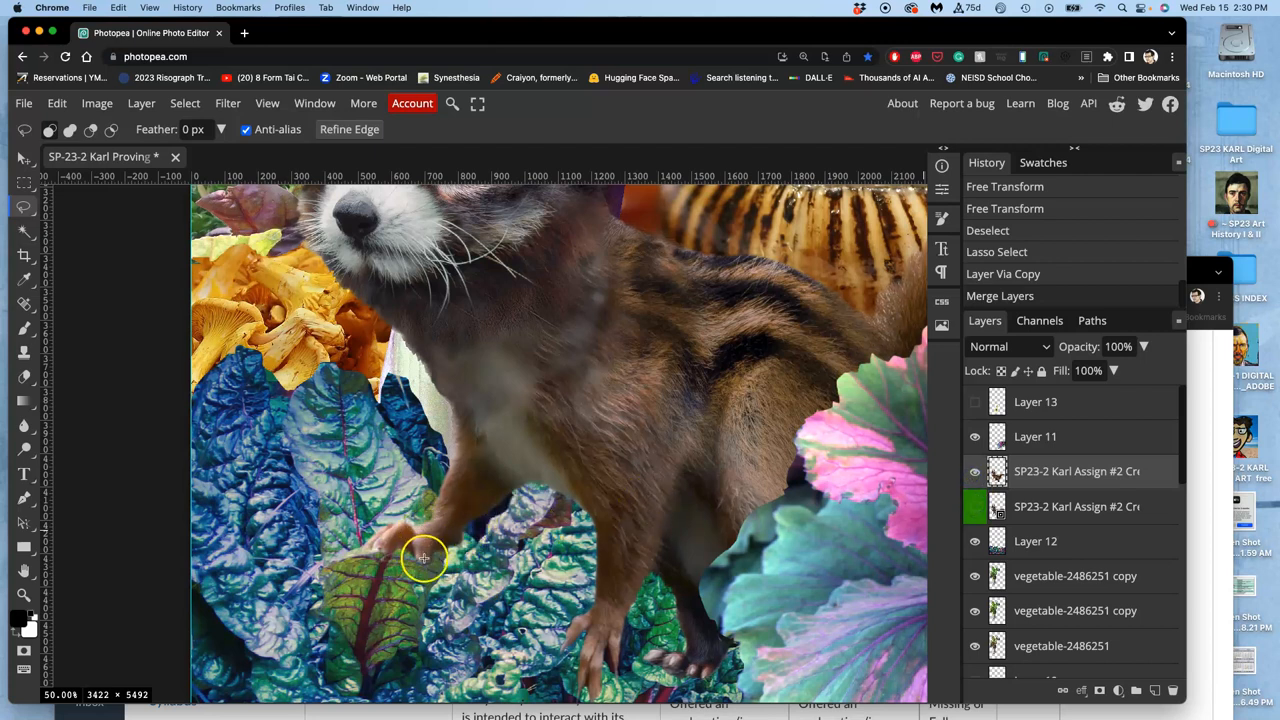
{"action": "mouse_move", "coordinate": [427, 563]}
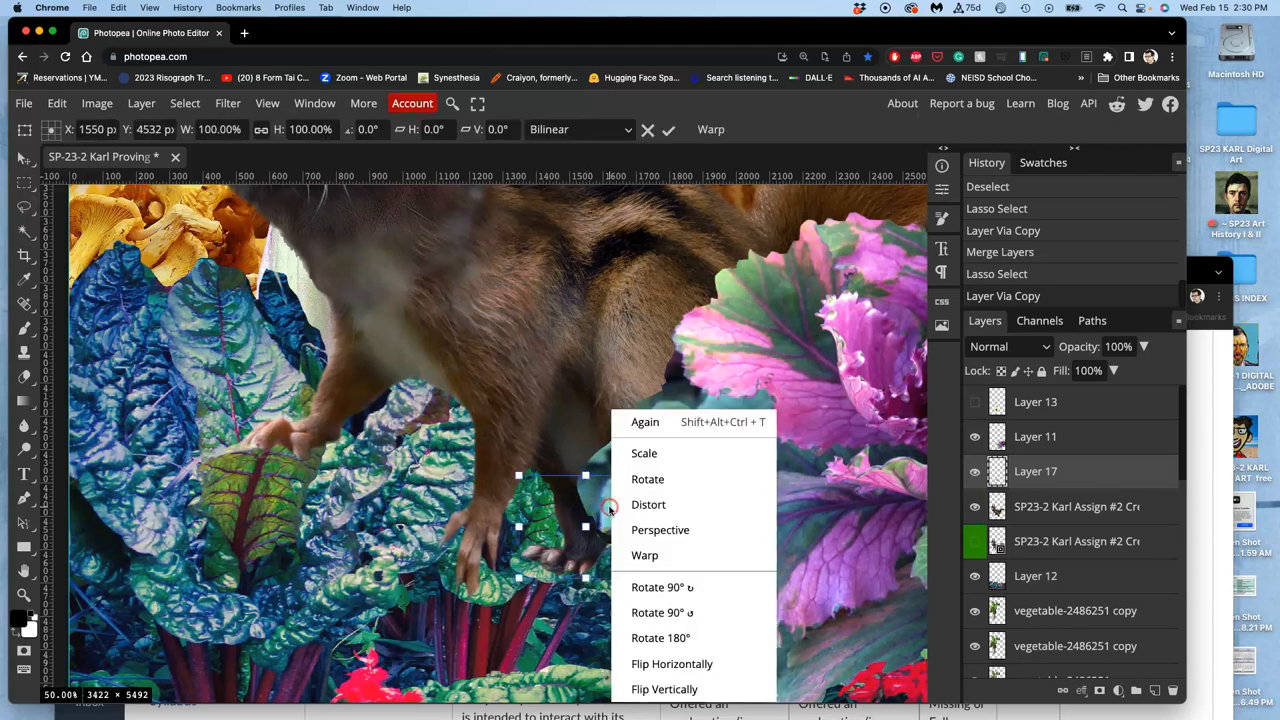
Warp the copied hind leg so its paw grips the leaves and commit the bend
{"action": "left_click", "coordinate": [644, 555]}
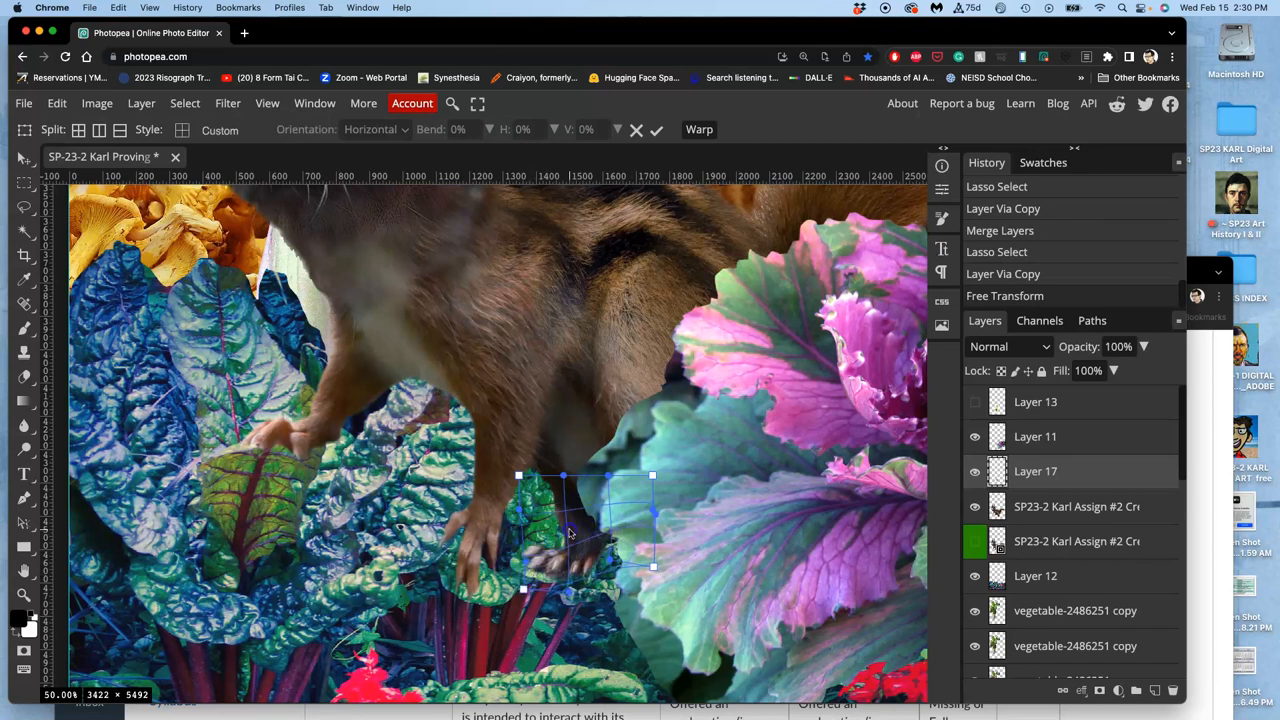
{"action": "mouse_move", "coordinate": [588, 550]}
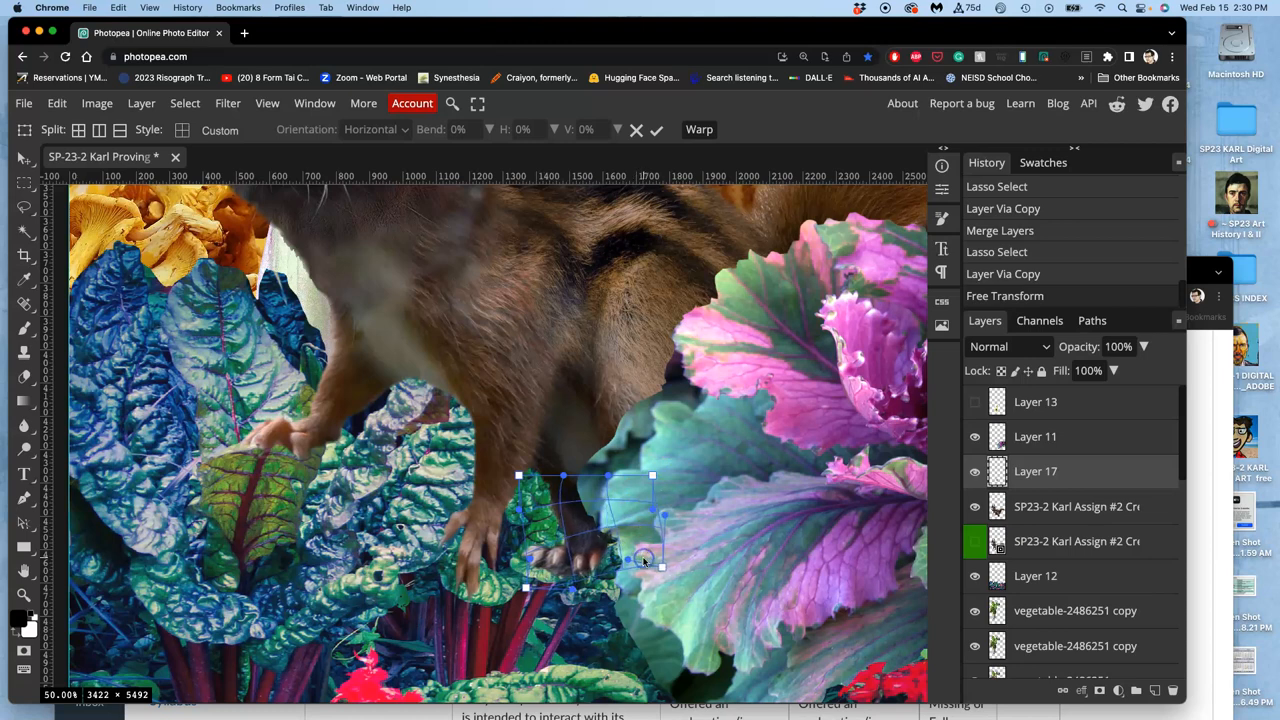
{"action": "left_click", "coordinate": [656, 129]}
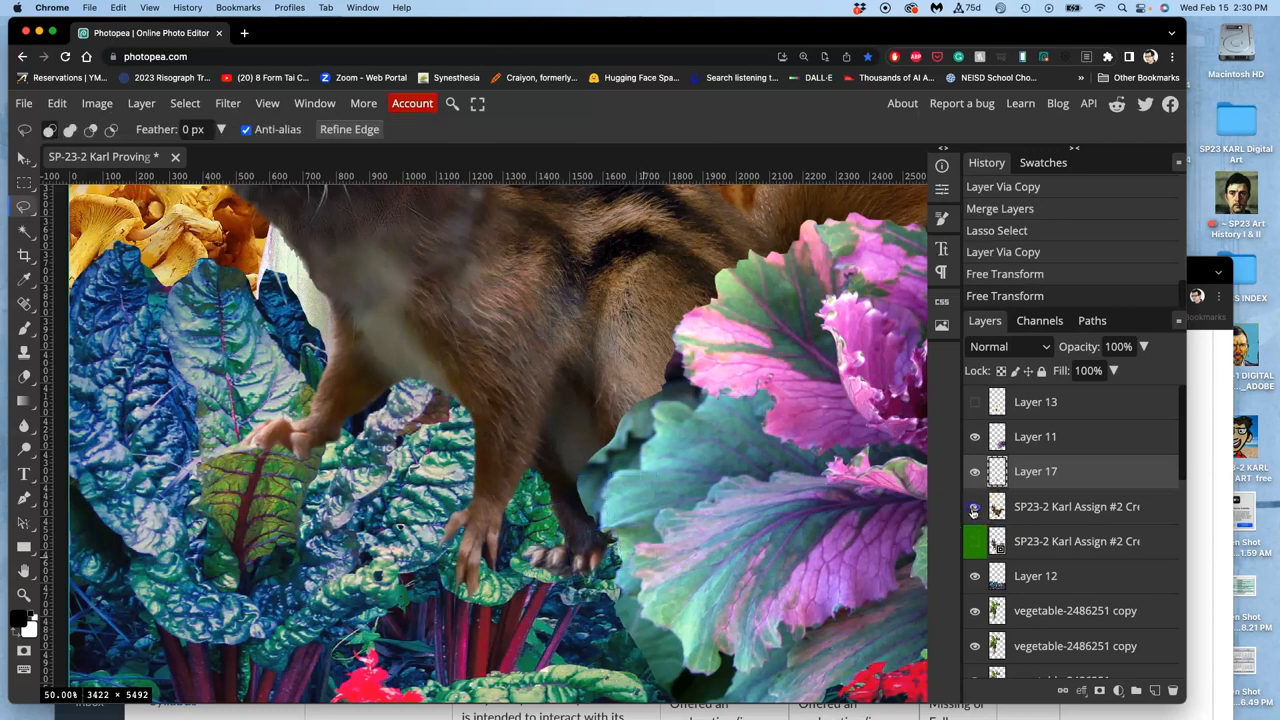
{"action": "left_click", "coordinate": [974, 506]}
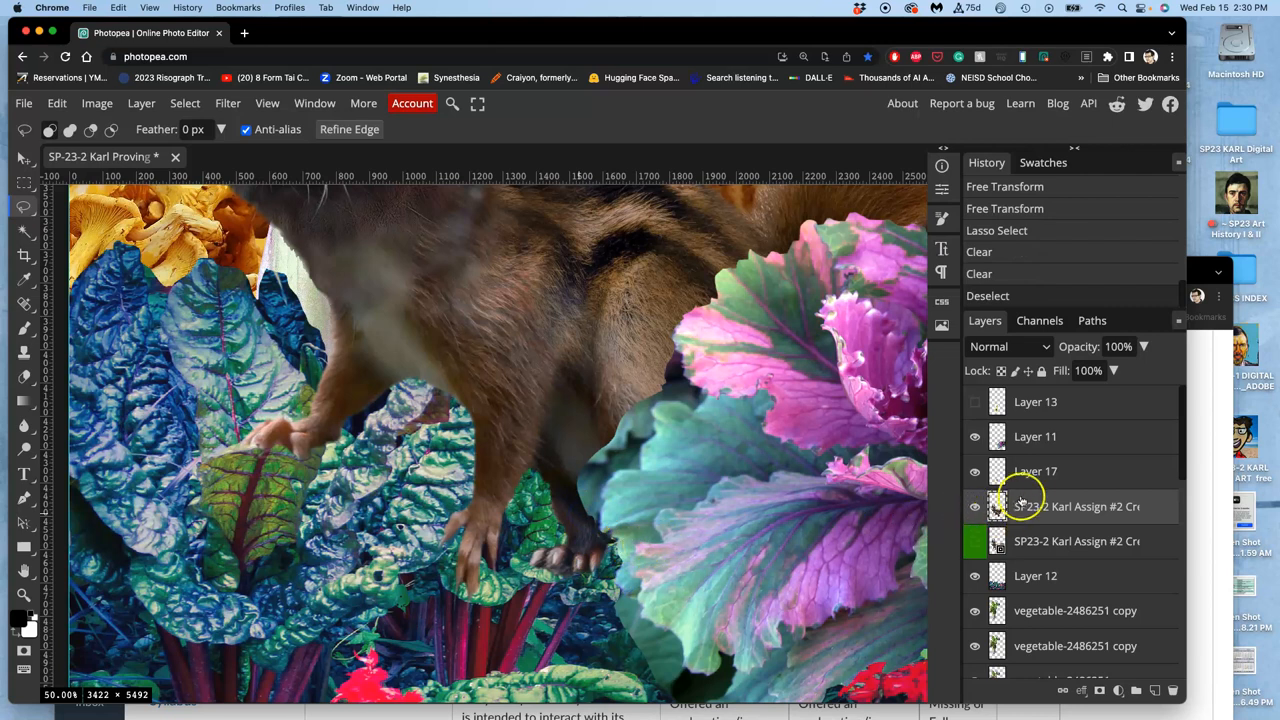
Clean the old leg off the original layer and check the reshaped piece against it
{"action": "left_click", "coordinate": [975, 471]}
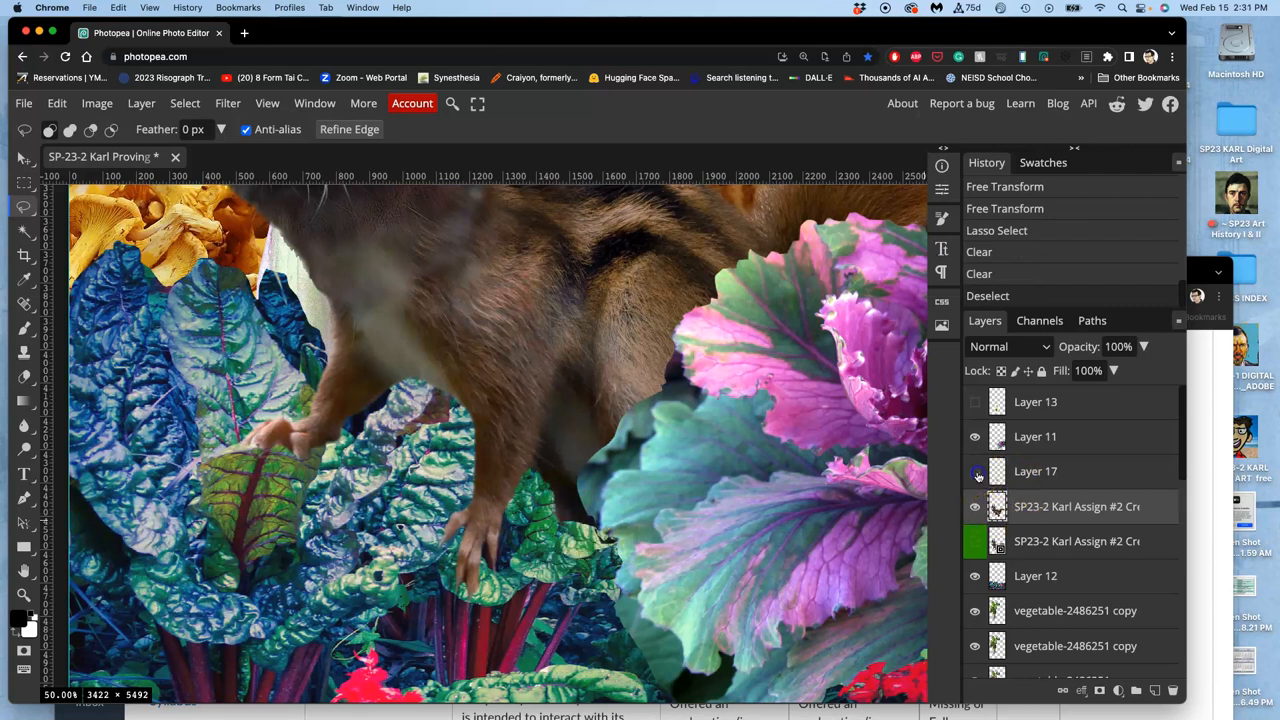
{"action": "left_click", "coordinate": [974, 471]}
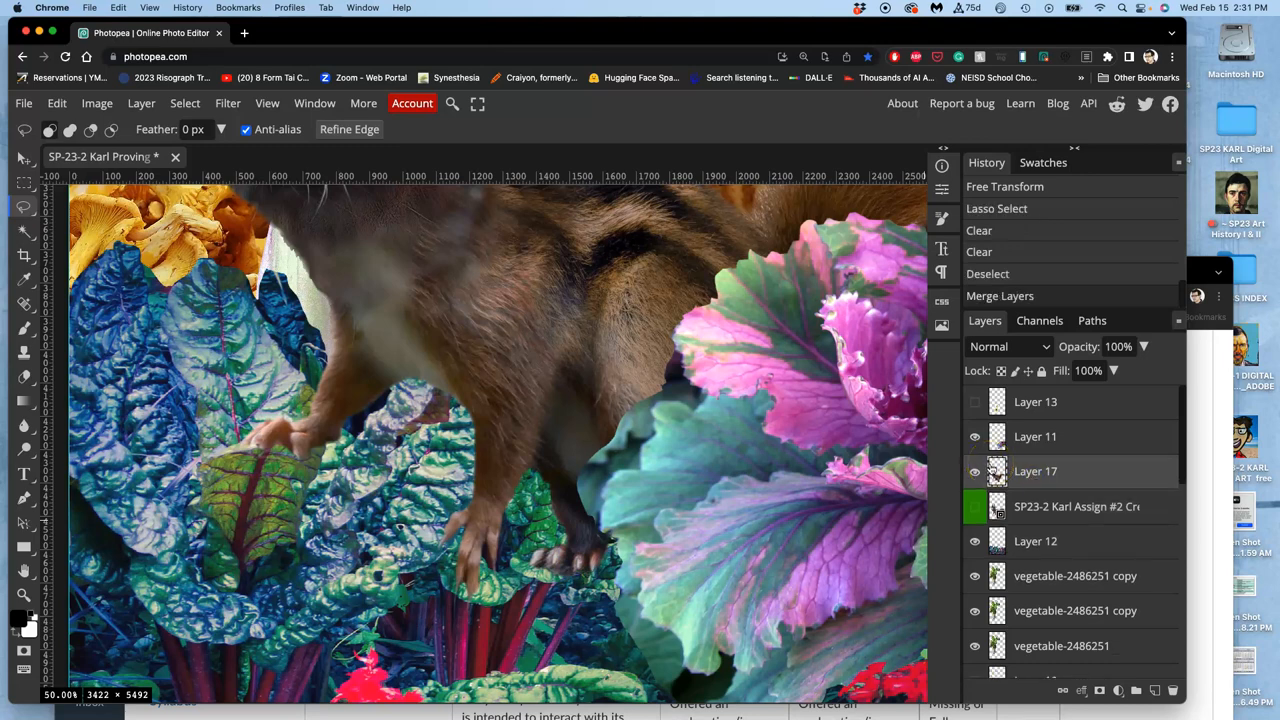
{"action": "left_click", "coordinate": [974, 471]}
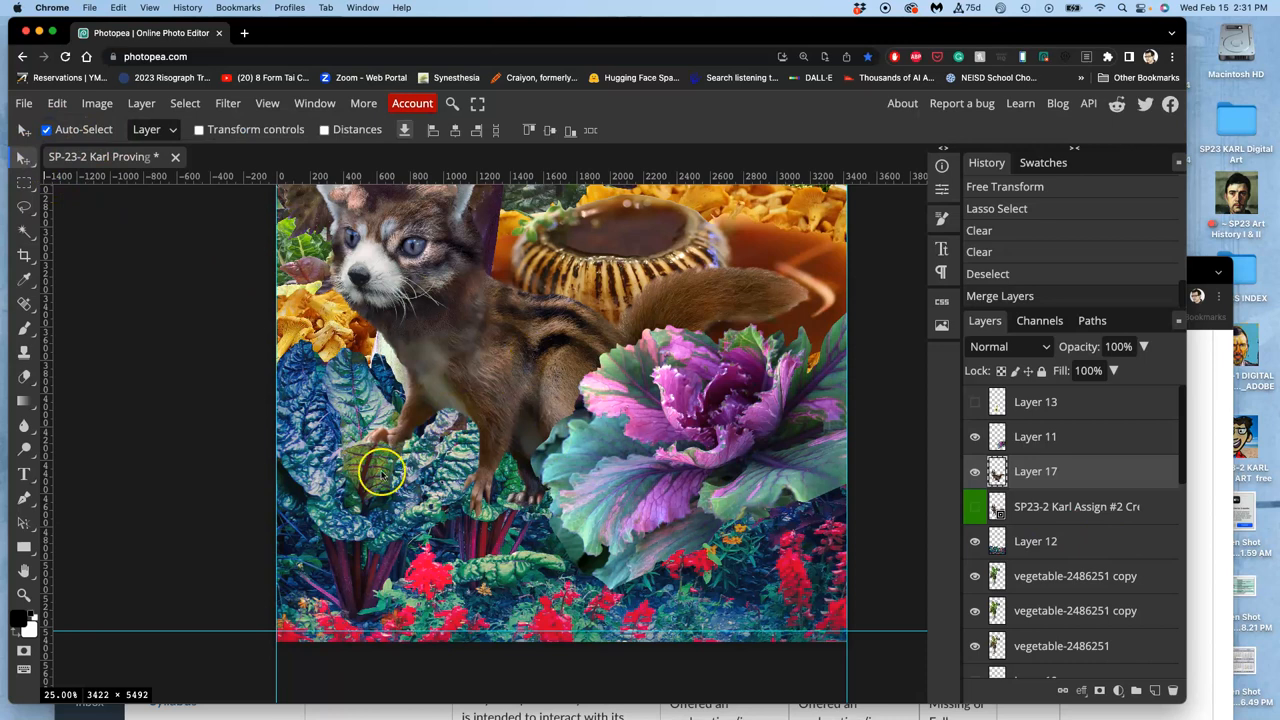
Check Layer 12, then warp the copied chard leaf so it curves beneath the front paw
{"action": "left_click", "coordinate": [974, 541]}
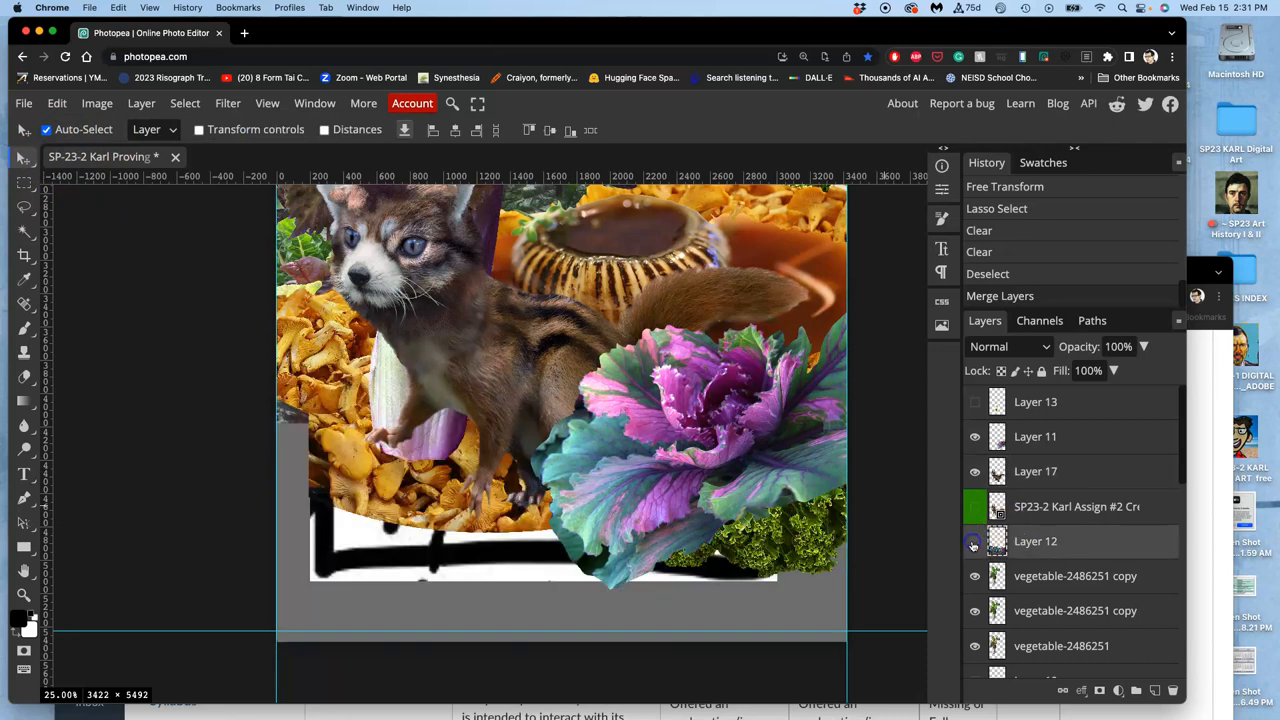
{"action": "left_click", "coordinate": [973, 541]}
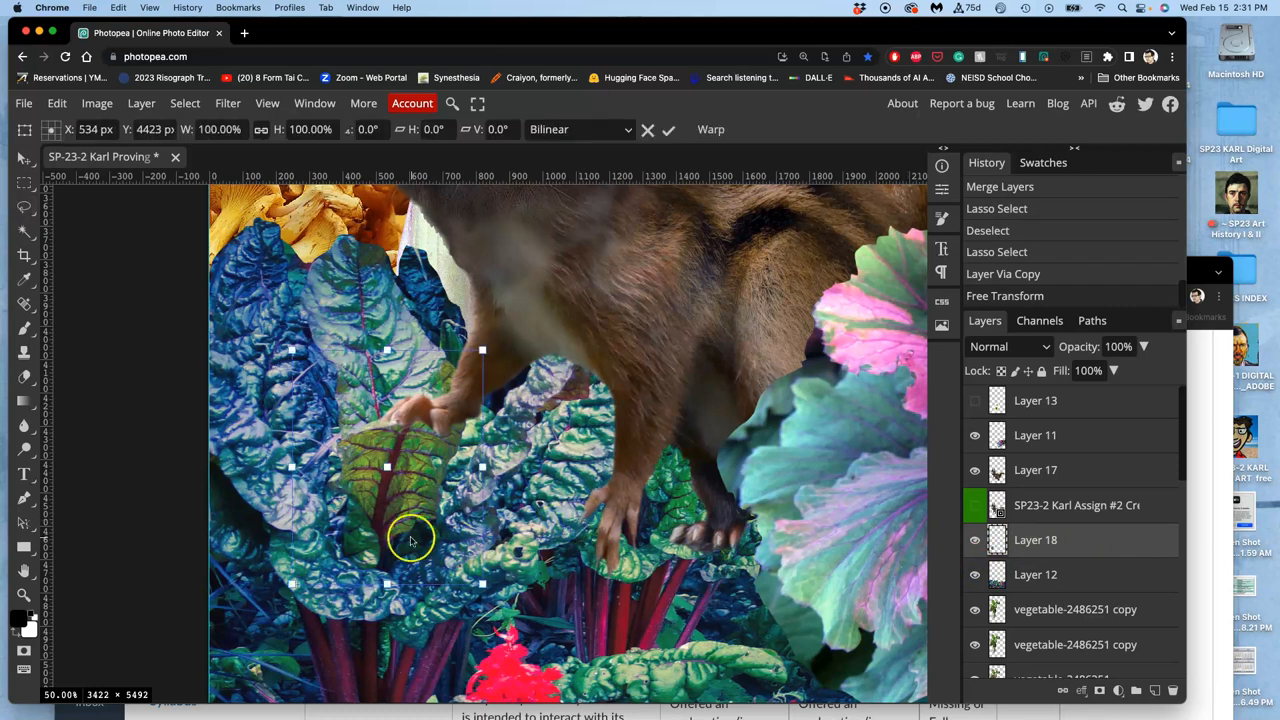
{"action": "left_click", "coordinate": [711, 129]}
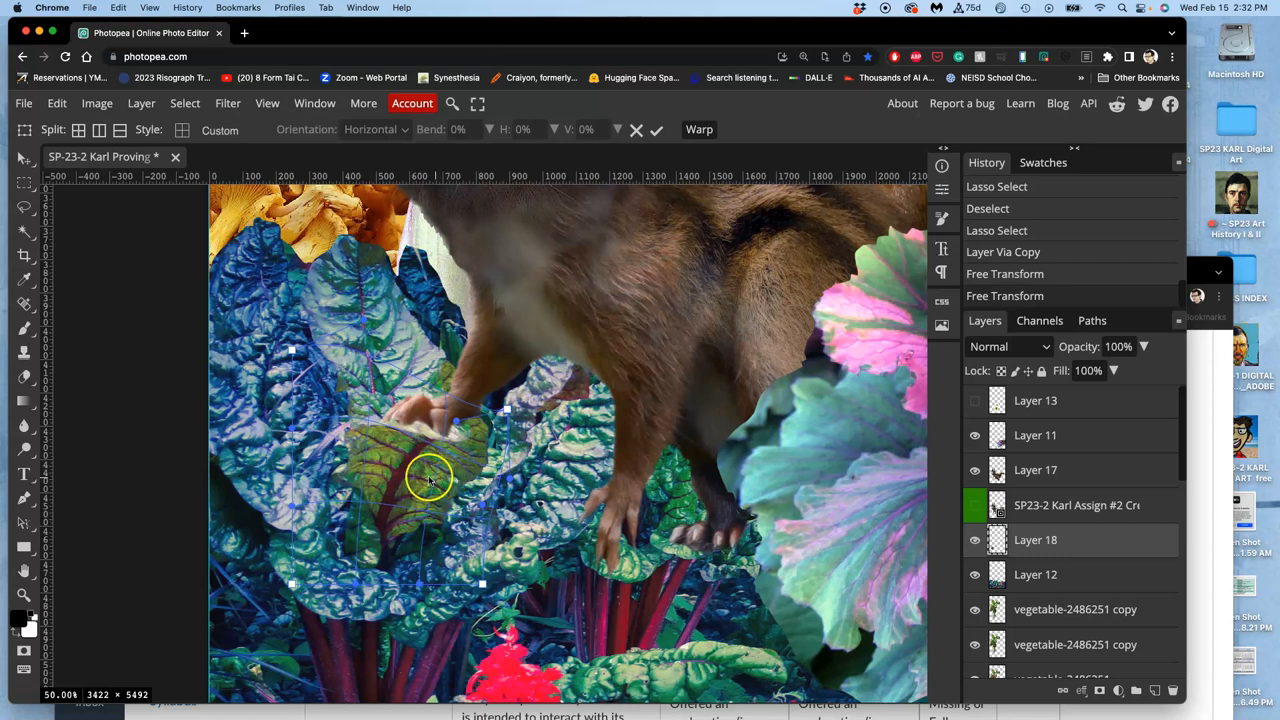
{"action": "left_click", "coordinate": [656, 129]}
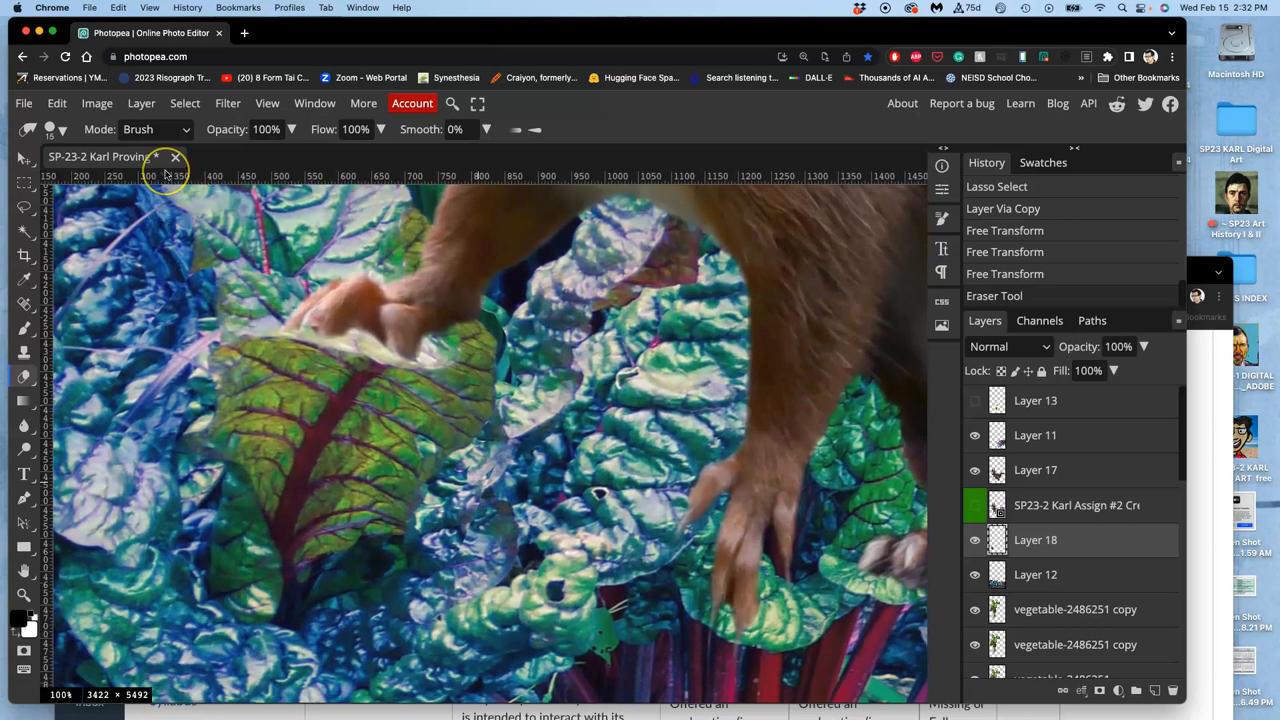
{"action": "mouse_move", "coordinate": [490, 235]}
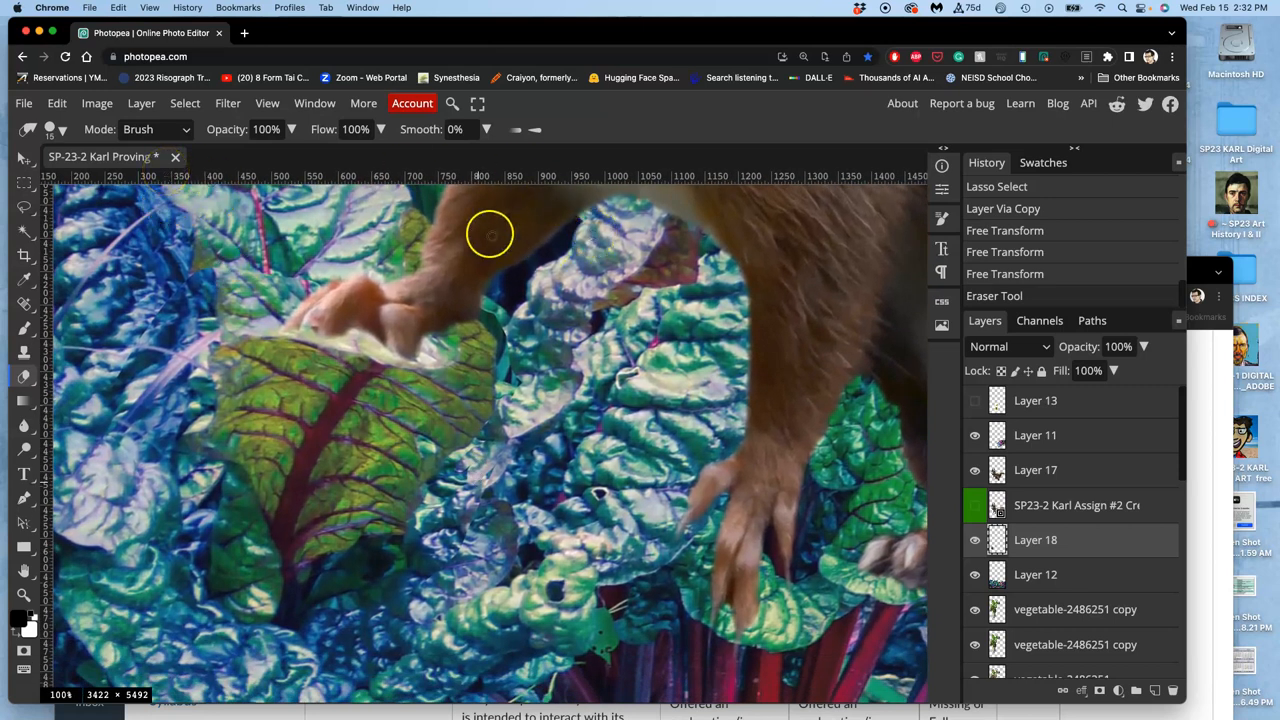
{"action": "mouse_move", "coordinate": [68, 128]}
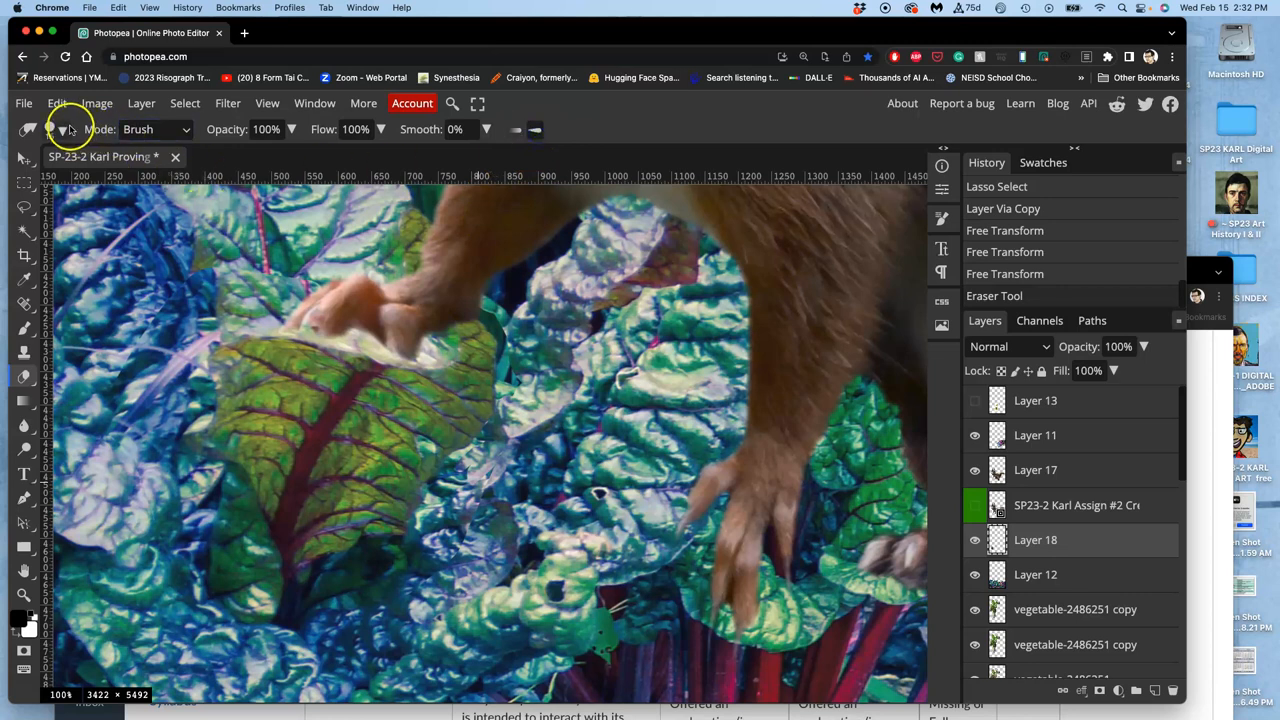
Set the eraser to a 15 px, 34% hardness tip for refining the leaf edge
{"action": "left_click", "coordinate": [48, 129]}
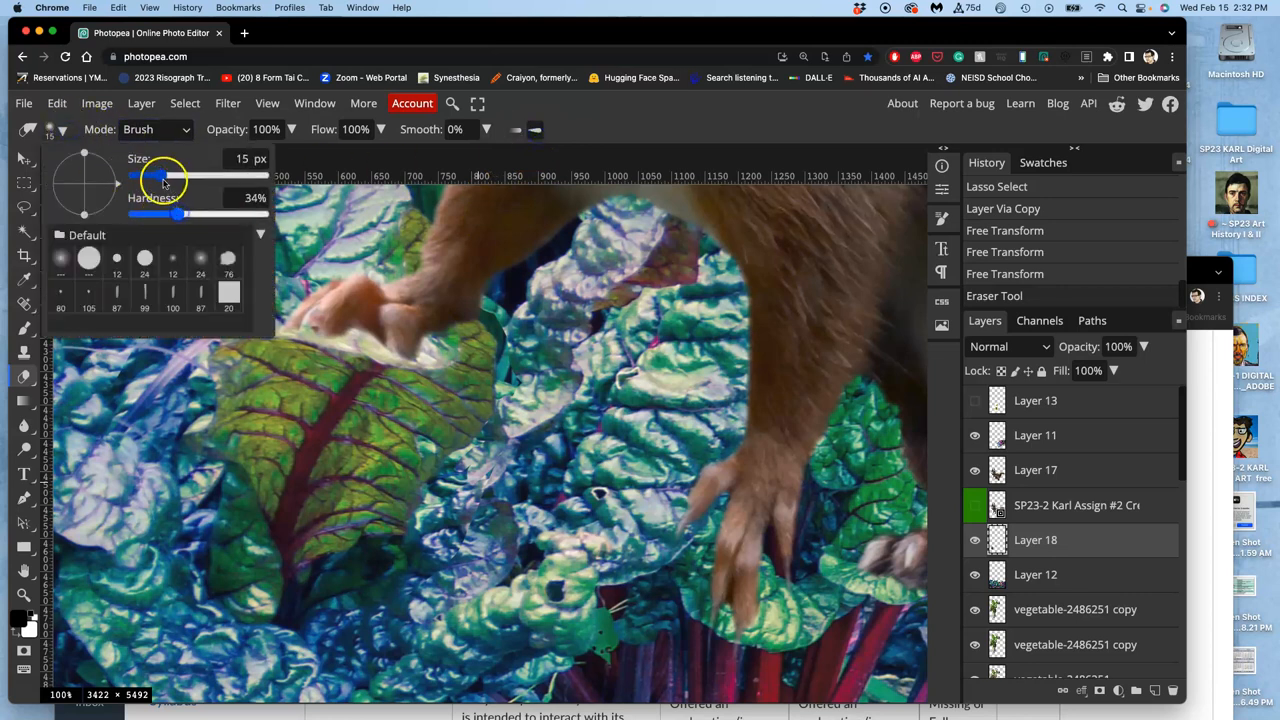